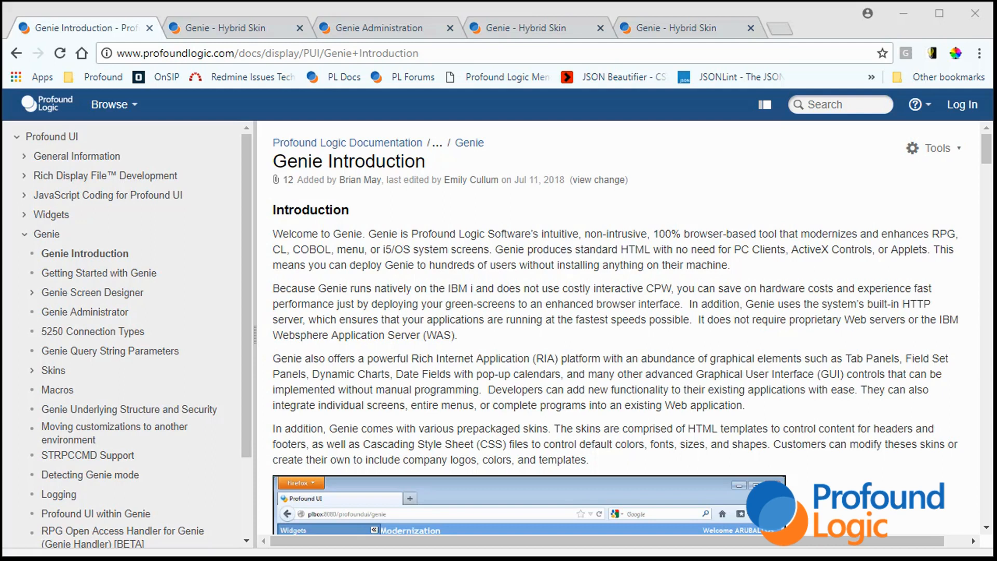
mouse_move(797, 249)
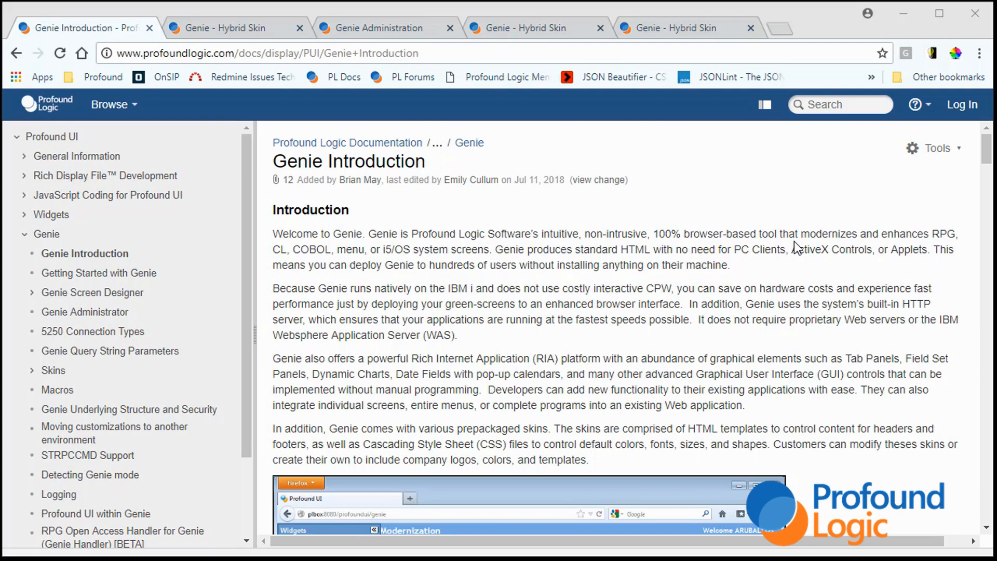
mouse_move(798, 249)
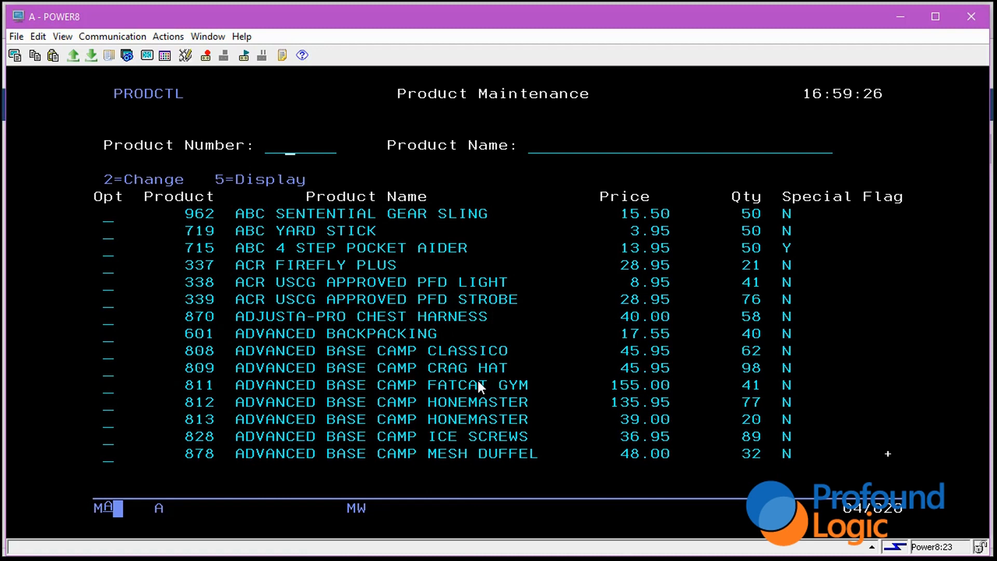
mouse_move(200, 203)
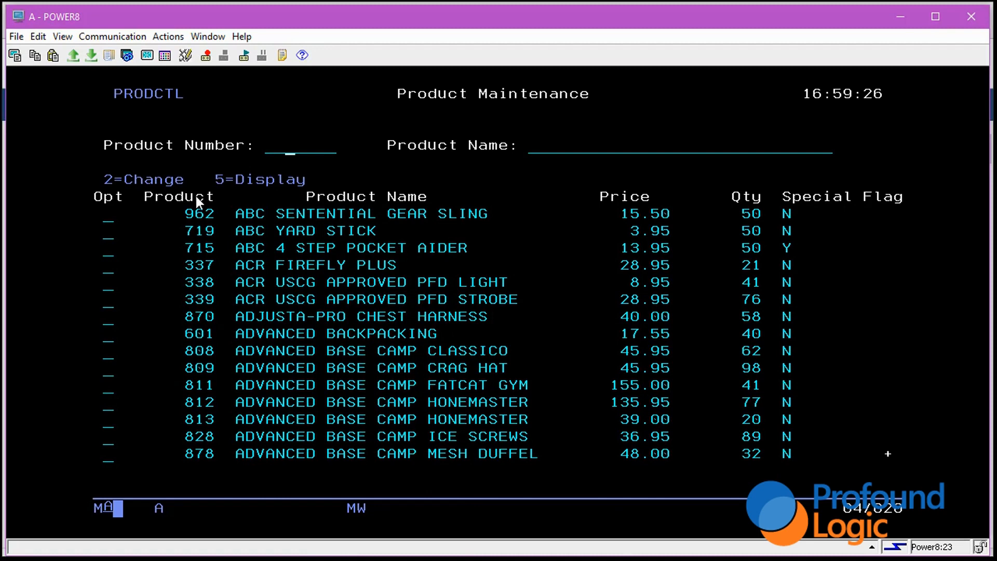
mouse_move(203, 203)
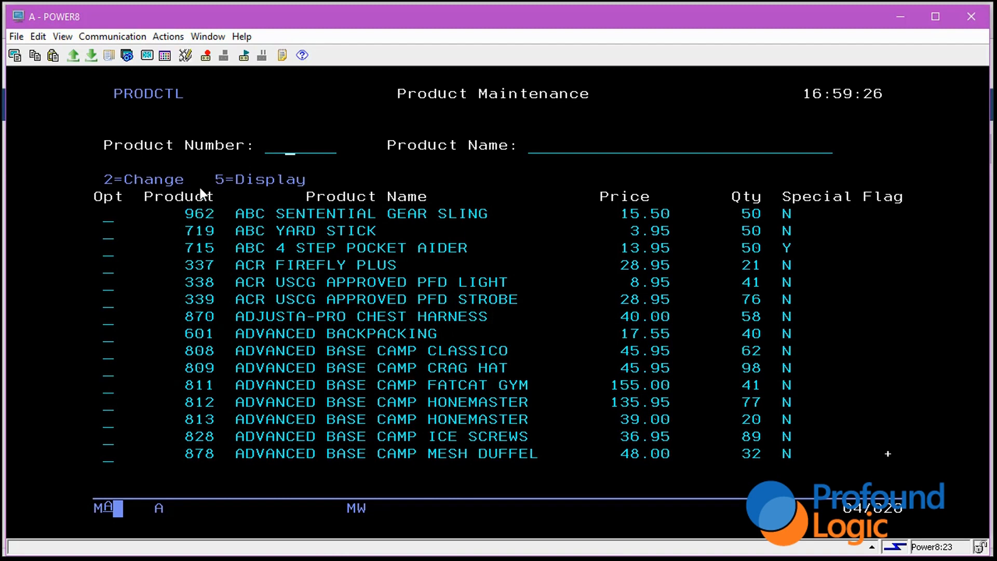
mouse_move(183, 206)
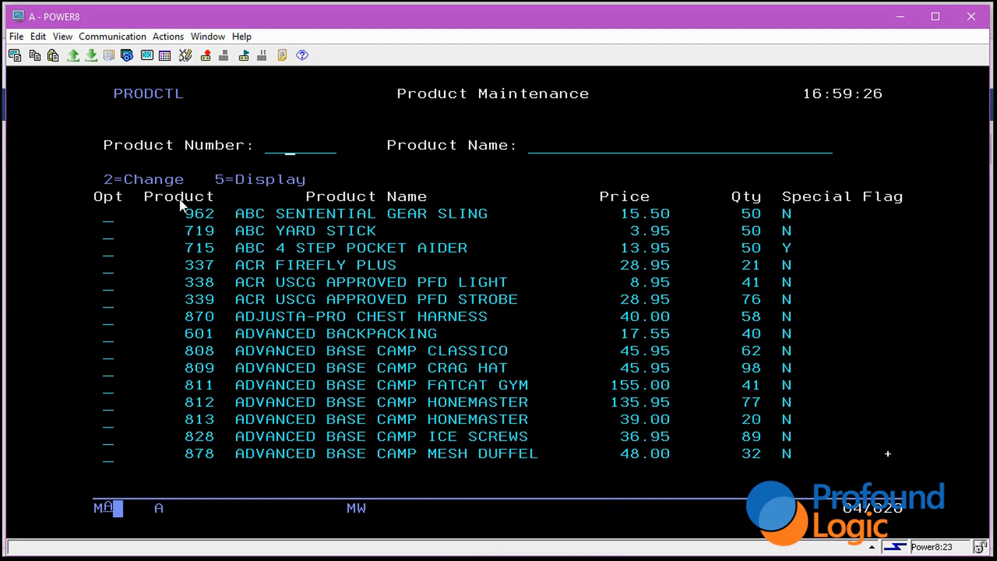
mouse_move(393, 447)
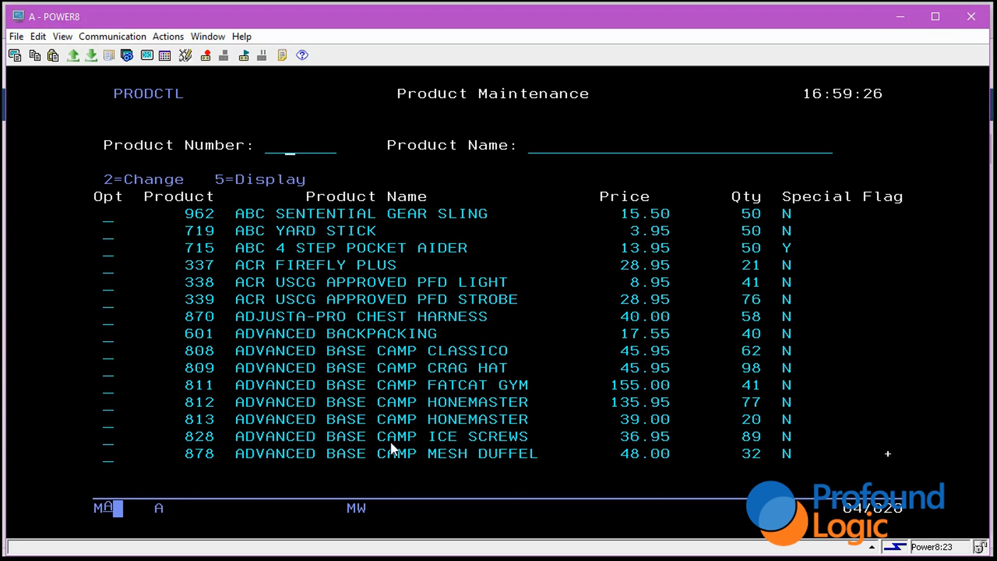
mouse_move(274, 231)
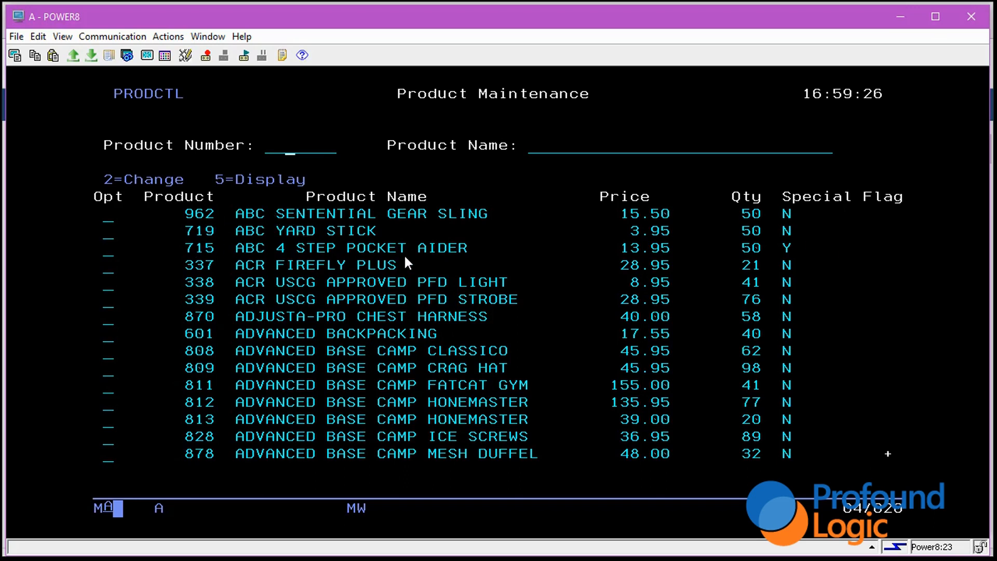
mouse_move(111, 222)
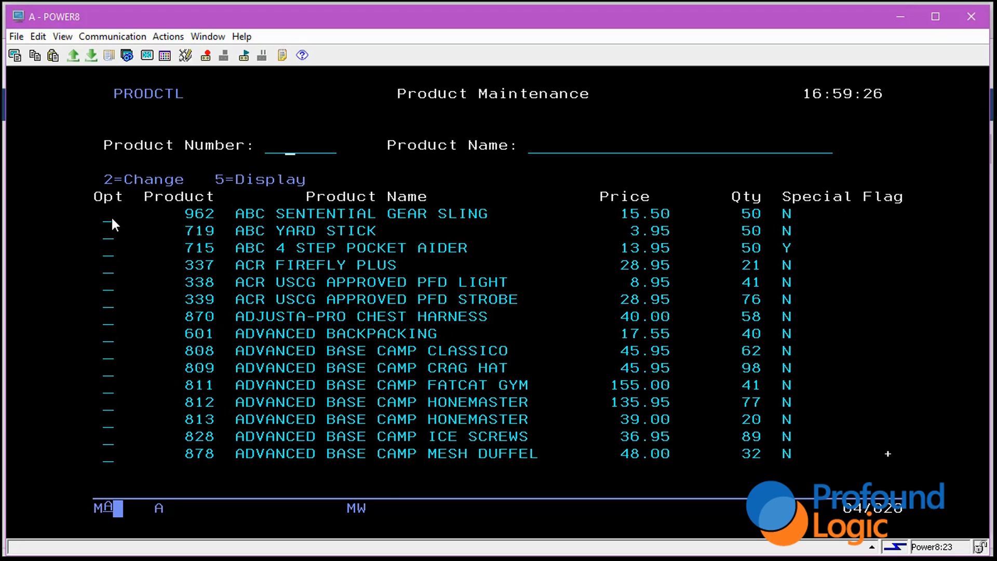
mouse_move(220, 240)
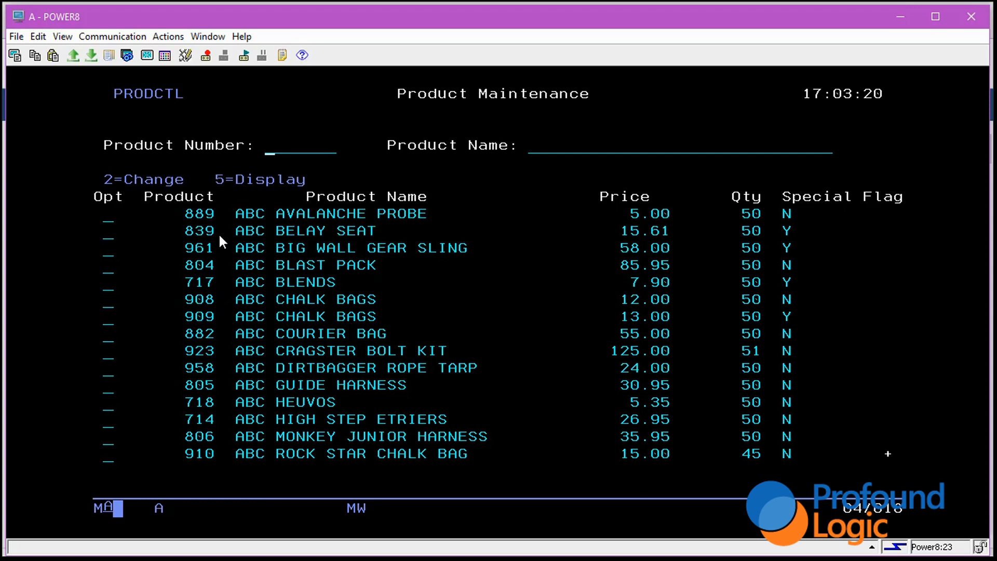
mouse_move(282, 286)
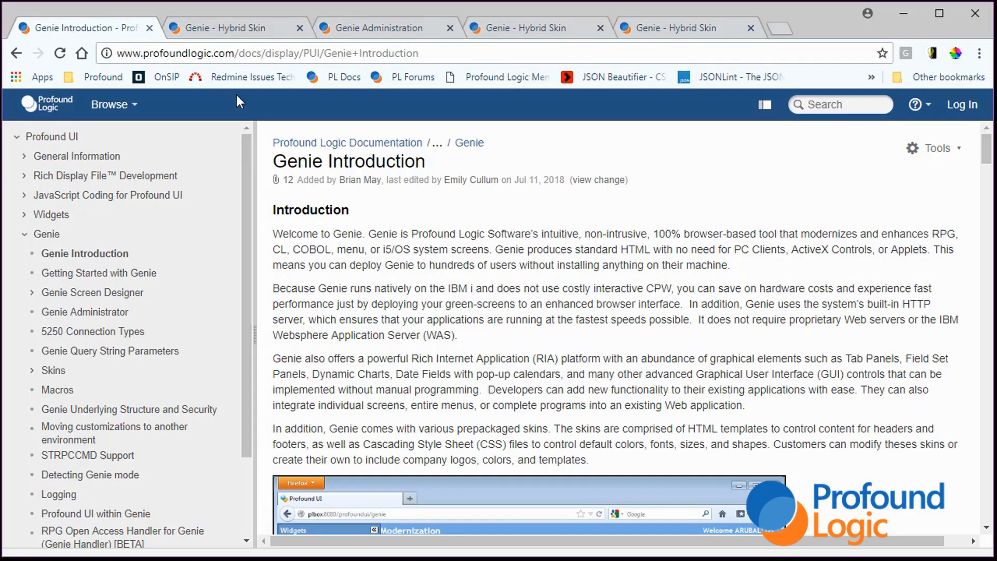
- Highlight product rows one by one (Courier Bag, Blast Pack, Gear Sling, Rope Tarp, 908 Chalk Bags) then clear the highlight
click(228, 27)
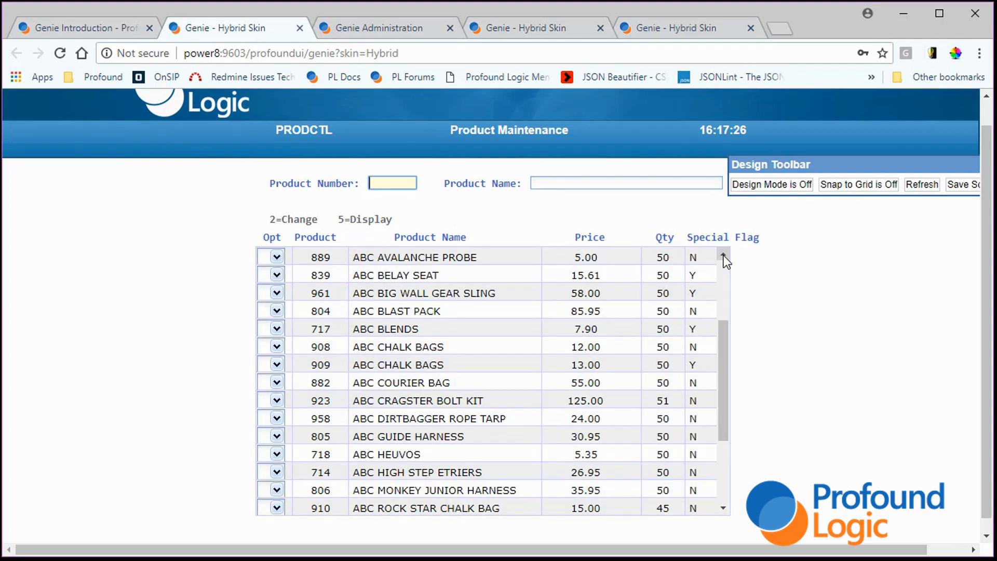
click(401, 382)
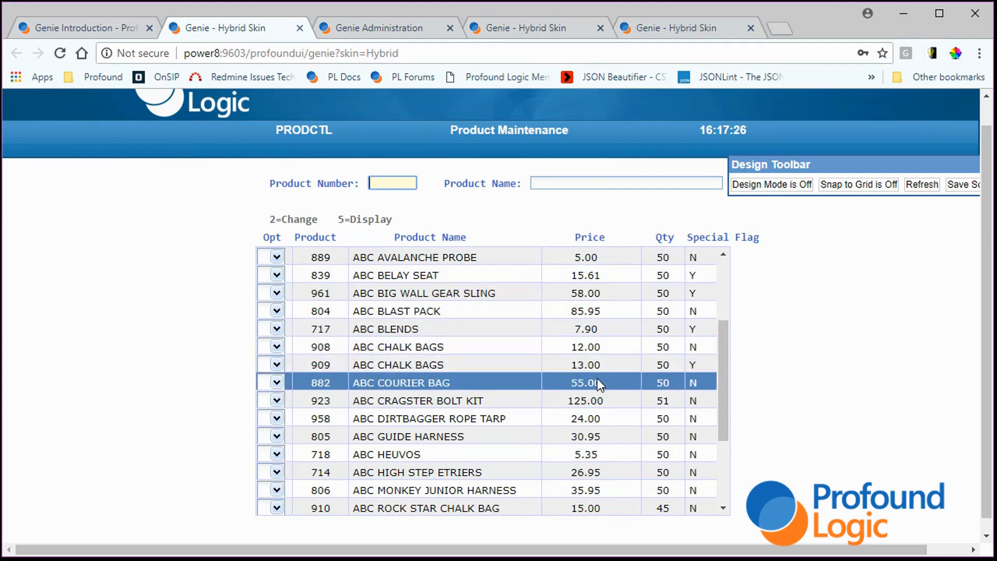
click(396, 311)
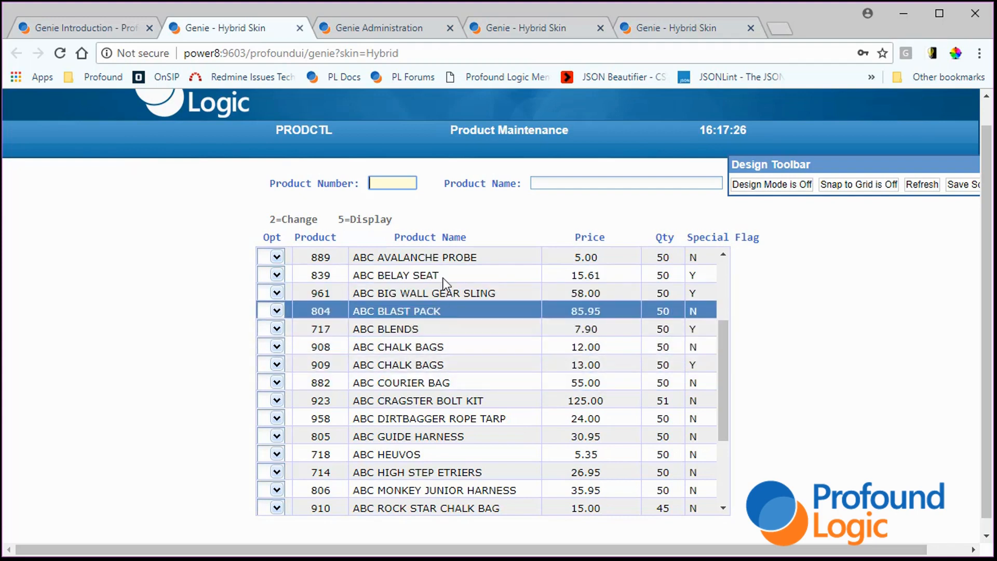
click(424, 293)
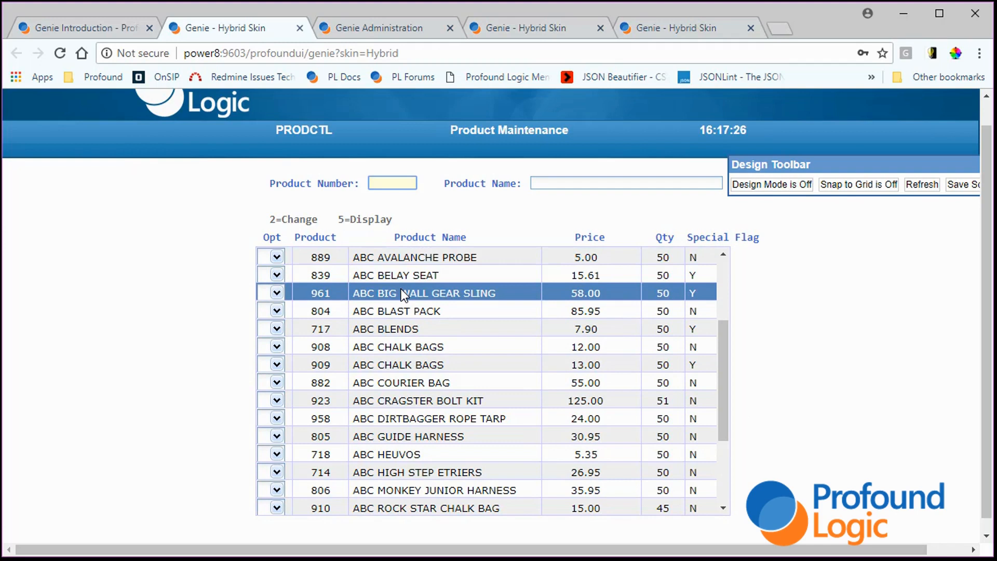
click(427, 418)
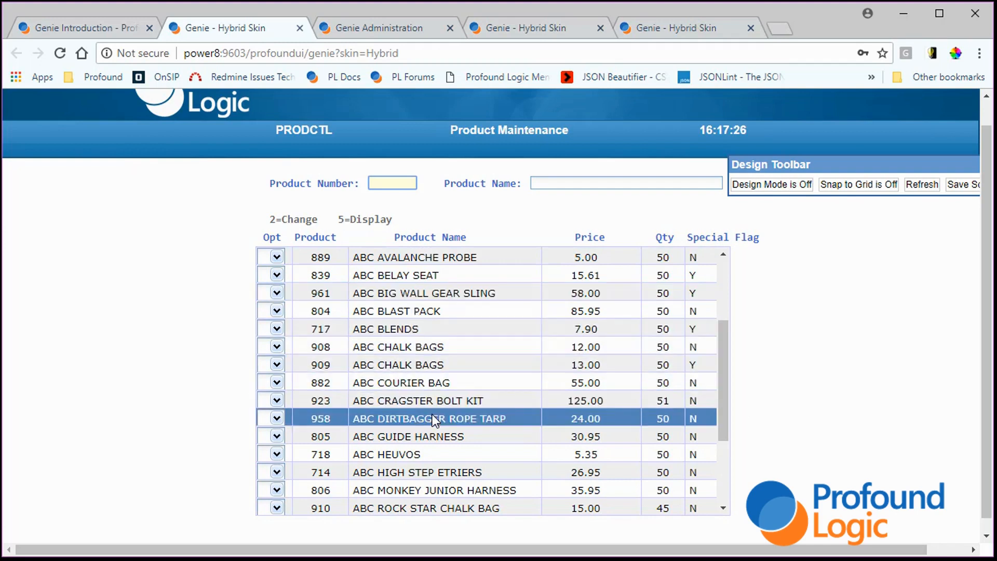
click(398, 346)
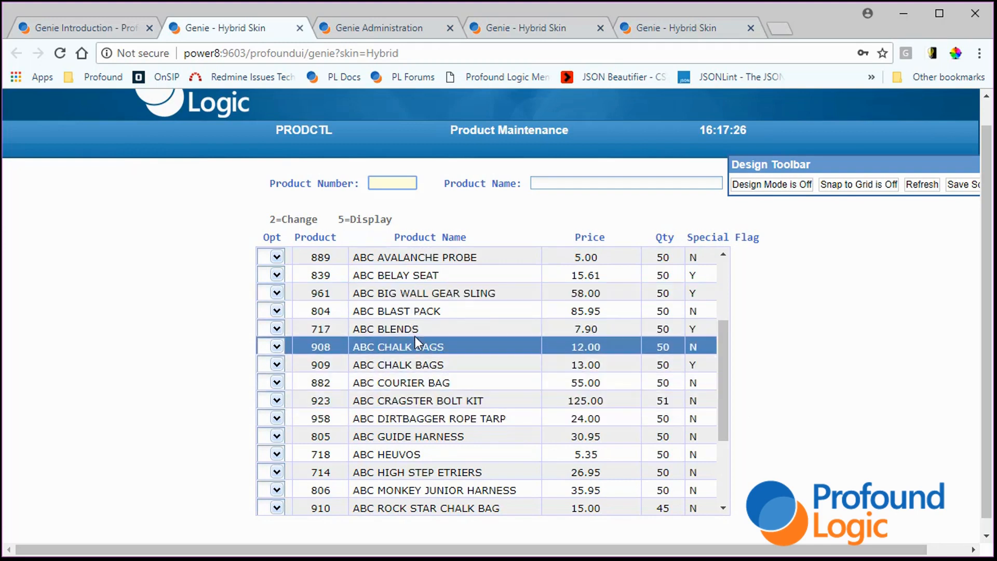
click(396, 310)
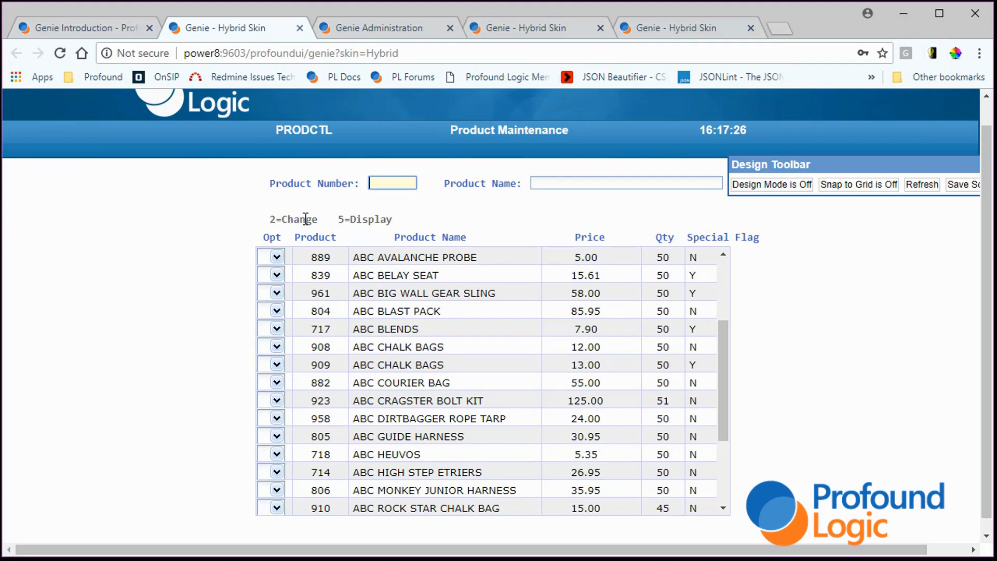
mouse_move(398, 229)
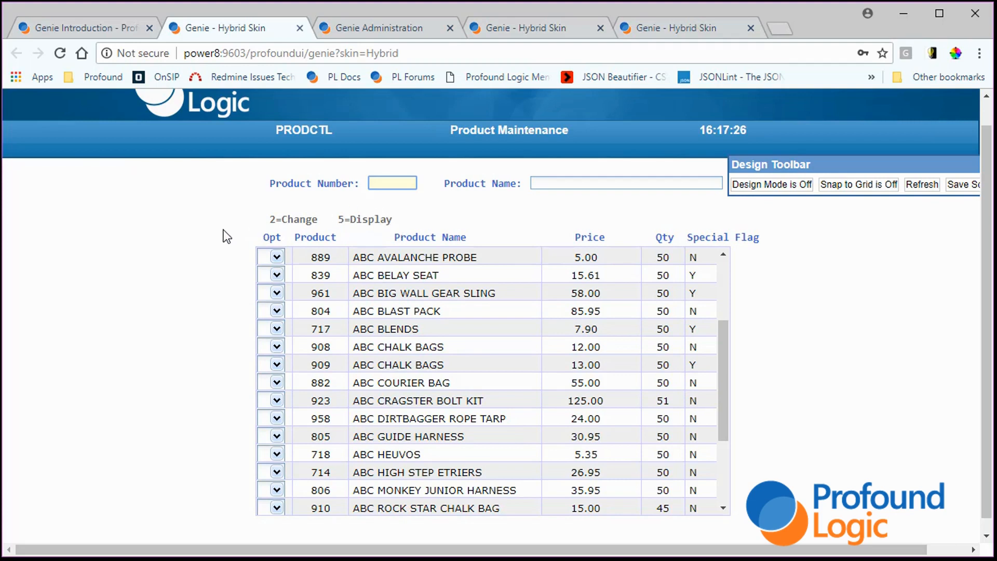
mouse_move(240, 245)
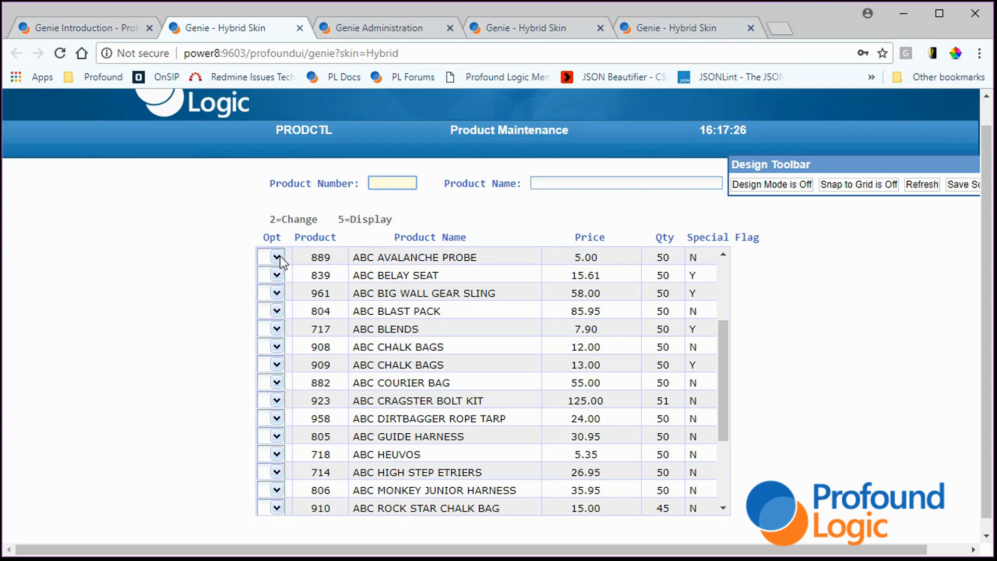
- Enter option 5 for product 889 to reach its detail screen, then cancel back to the list
click(277, 256)
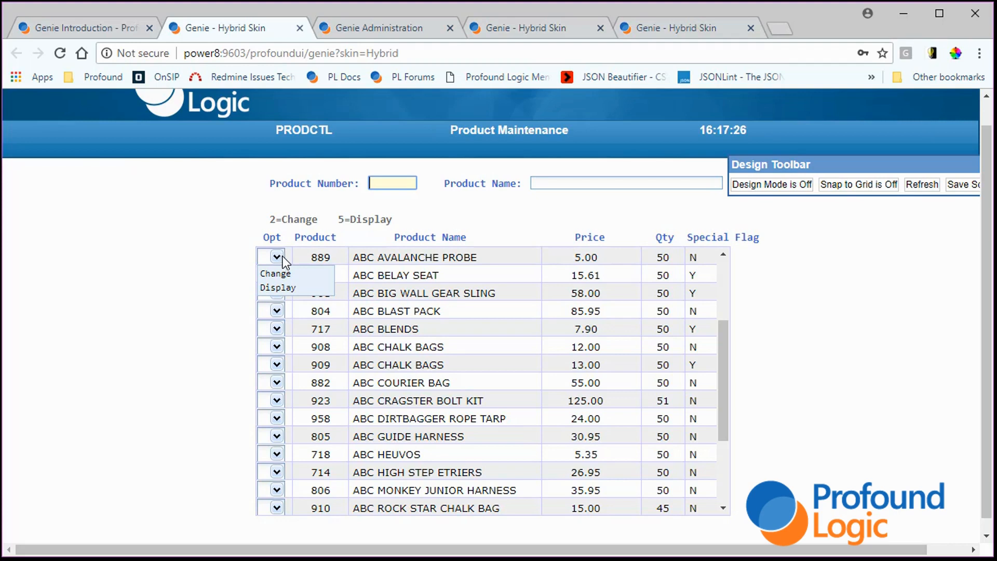
mouse_move(277, 260)
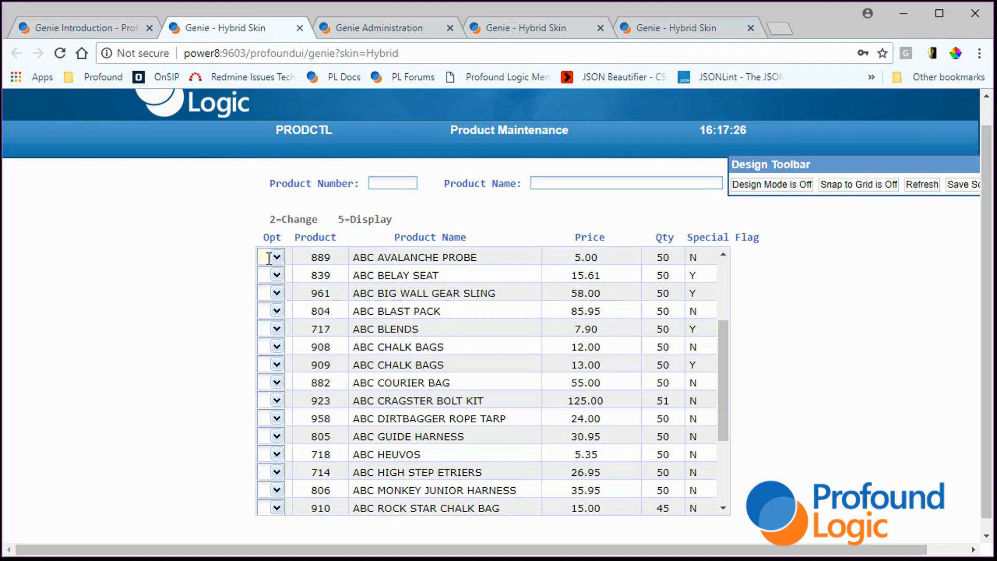
text(5)
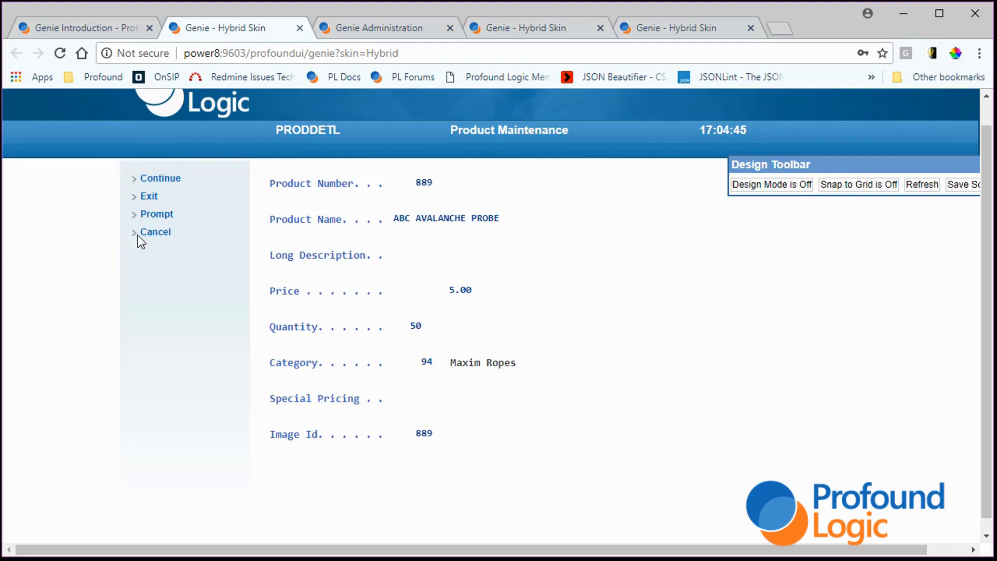
click(155, 232)
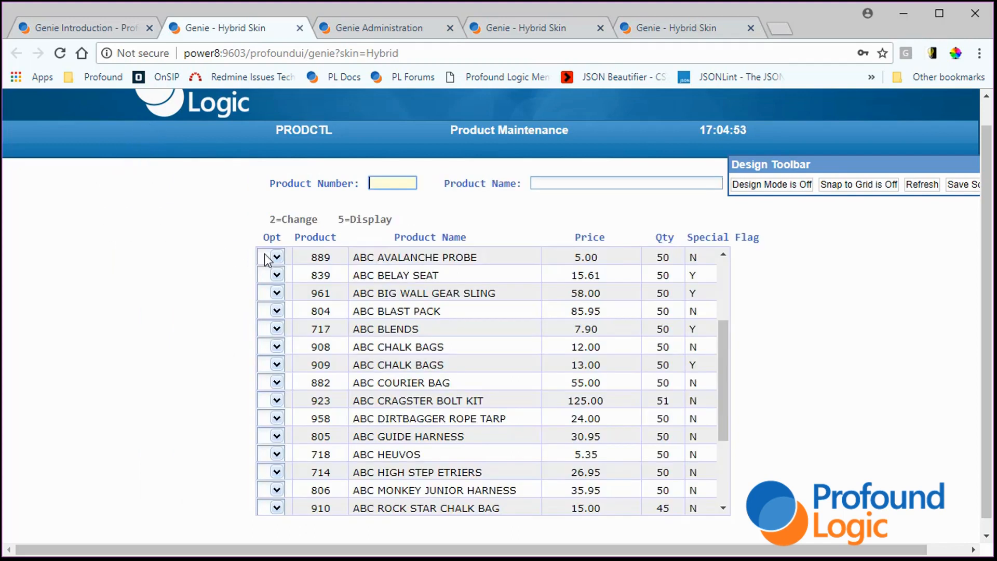
- Choose Display from product 889's option dropdown, view its details and cancel back to the list
click(278, 257)
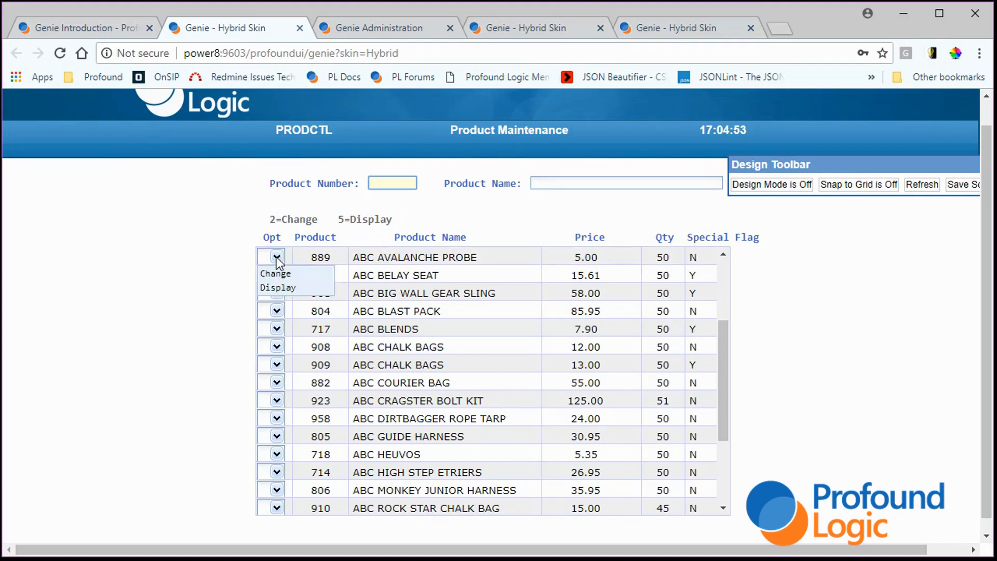
mouse_move(278, 288)
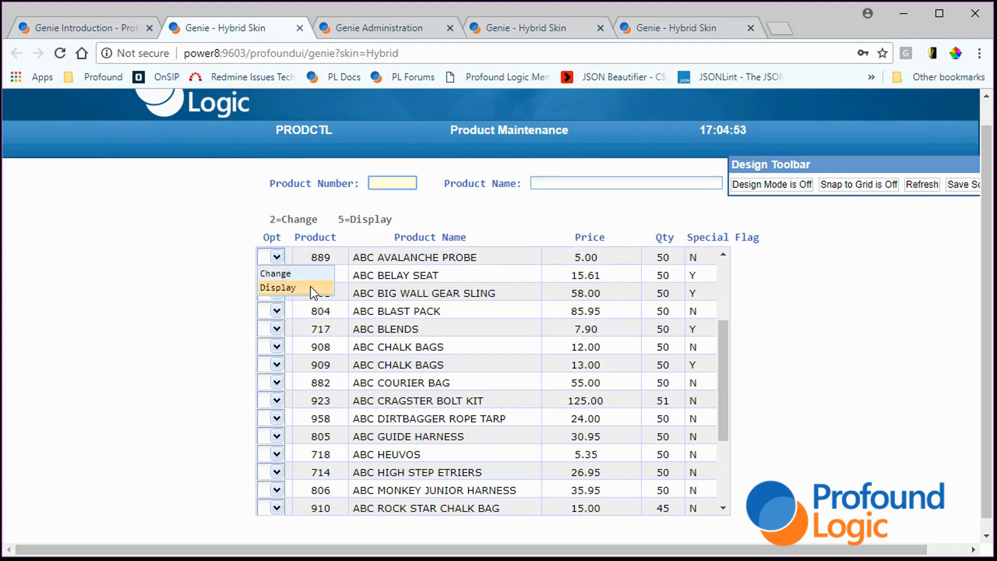
click(277, 287)
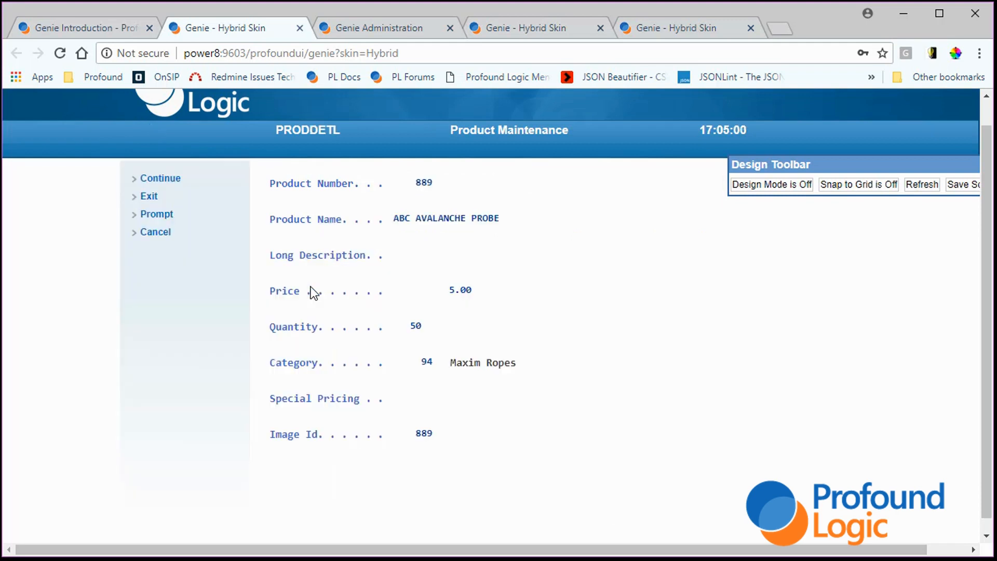
mouse_move(268, 251)
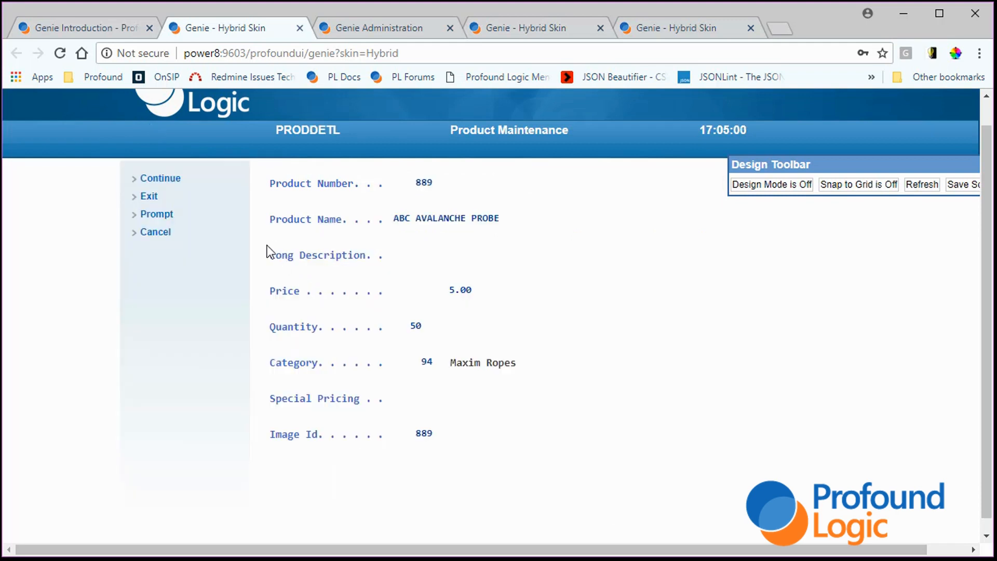
mouse_move(245, 227)
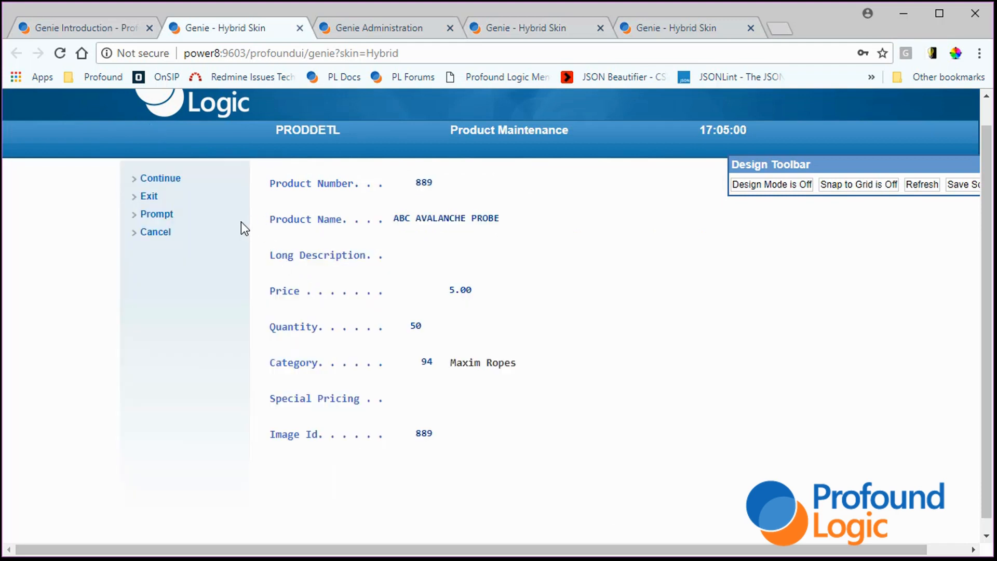
mouse_move(247, 194)
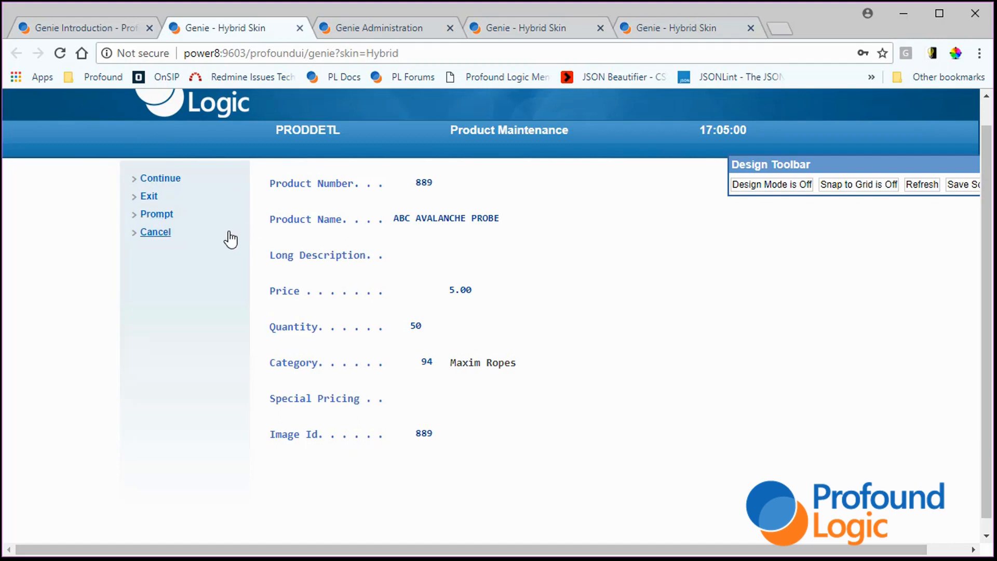
mouse_move(155, 231)
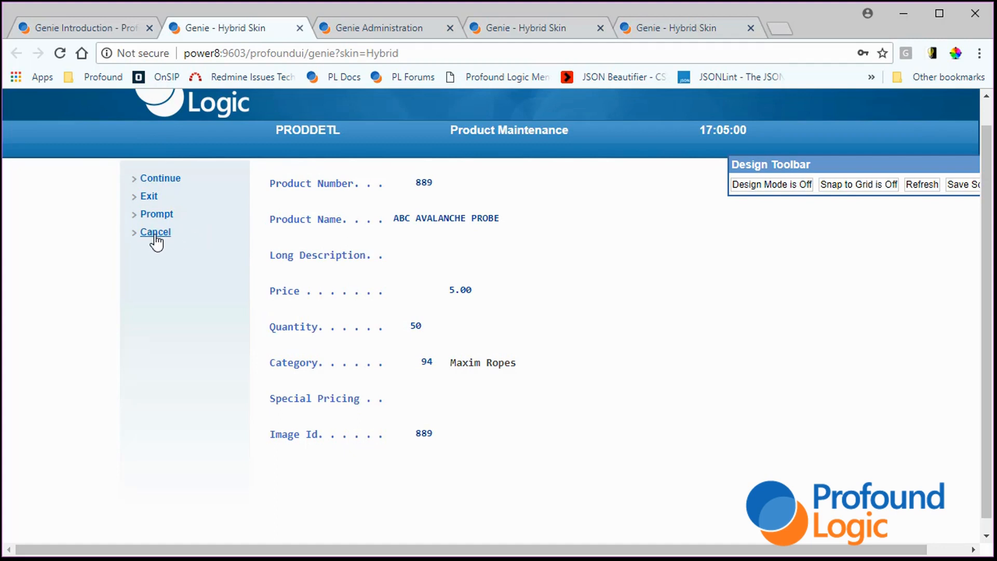
click(154, 232)
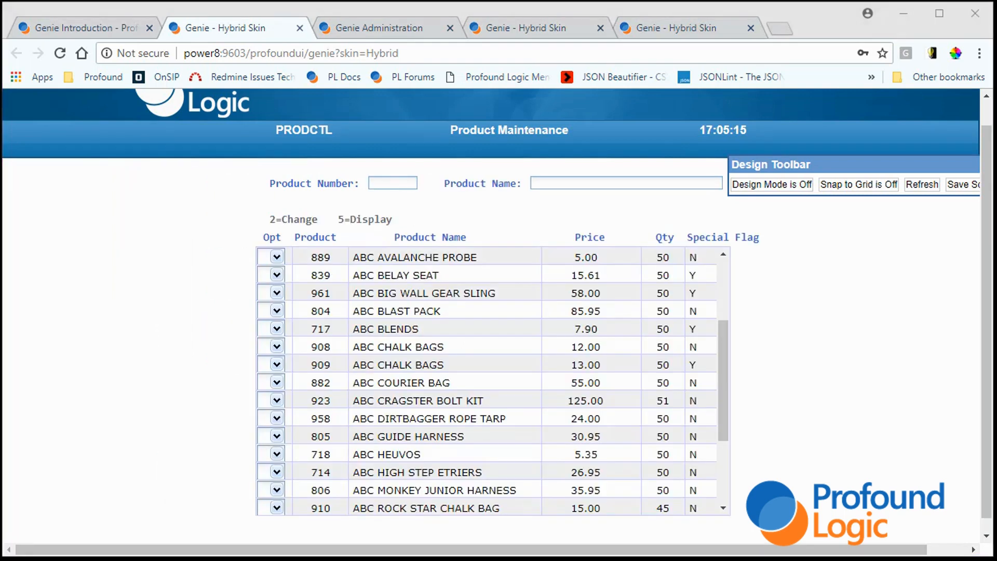
mouse_move(247, 337)
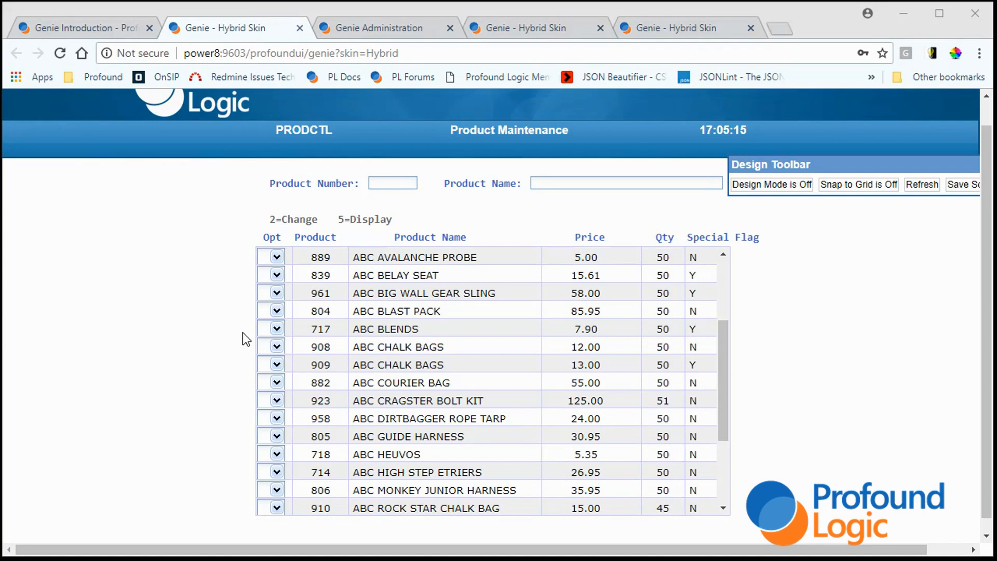
mouse_move(390, 27)
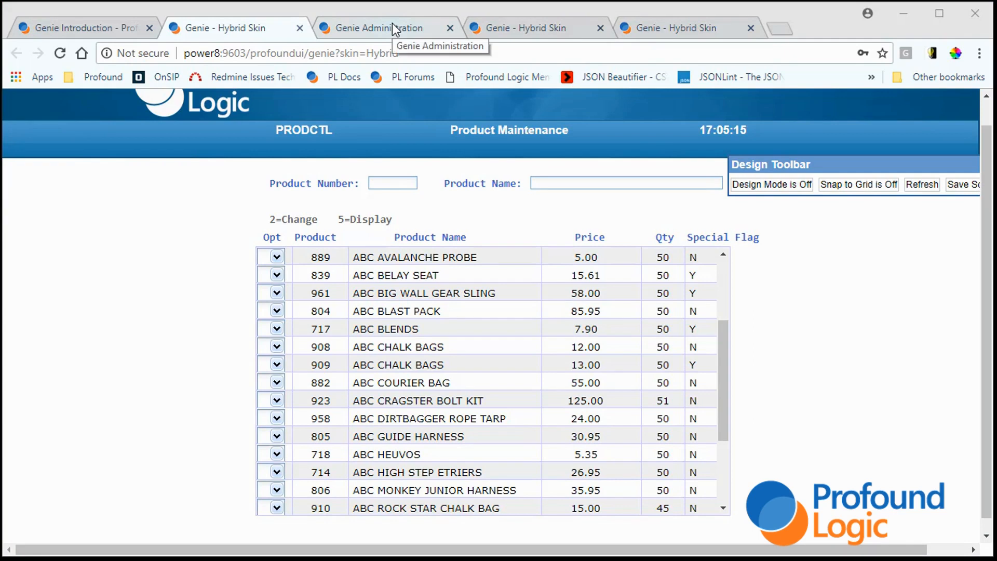
- Review the Hybrid skin's Subfile Settings in Genie Administrator: detection, option column and row colors
click(384, 27)
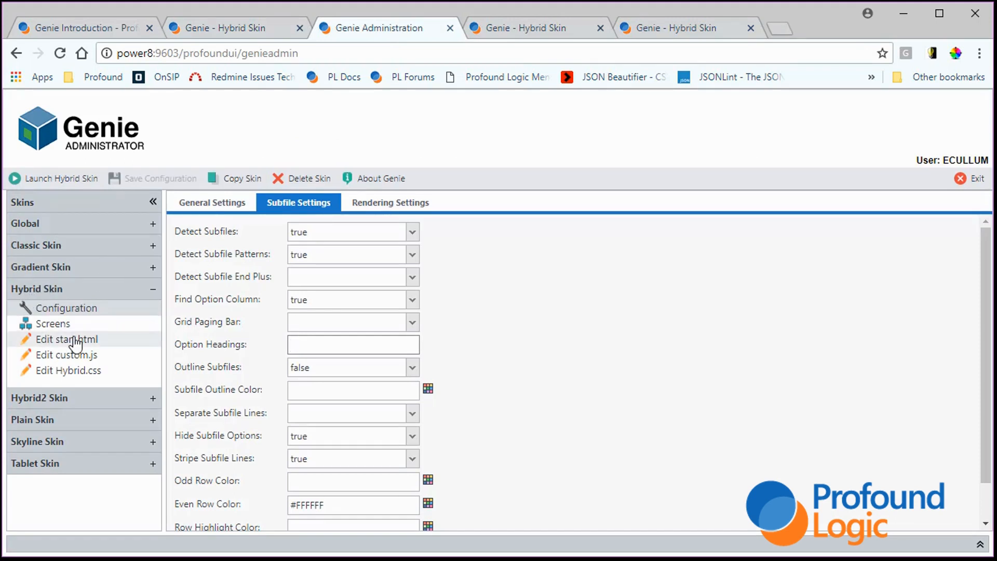
mouse_move(32, 296)
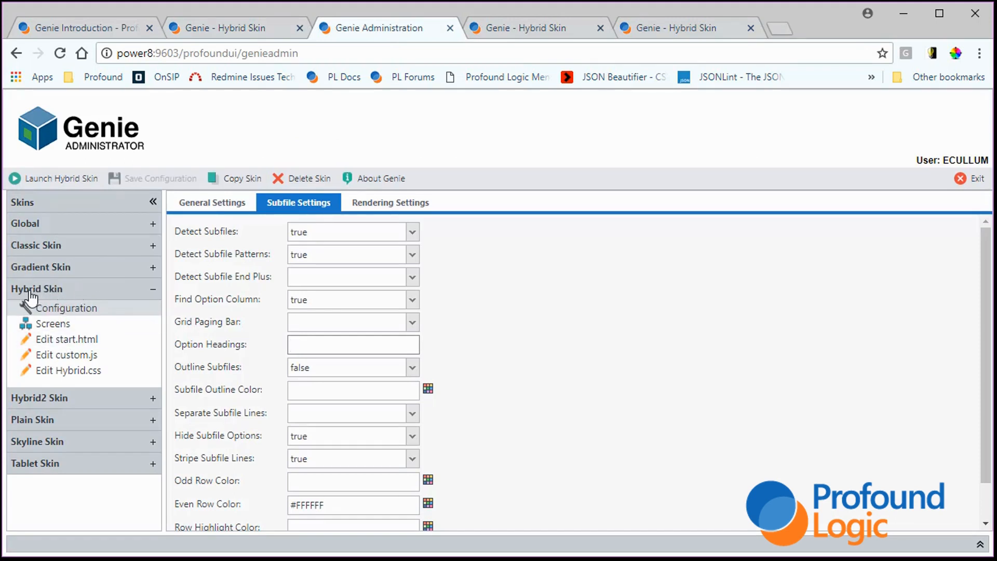
click(352, 344)
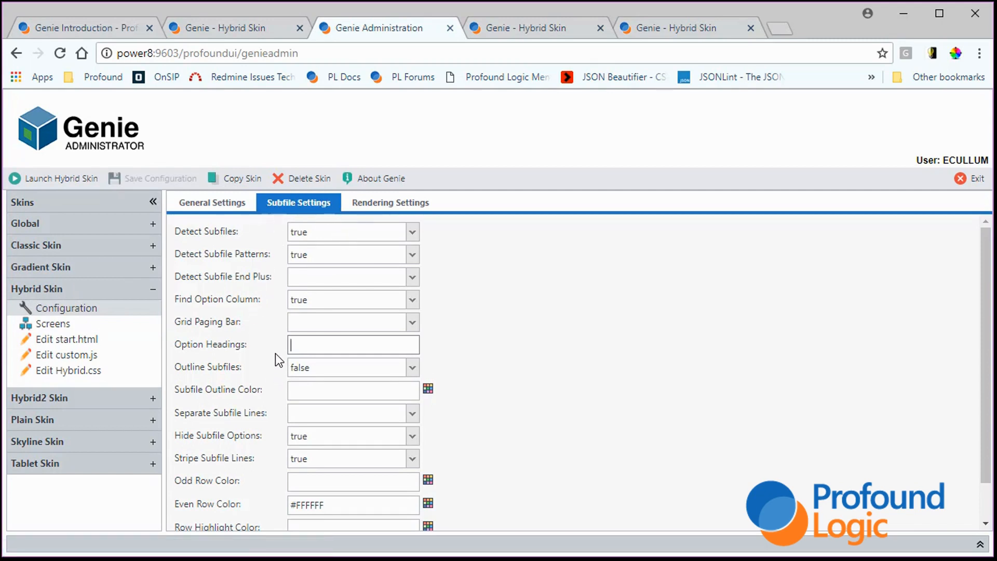
mouse_move(186, 227)
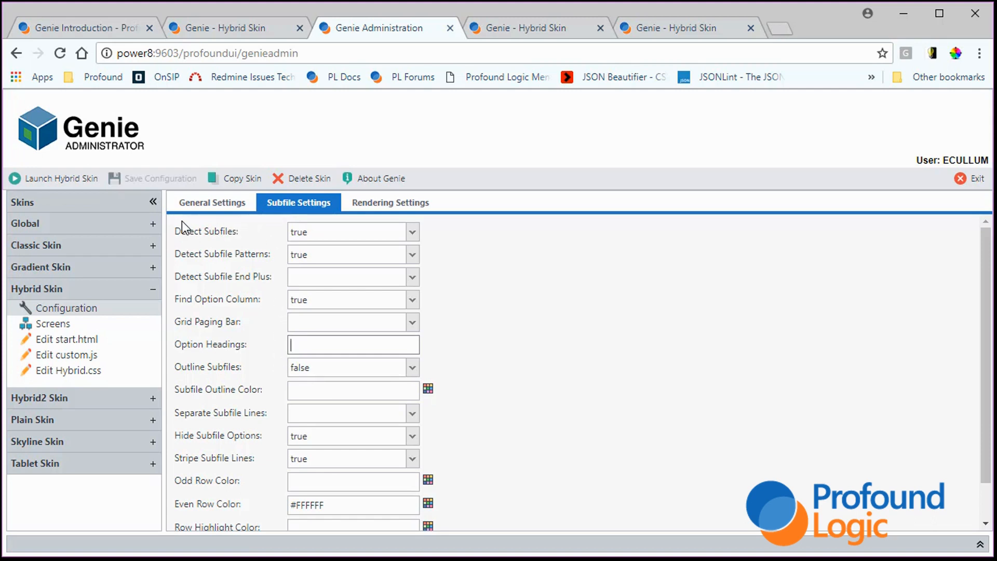
mouse_move(376, 345)
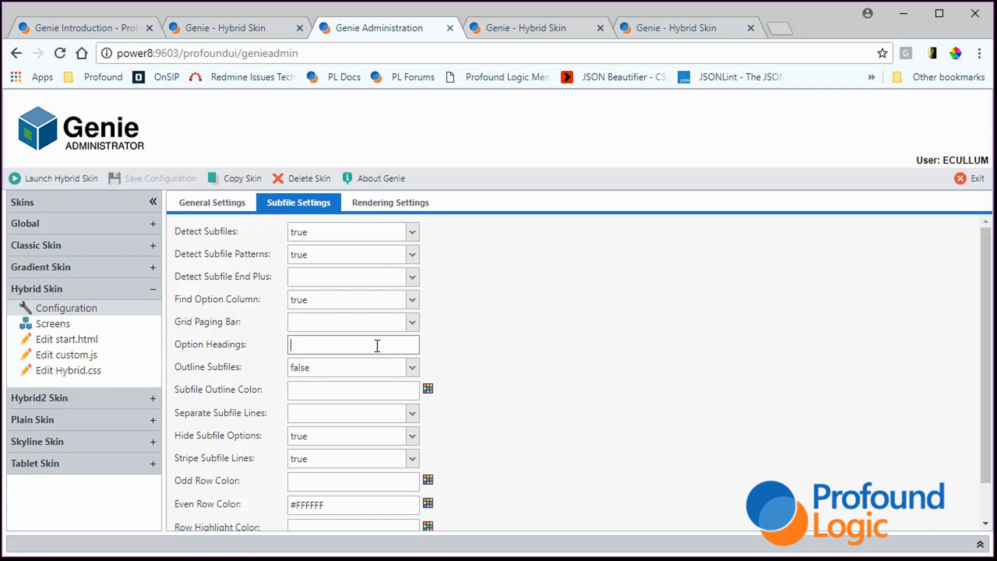
scroll(down, 3)
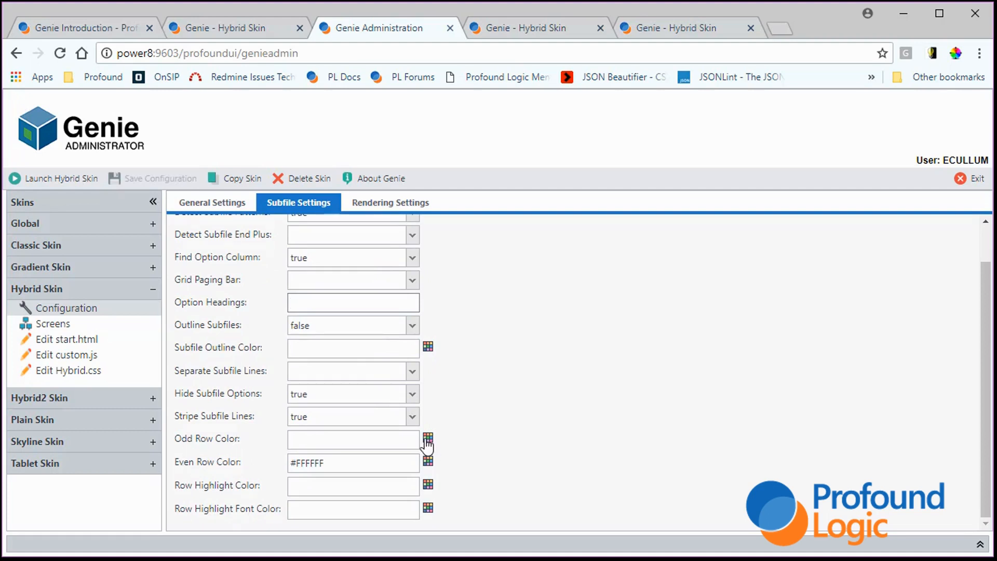
mouse_move(409, 463)
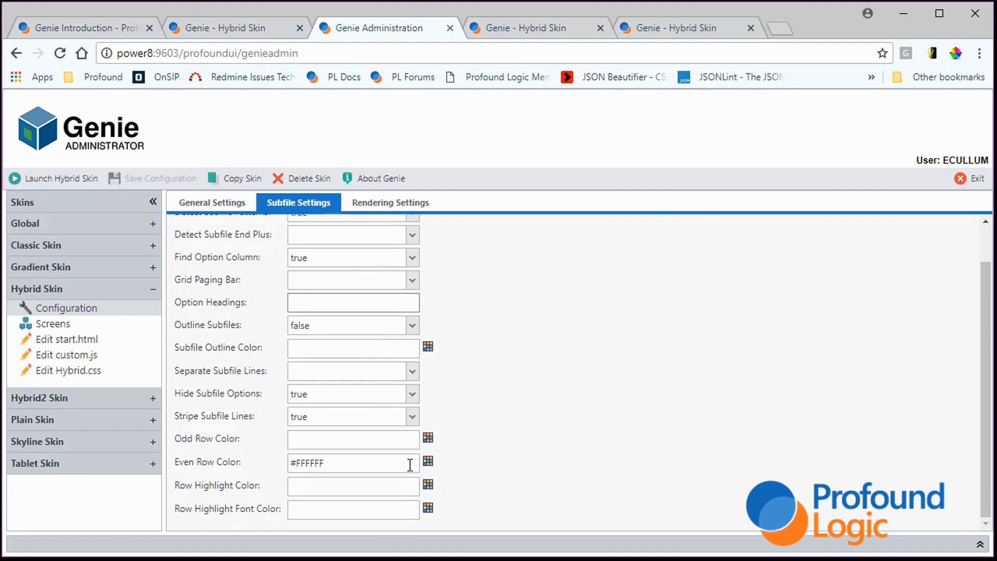
mouse_move(337, 406)
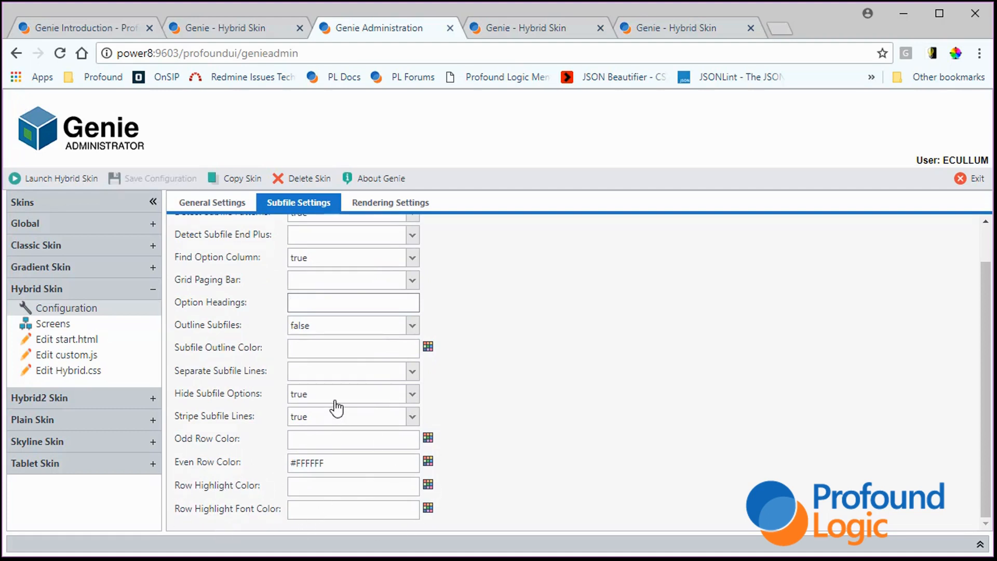
scroll(up, 3)
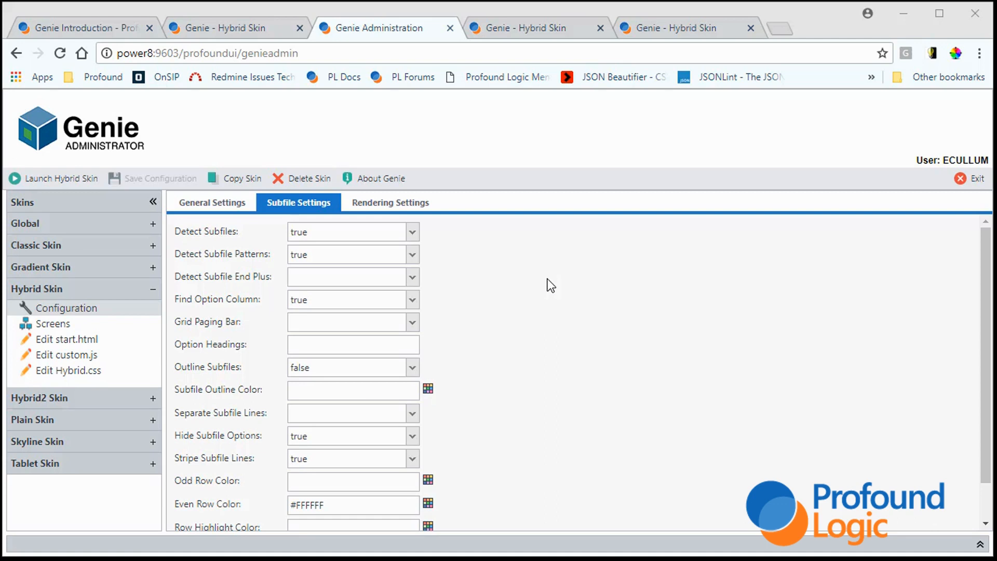
mouse_move(468, 415)
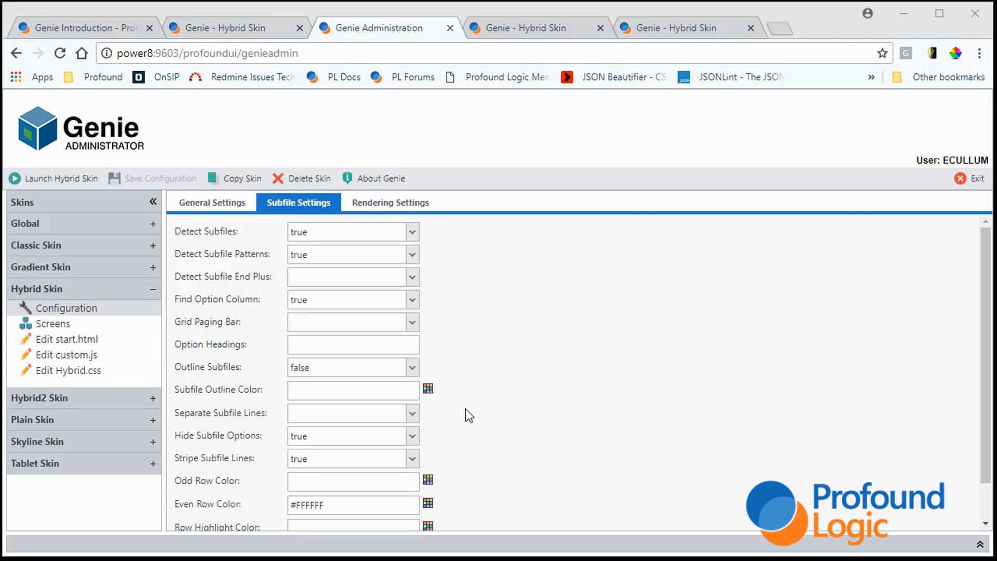
mouse_move(228, 263)
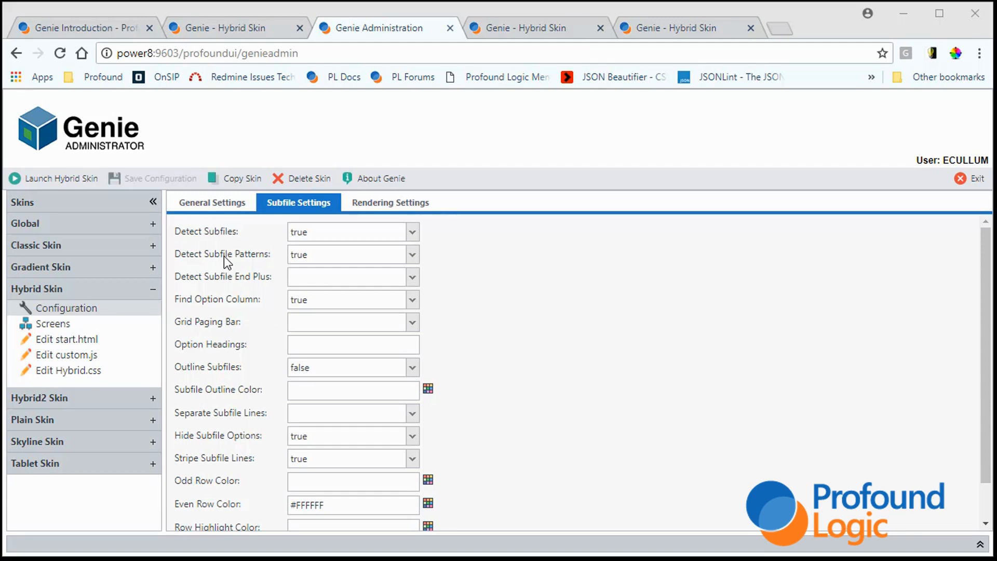
mouse_move(237, 270)
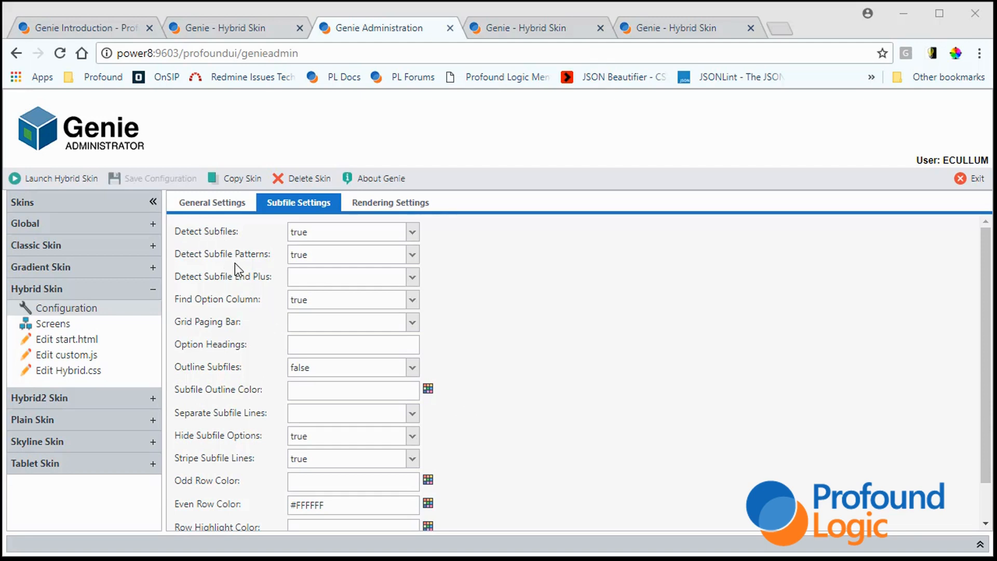
mouse_move(239, 259)
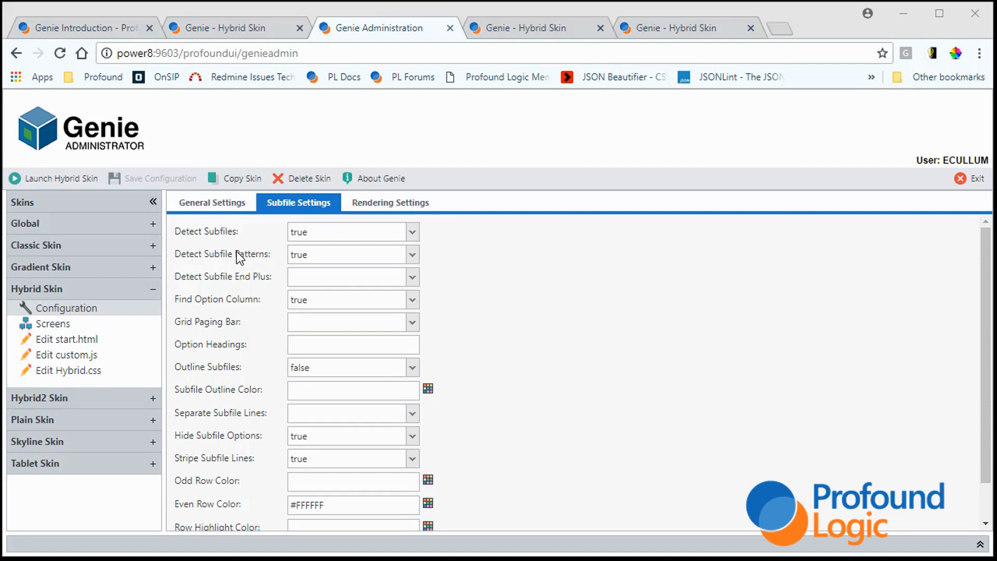
mouse_move(321, 231)
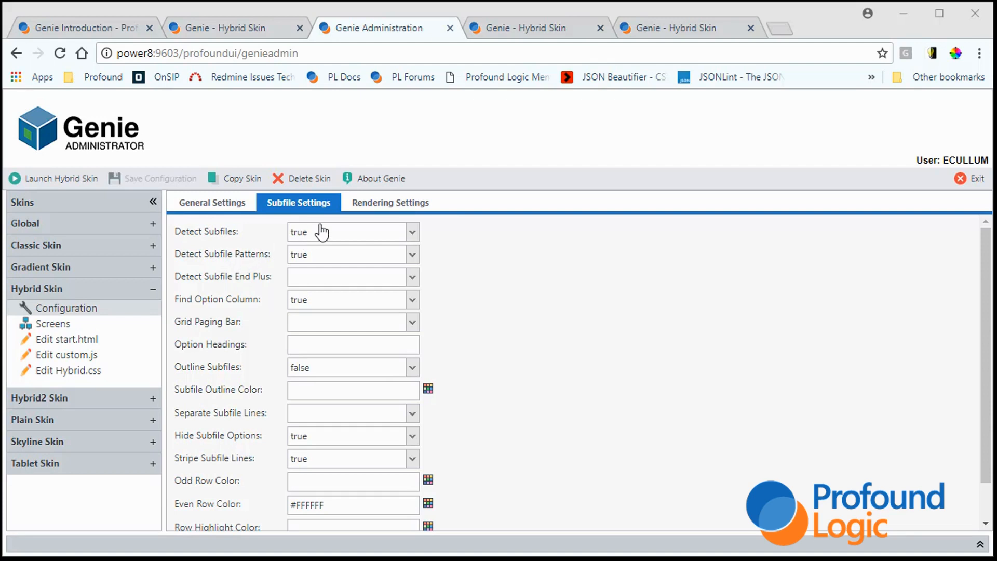
mouse_move(360, 243)
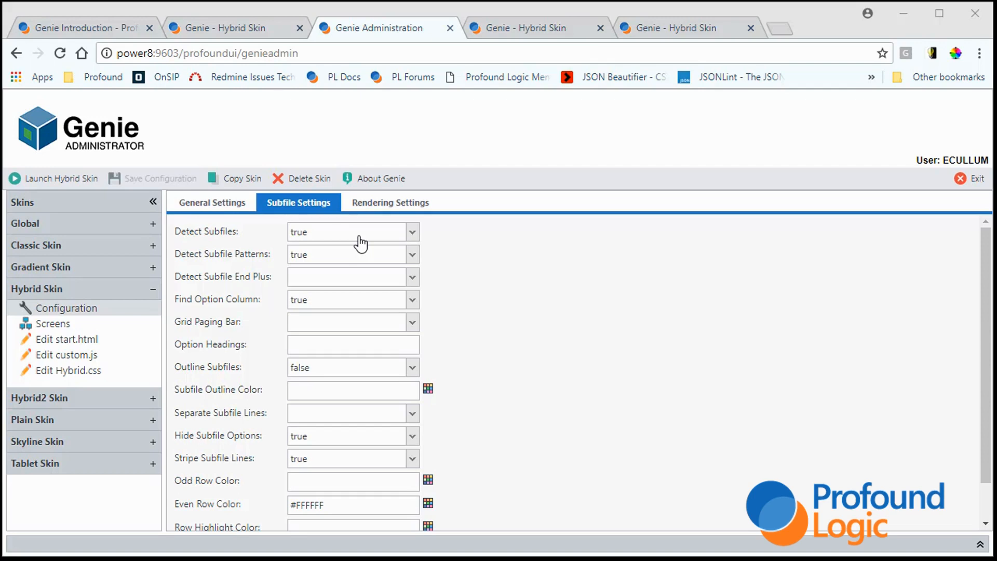
mouse_move(365, 248)
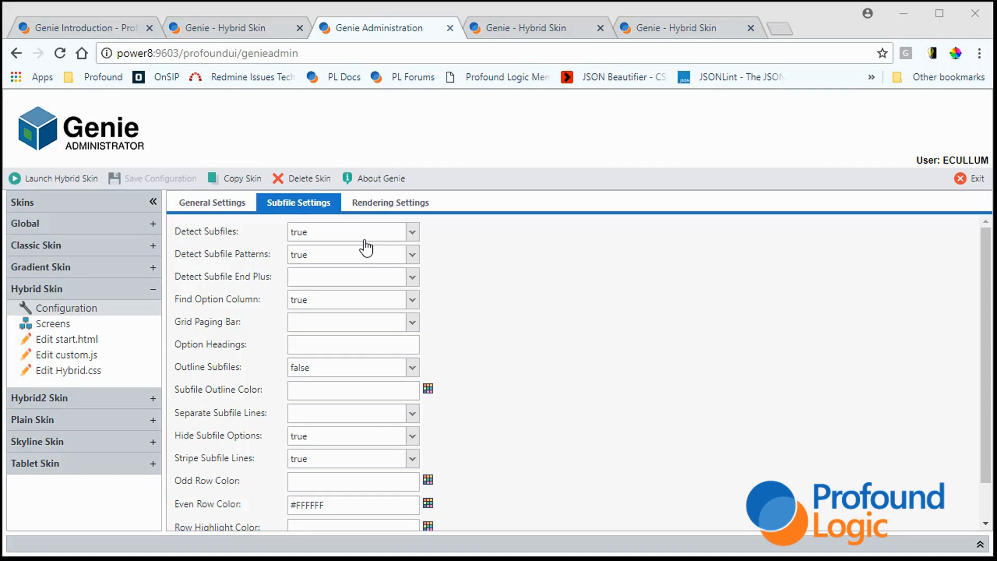
mouse_move(372, 249)
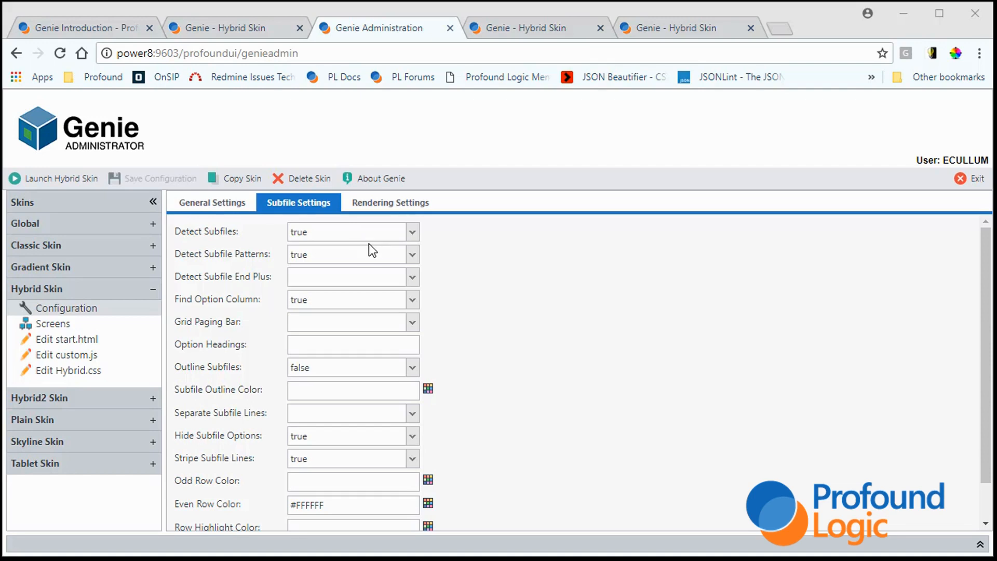
mouse_move(344, 262)
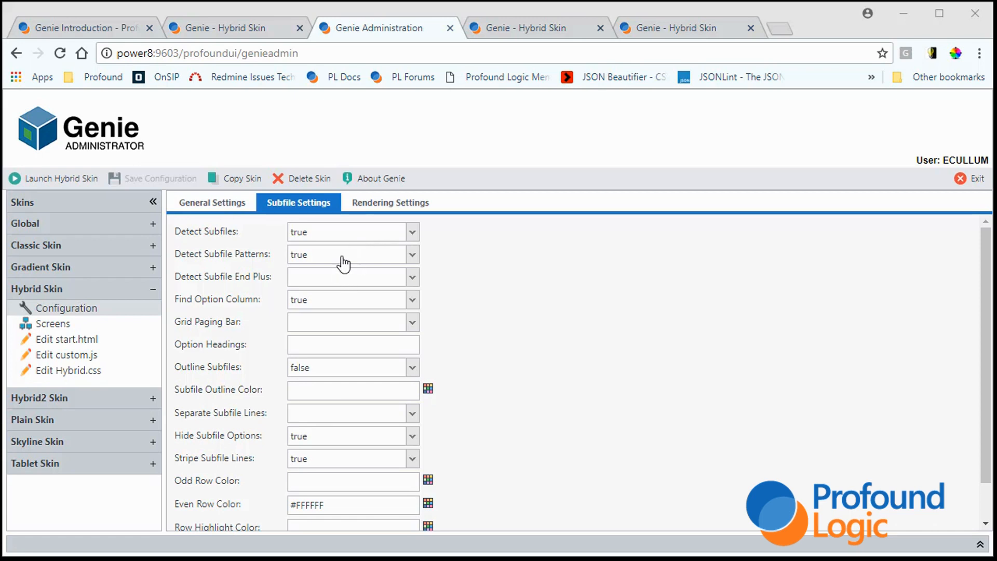
mouse_move(350, 262)
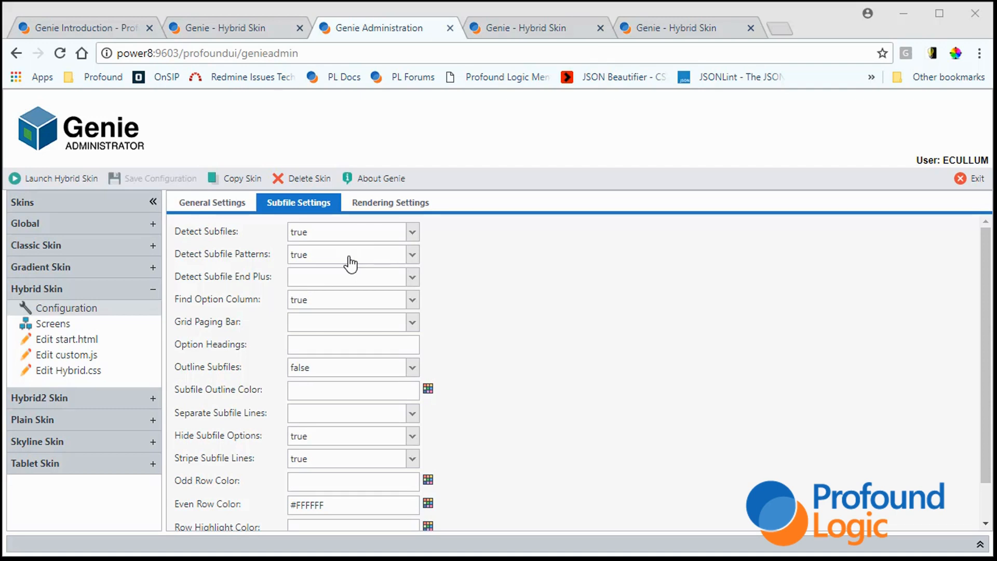
mouse_move(353, 264)
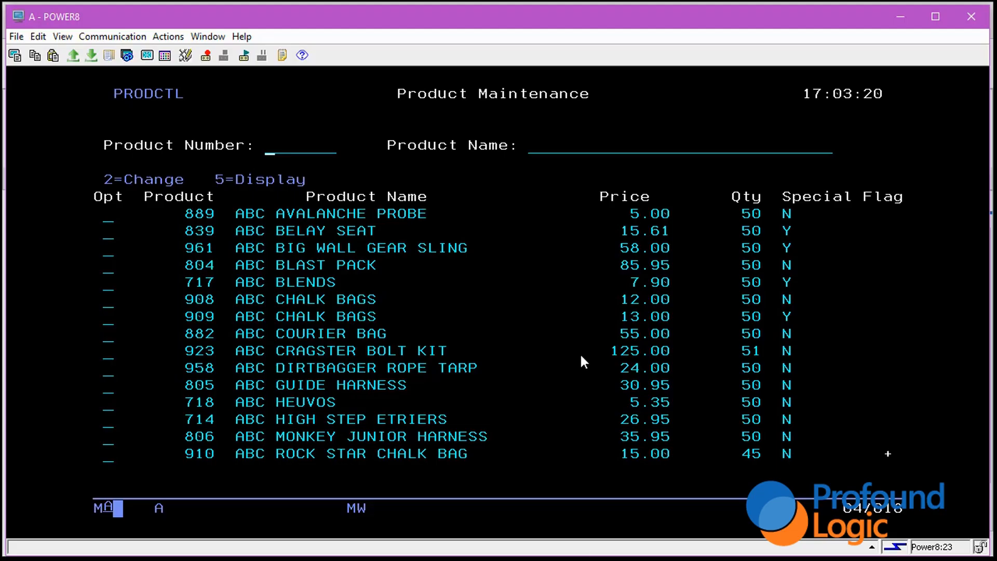
mouse_move(488, 263)
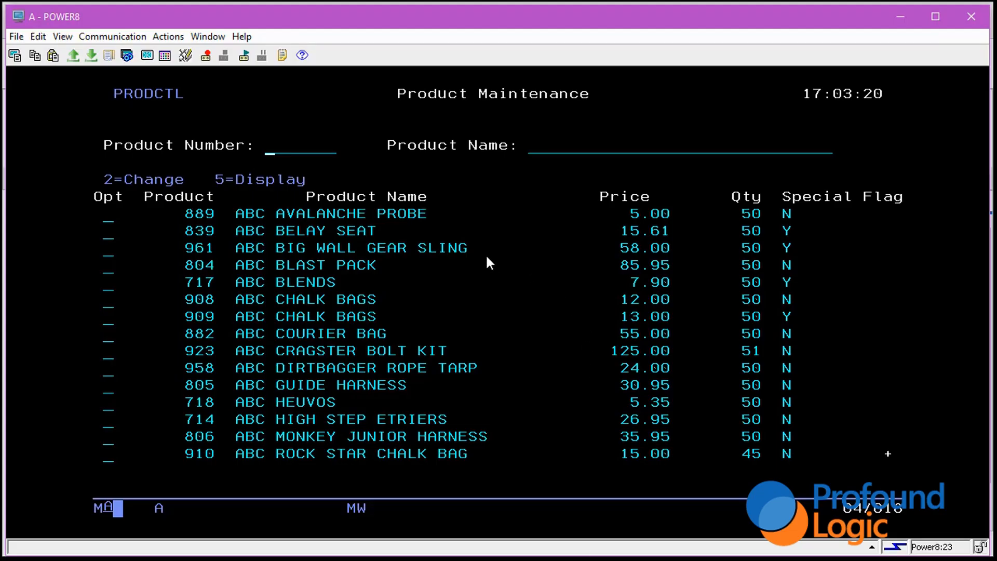
mouse_move(242, 209)
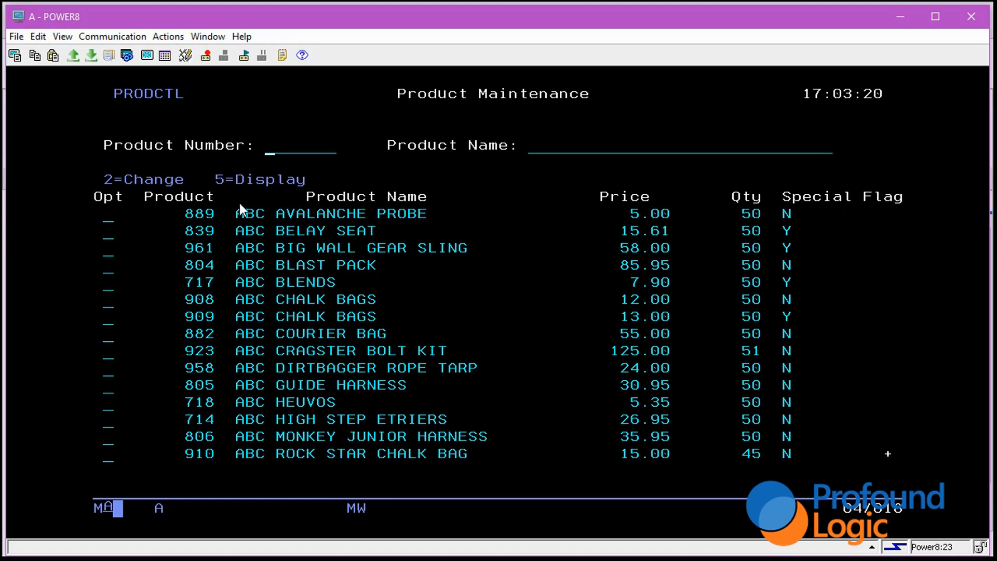
mouse_move(299, 196)
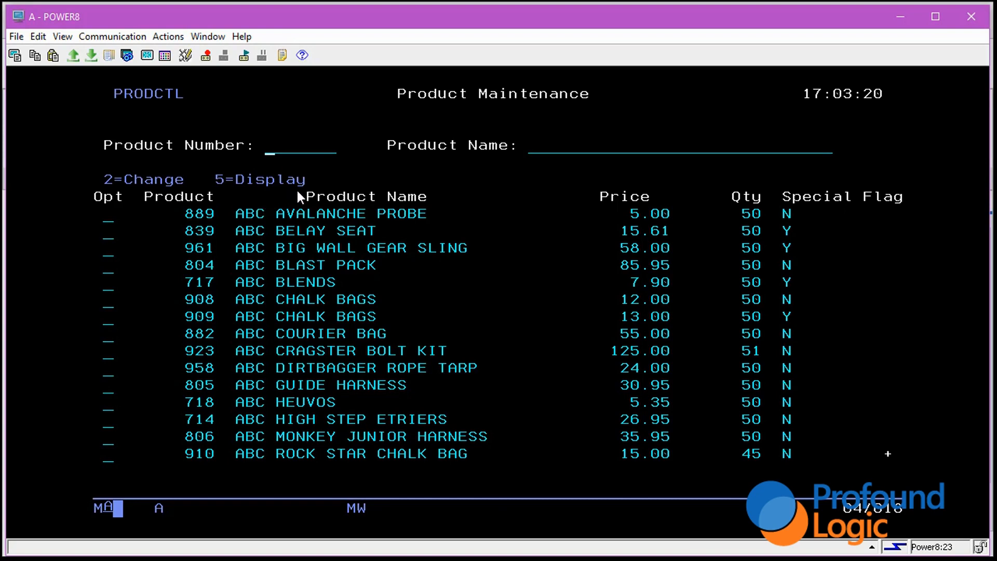
mouse_move(230, 220)
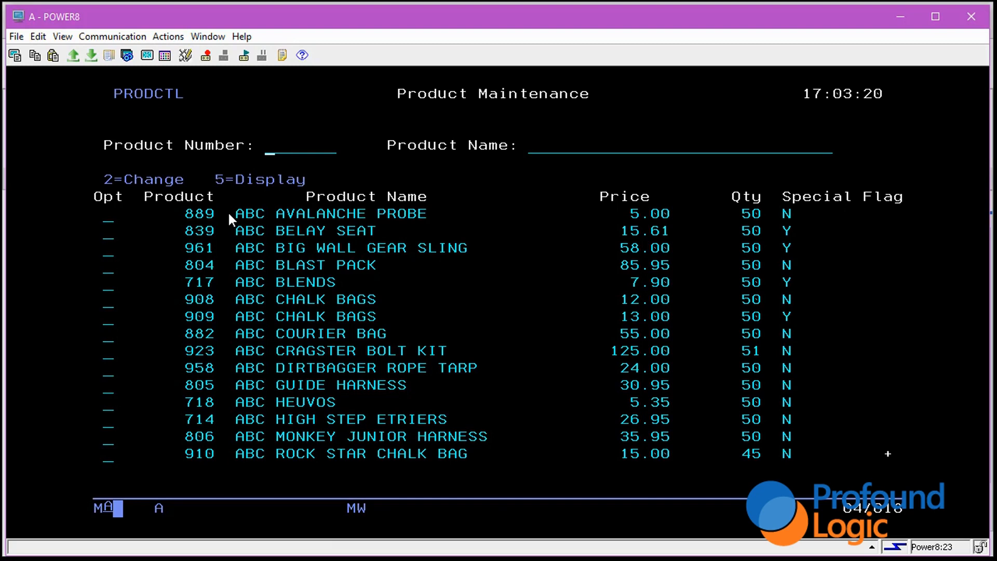
mouse_move(827, 246)
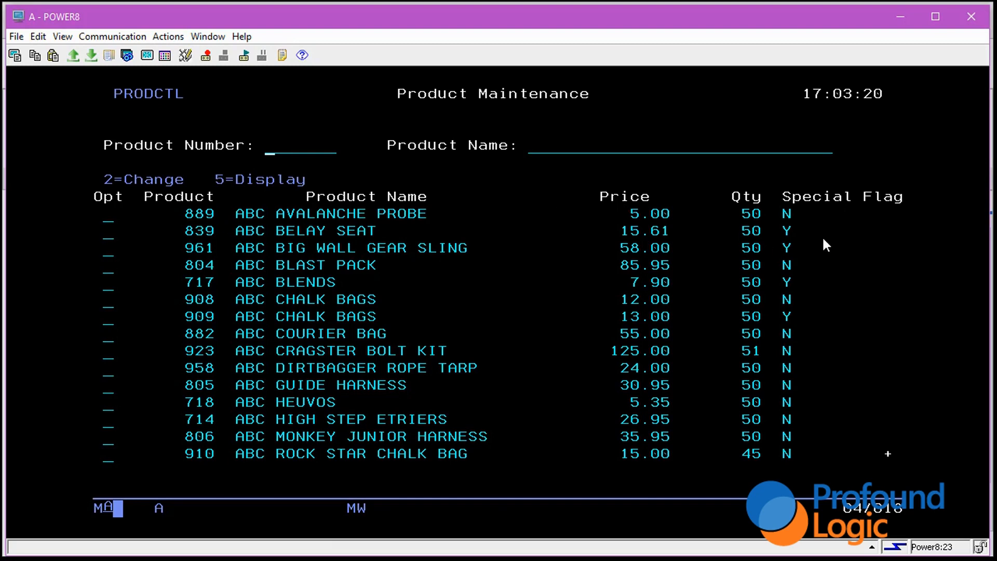
mouse_move(443, 206)
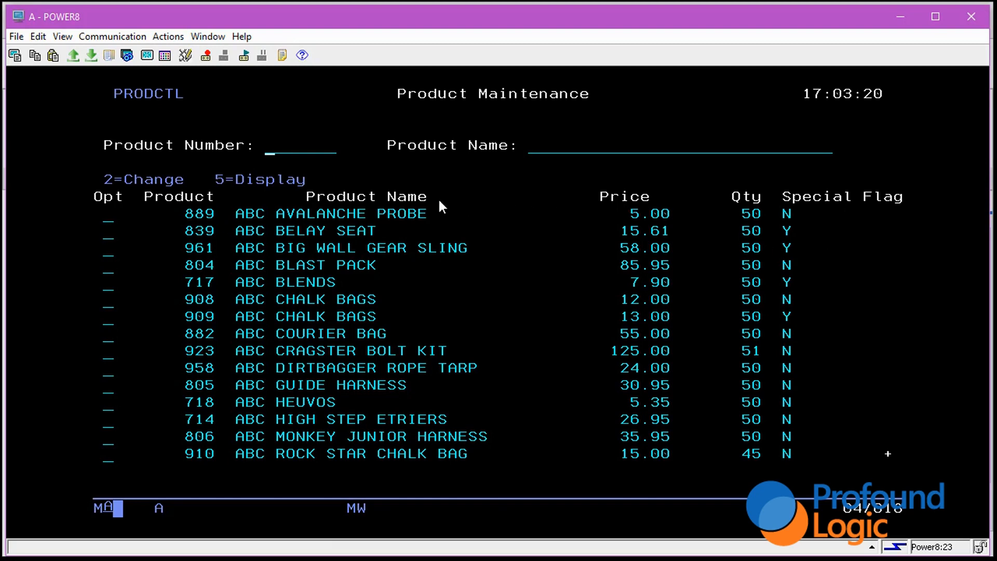
mouse_move(245, 245)
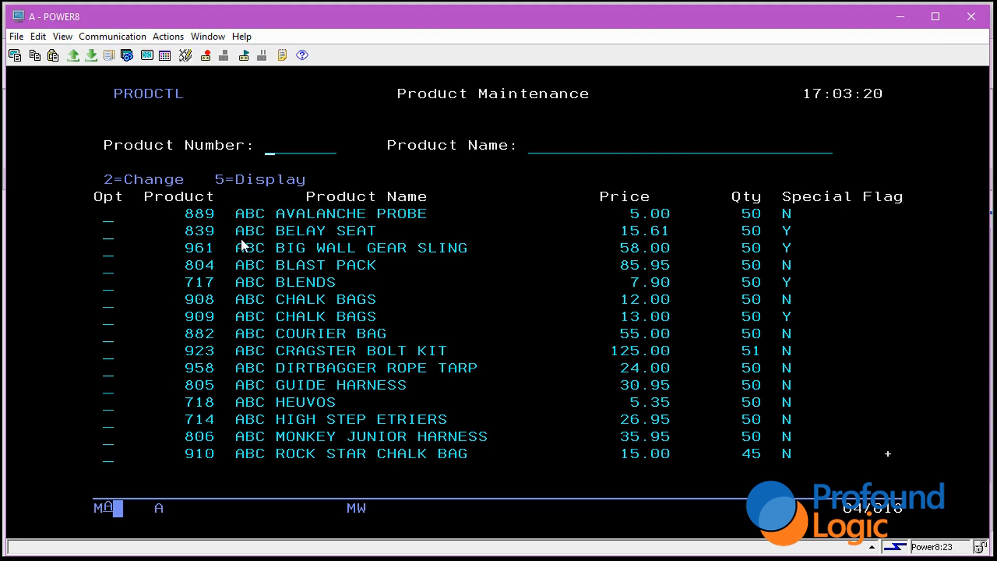
mouse_move(695, 439)
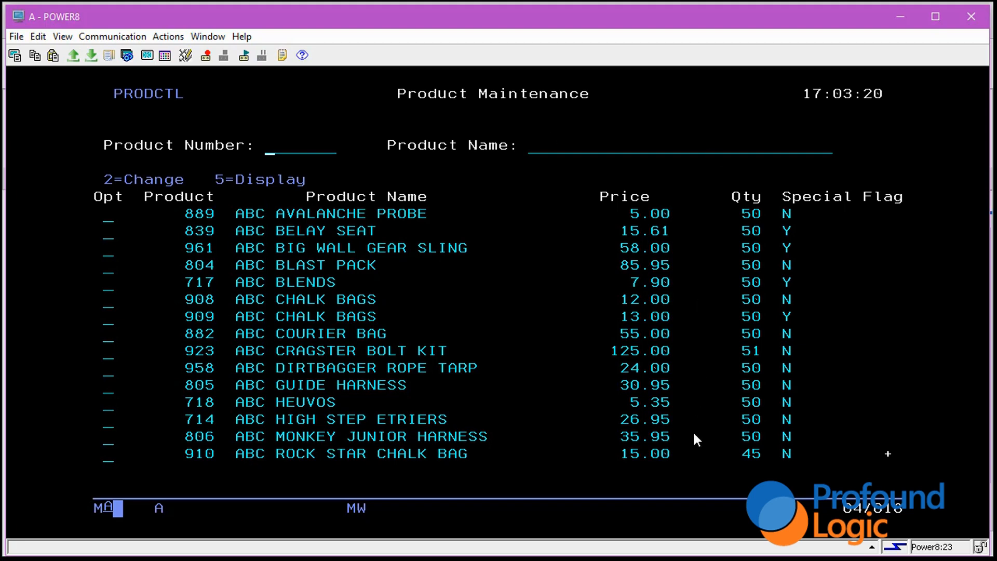
mouse_move(470, 323)
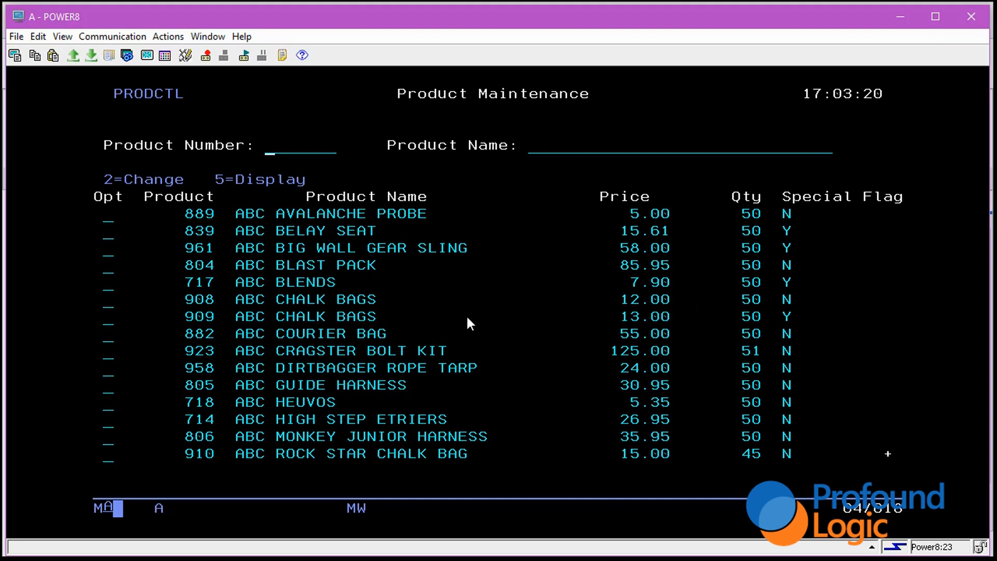
mouse_move(566, 271)
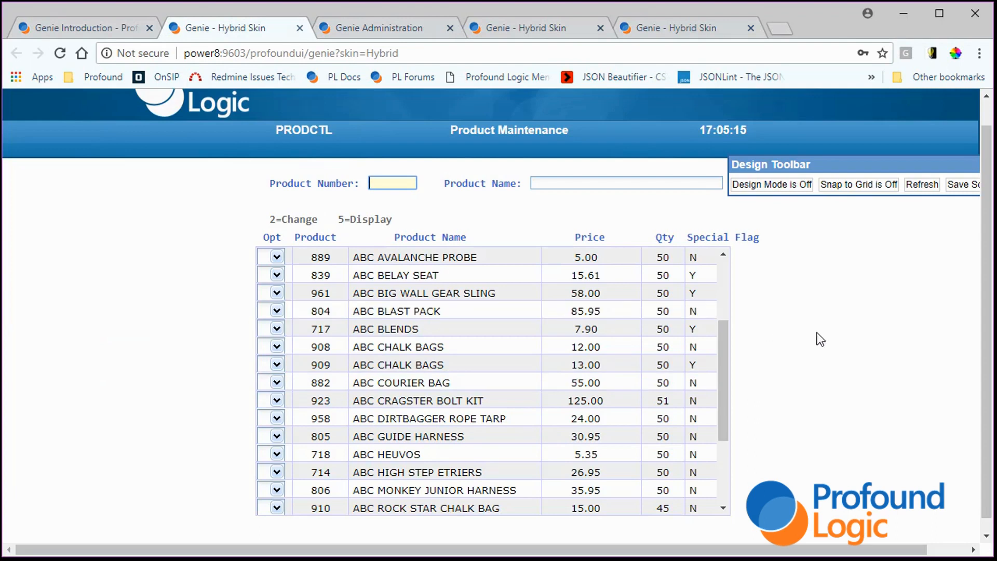
mouse_move(808, 355)
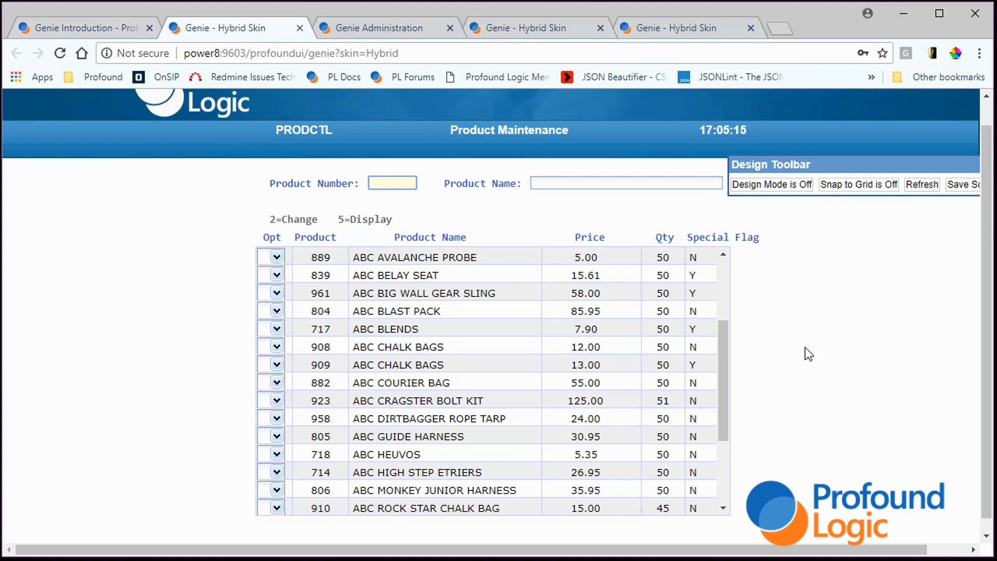
- Return to the Hybrid-skinned Product Maintenance grid with design mode still off
click(380, 27)
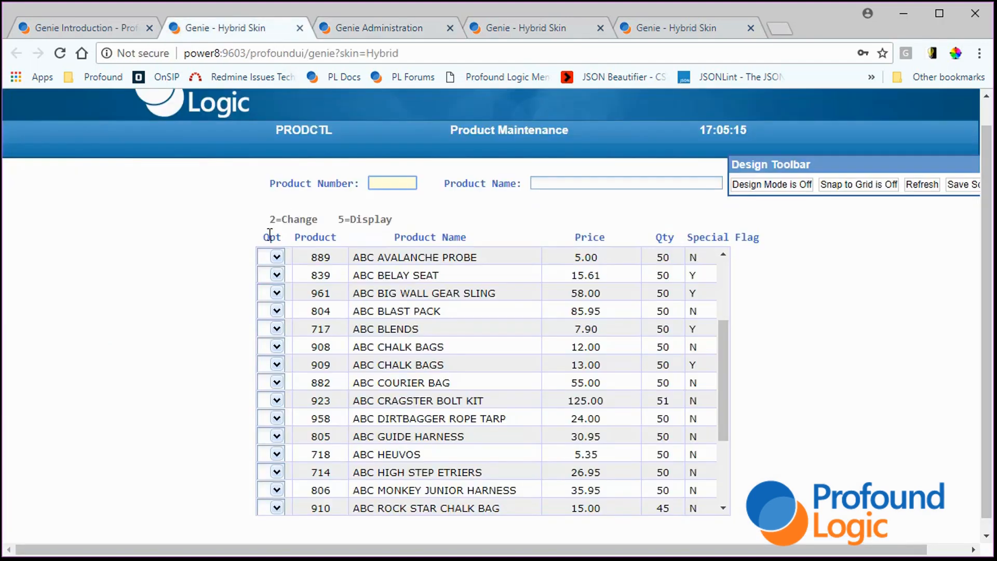
mouse_move(265, 240)
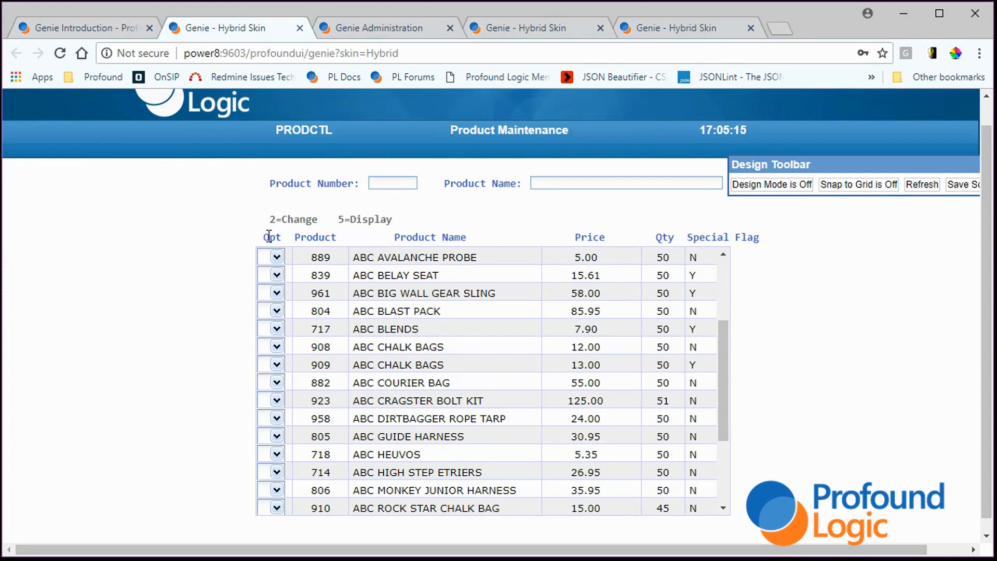
double_click(271, 237)
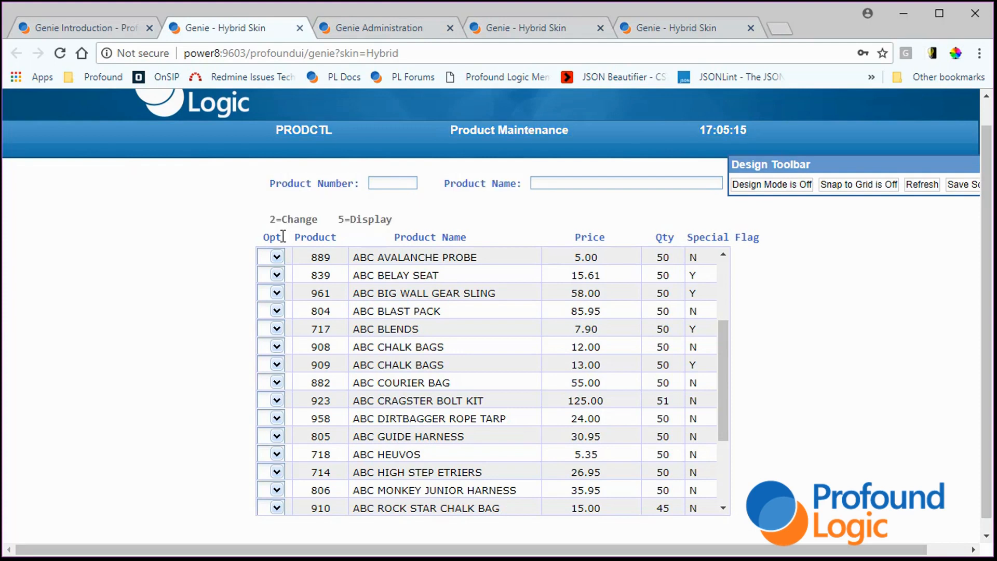
- Recheck the Hybrid skin's Subfile Settings, where option column detection is true
click(381, 27)
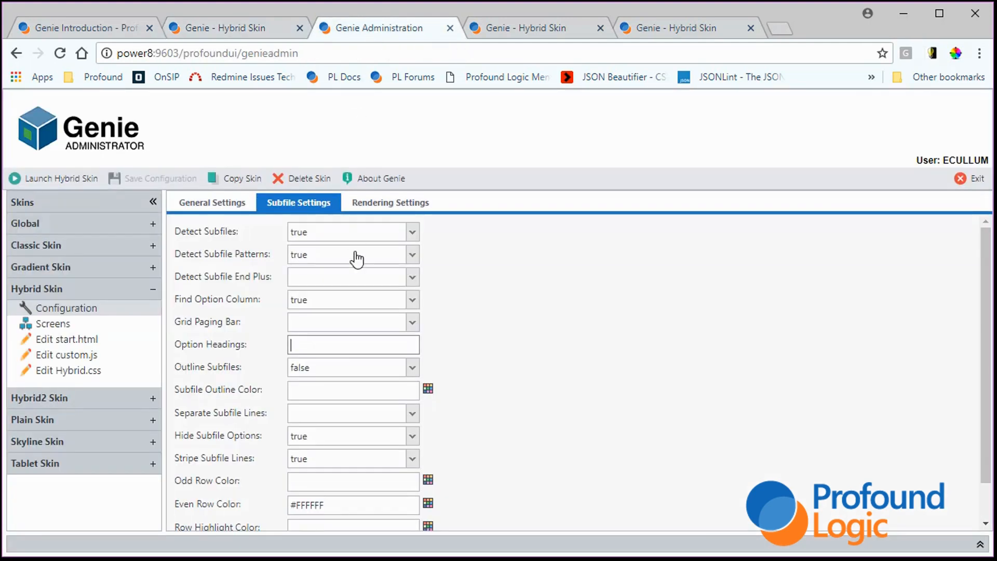
mouse_move(326, 335)
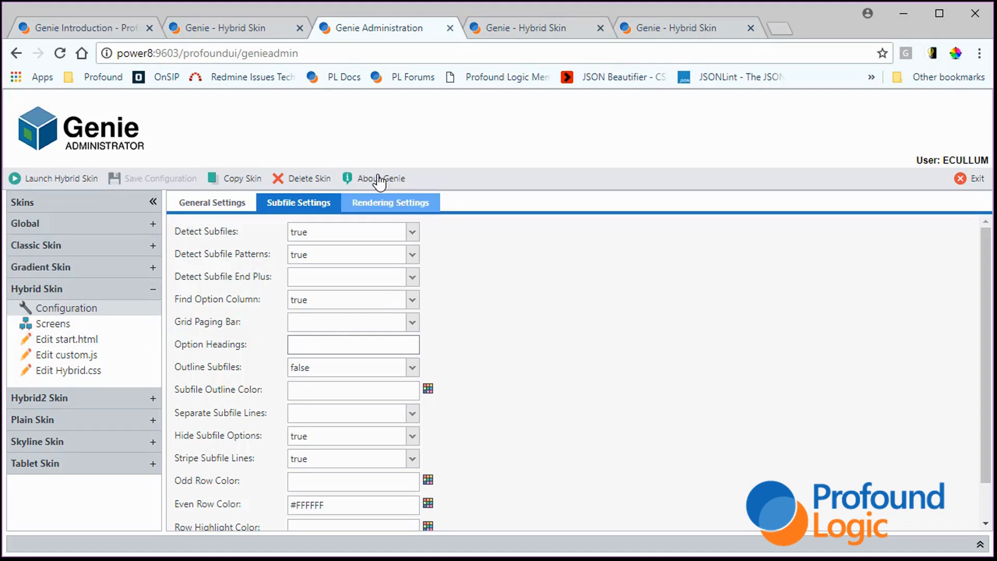
scroll(down, 3)
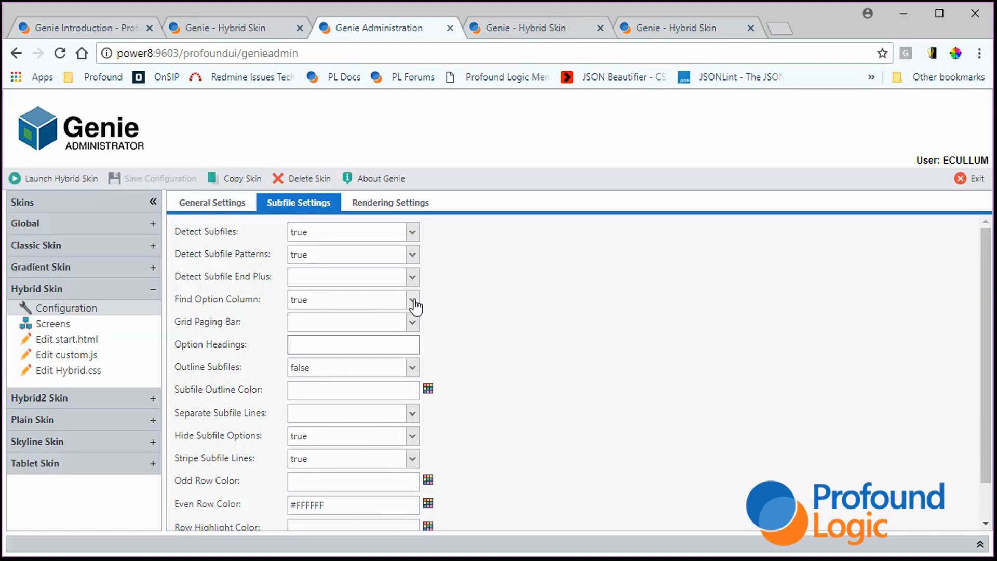
mouse_move(322, 51)
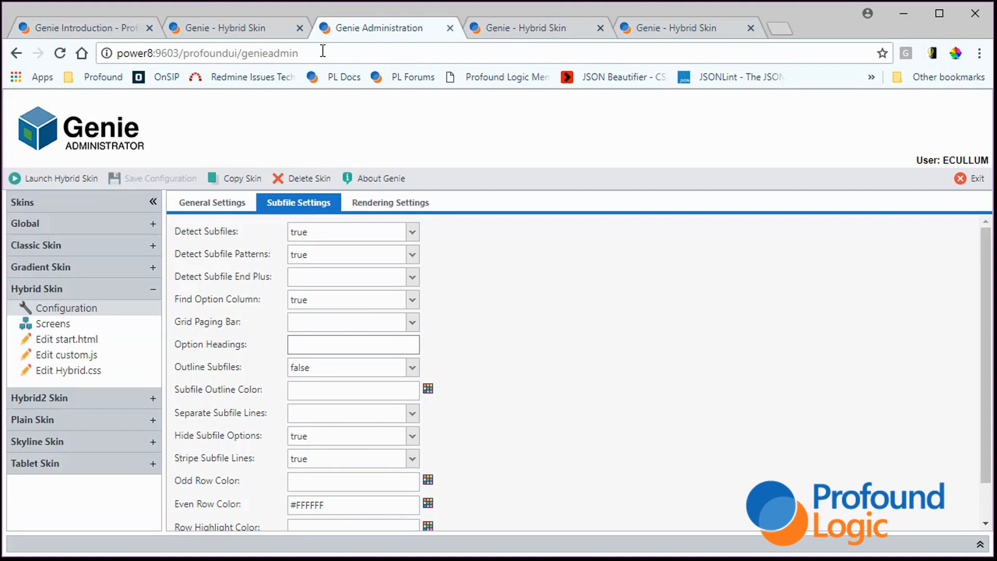
- Enable design mode on Product Maintenance and review the blank Subfile Options in Screen Properties
click(61, 177)
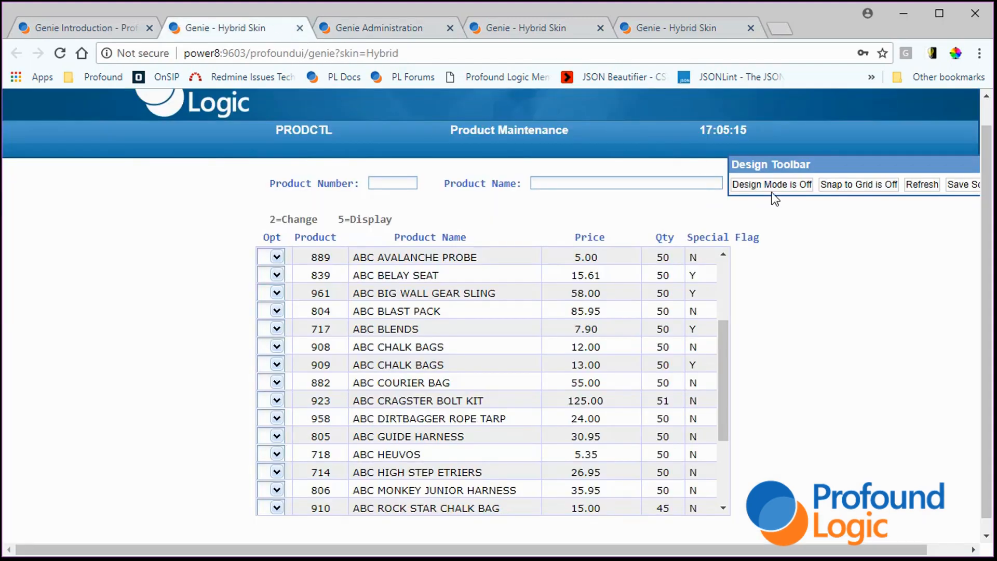
click(772, 184)
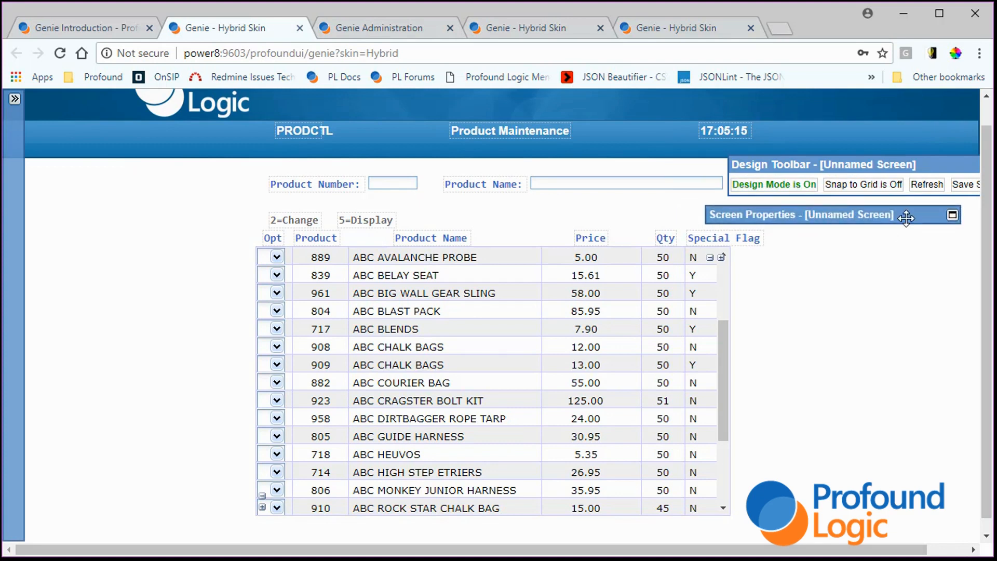
click(952, 214)
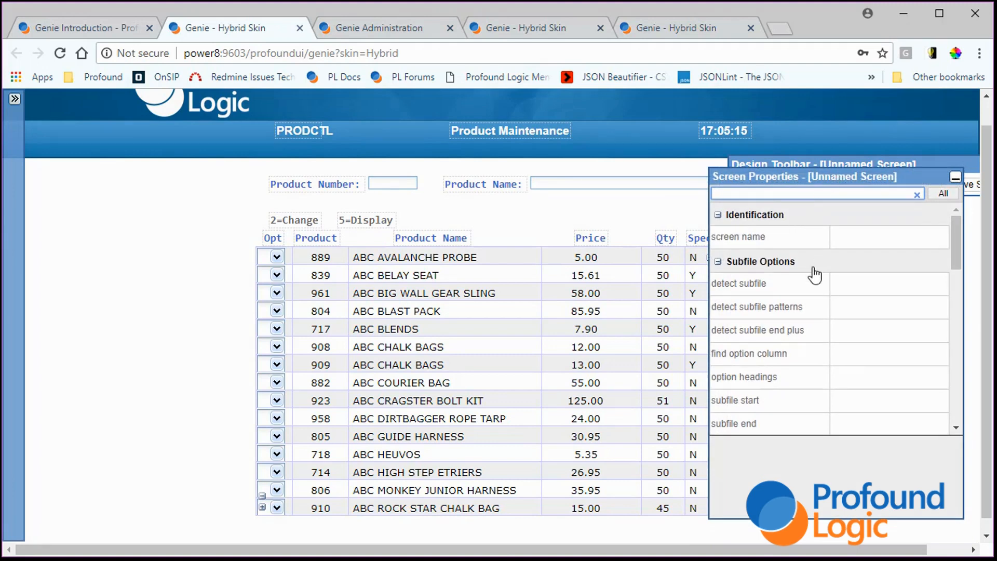
mouse_move(797, 302)
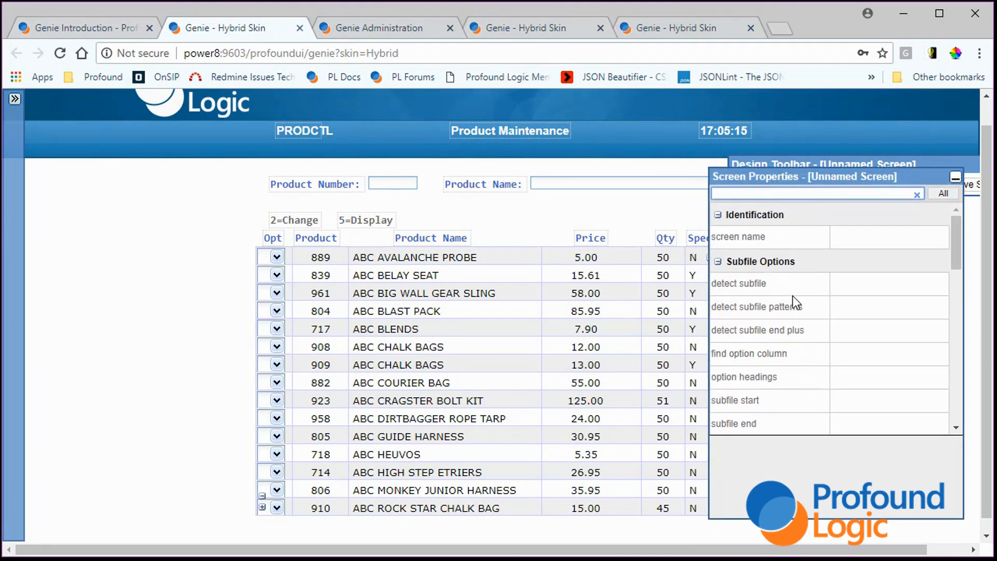
mouse_move(800, 285)
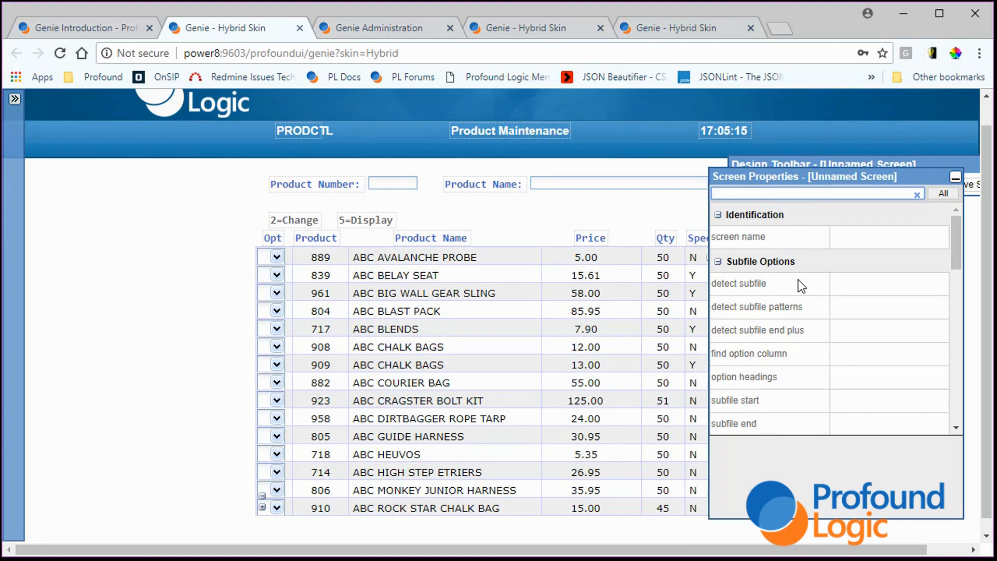
scroll(down, 3)
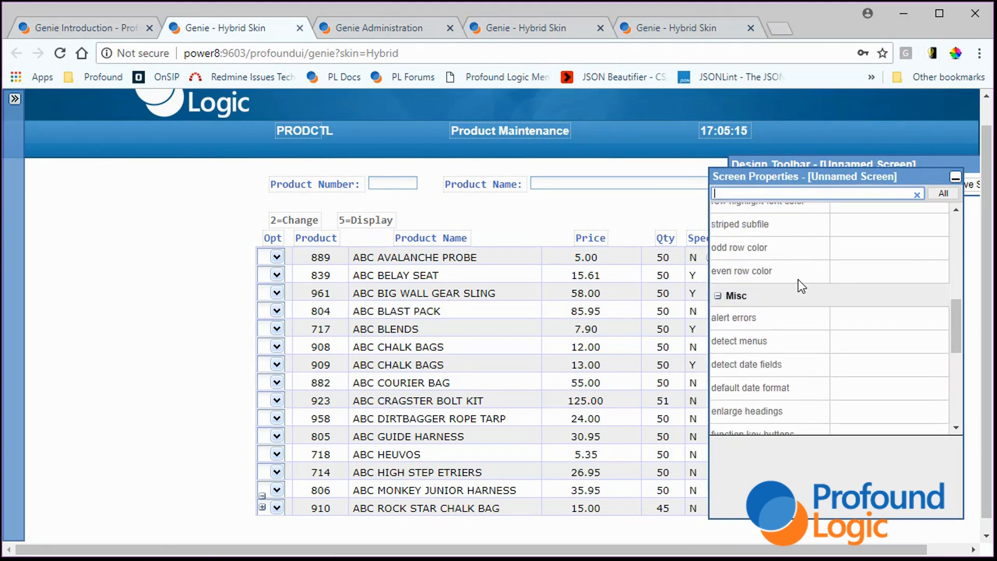
scroll(up, 3)
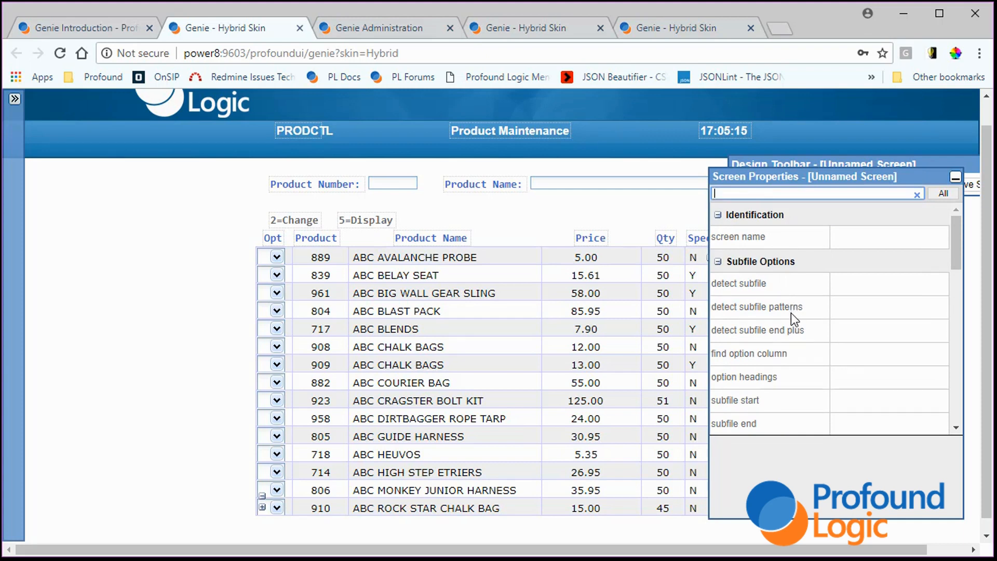
scroll(down, 3)
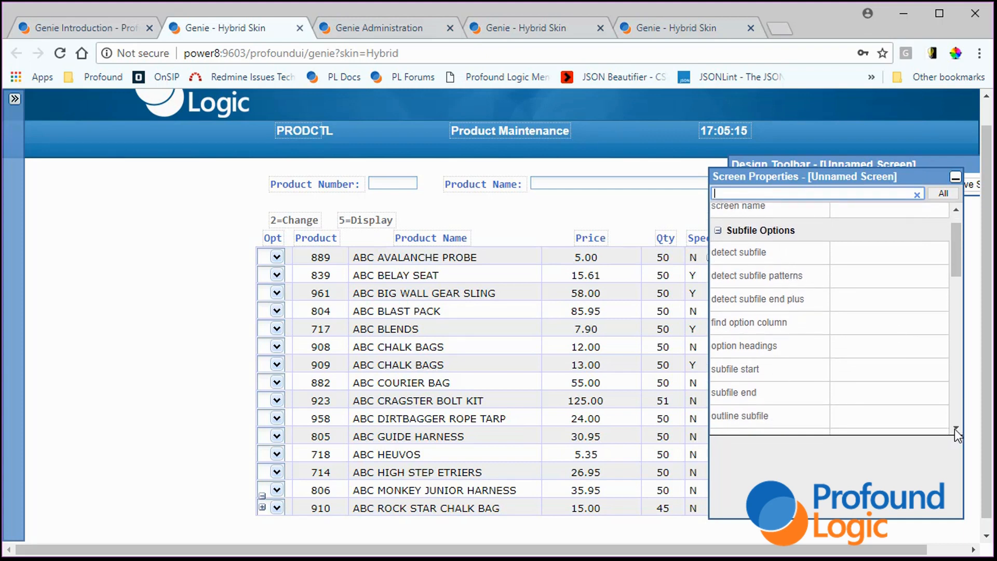
scroll(down, 3)
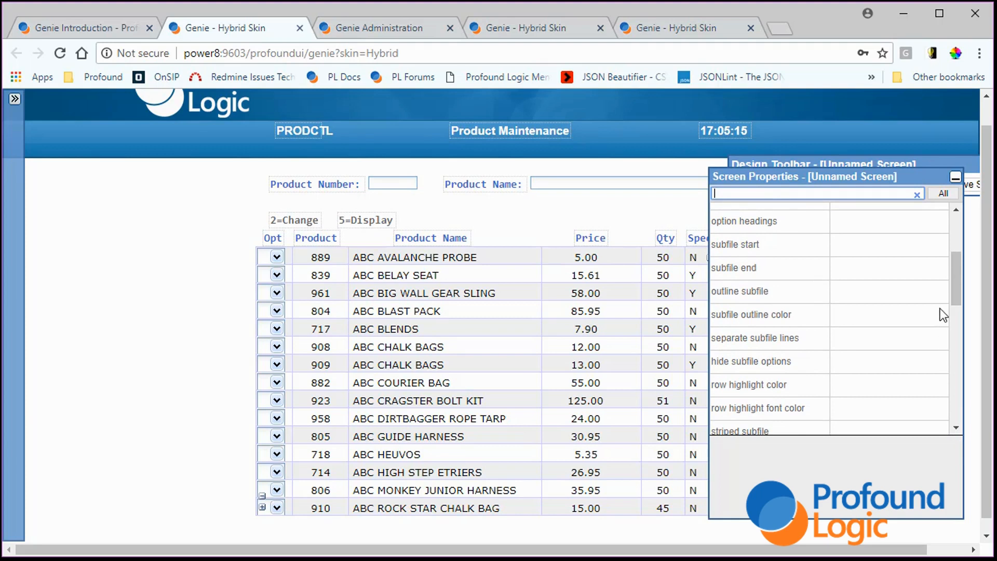
mouse_move(912, 272)
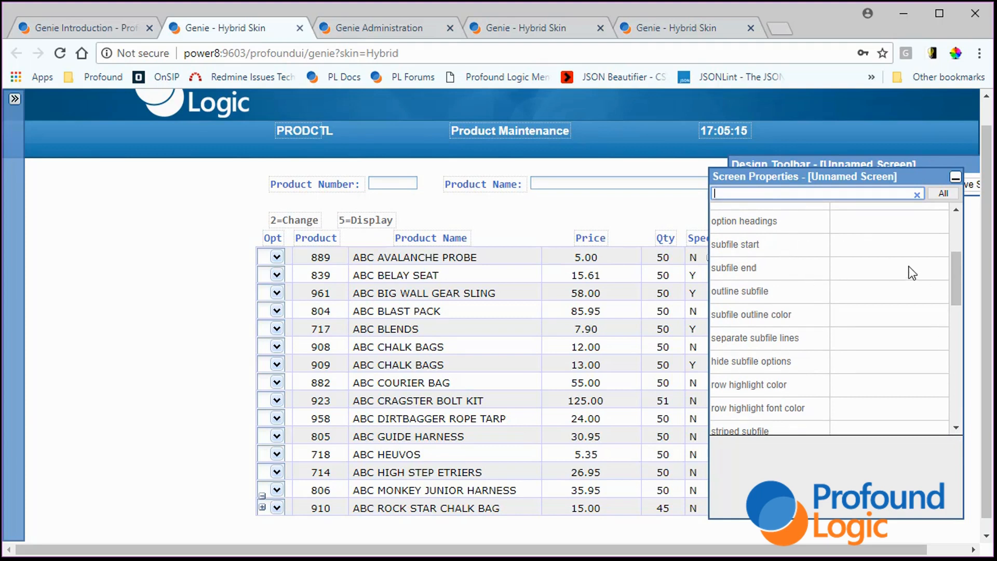
scroll(up, 3)
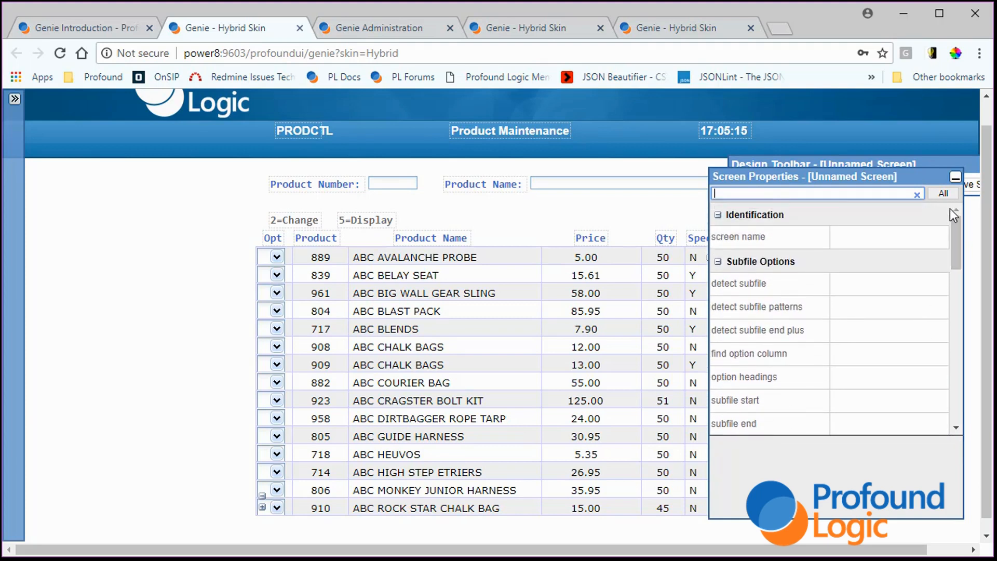
mouse_move(844, 282)
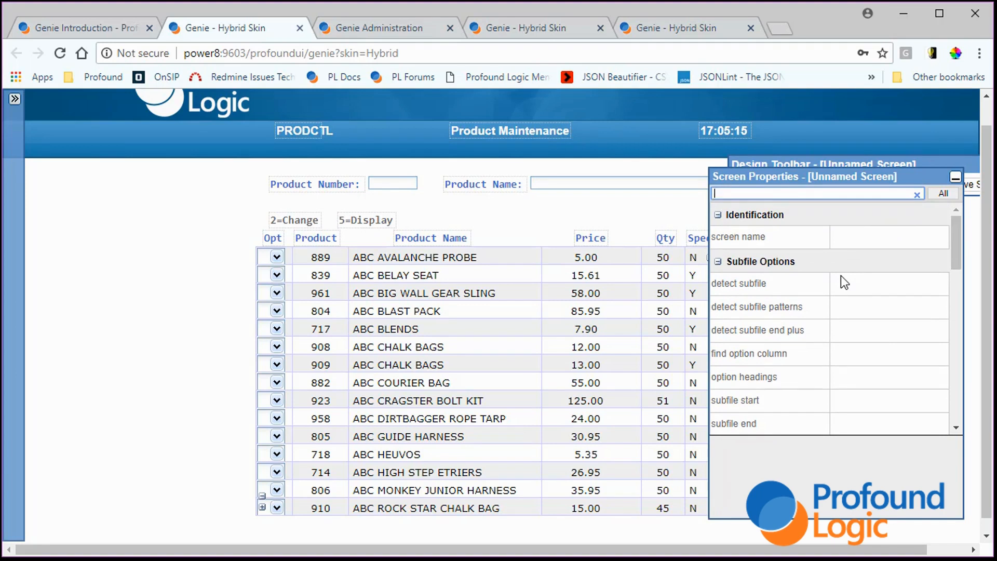
mouse_move(845, 272)
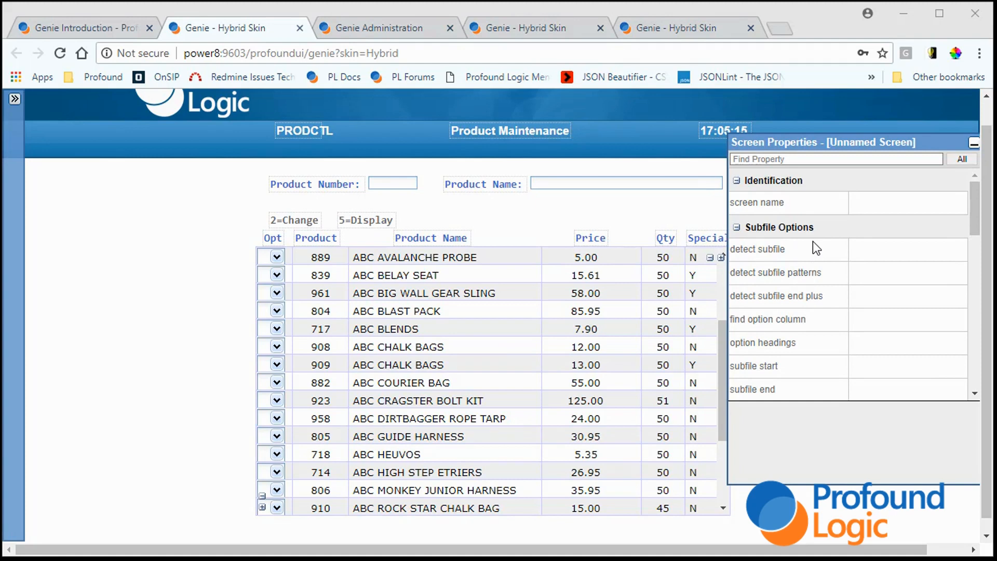
mouse_move(808, 261)
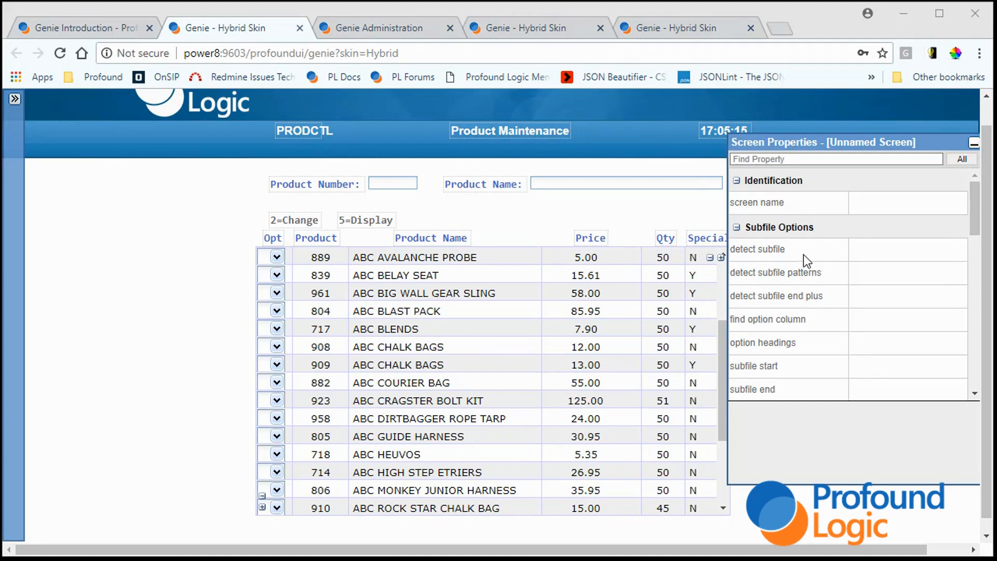
mouse_move(815, 266)
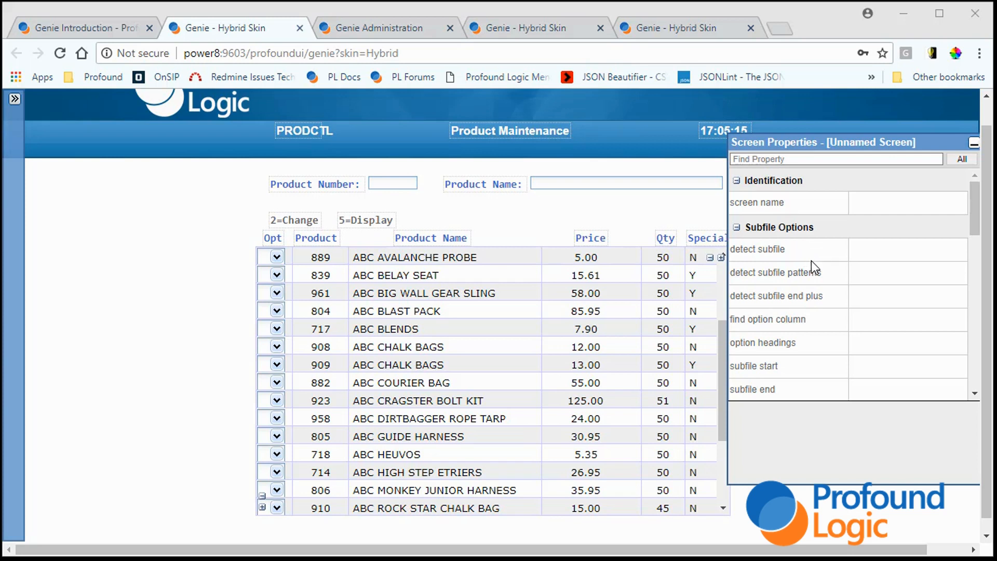
mouse_move(889, 270)
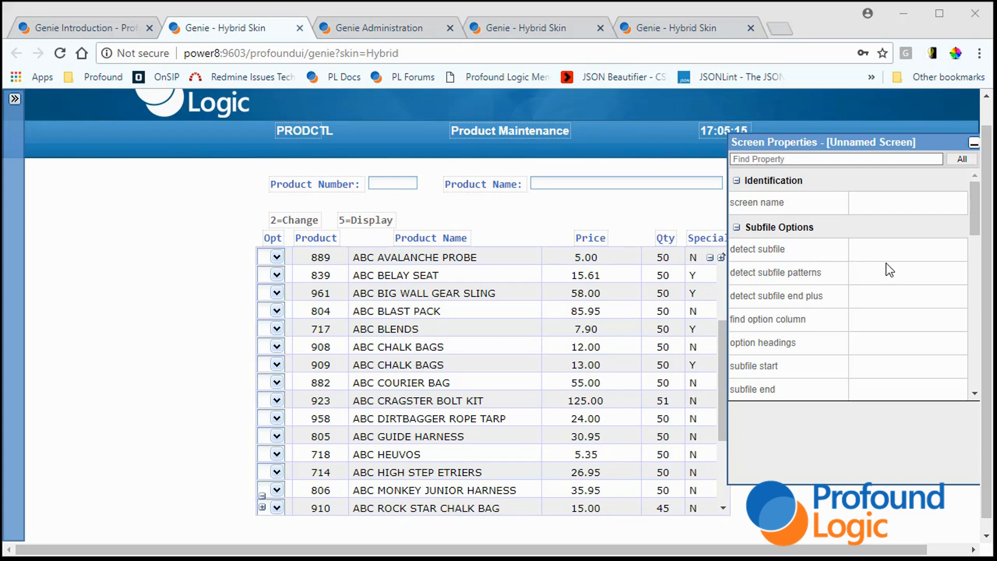
mouse_move(864, 304)
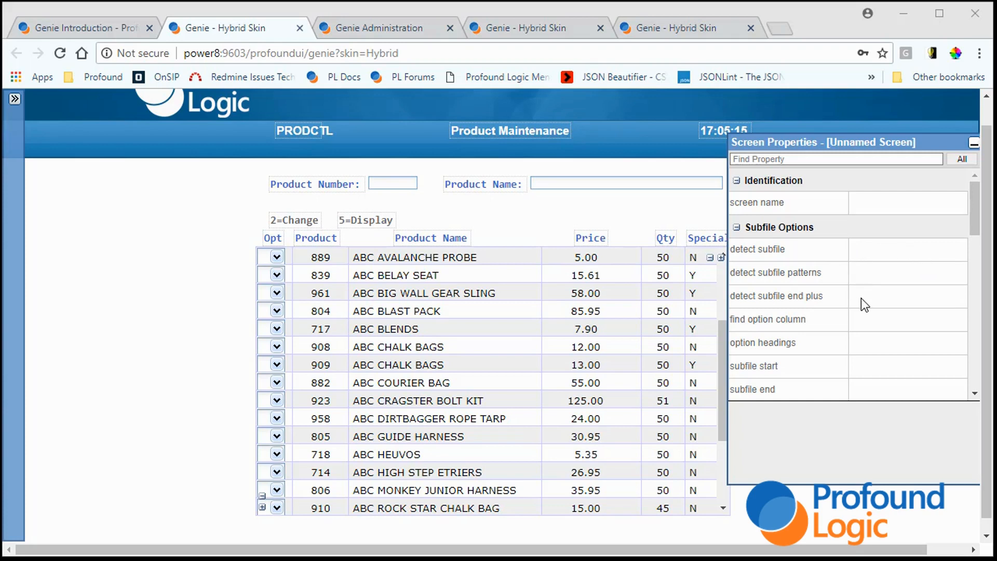
mouse_move(839, 356)
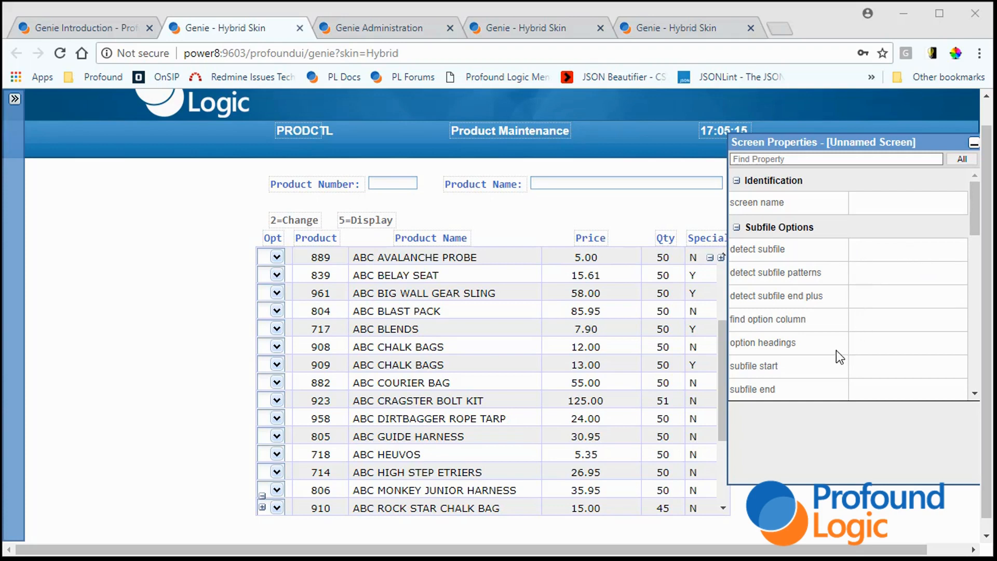
mouse_move(830, 380)
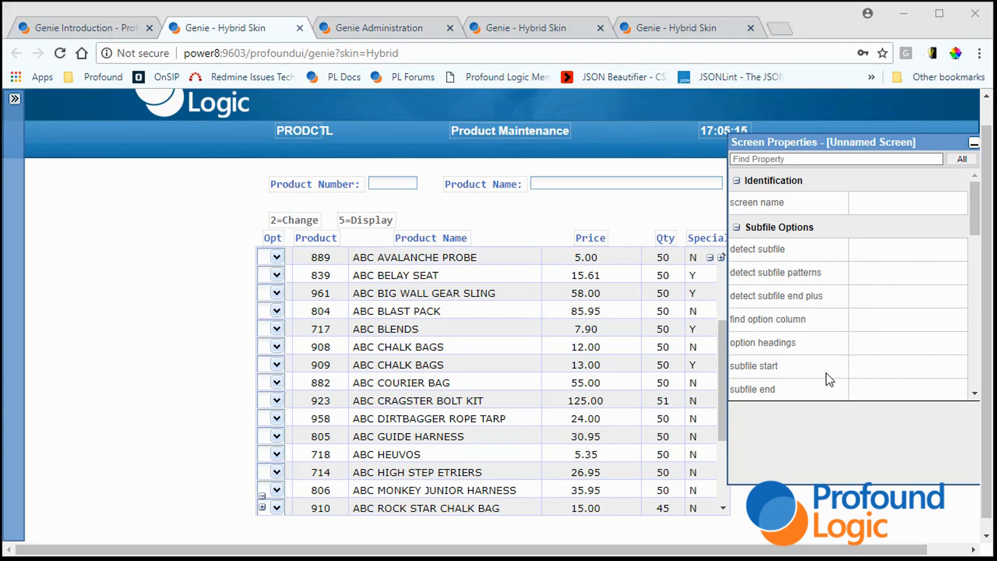
mouse_move(859, 468)
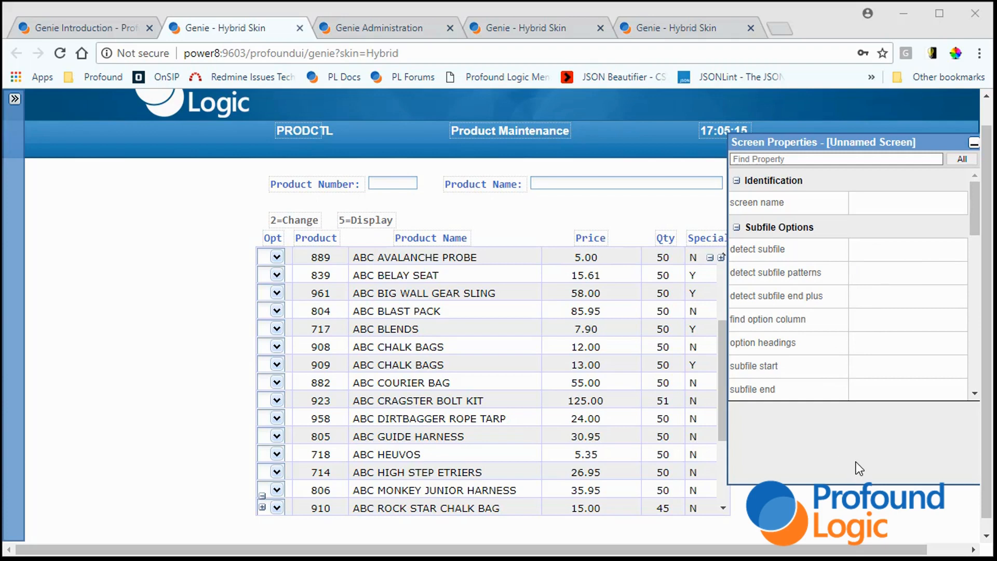
mouse_move(851, 461)
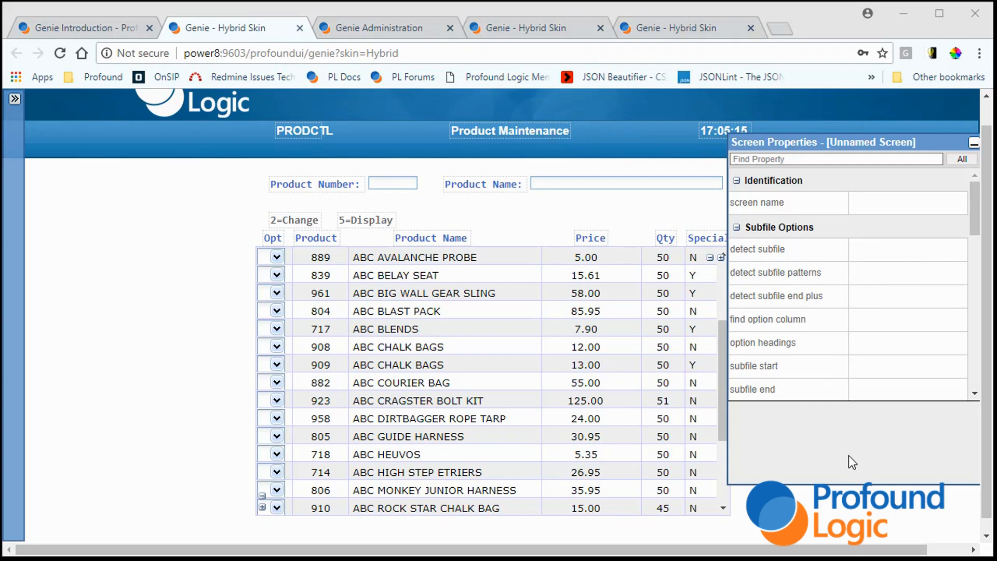
mouse_move(833, 448)
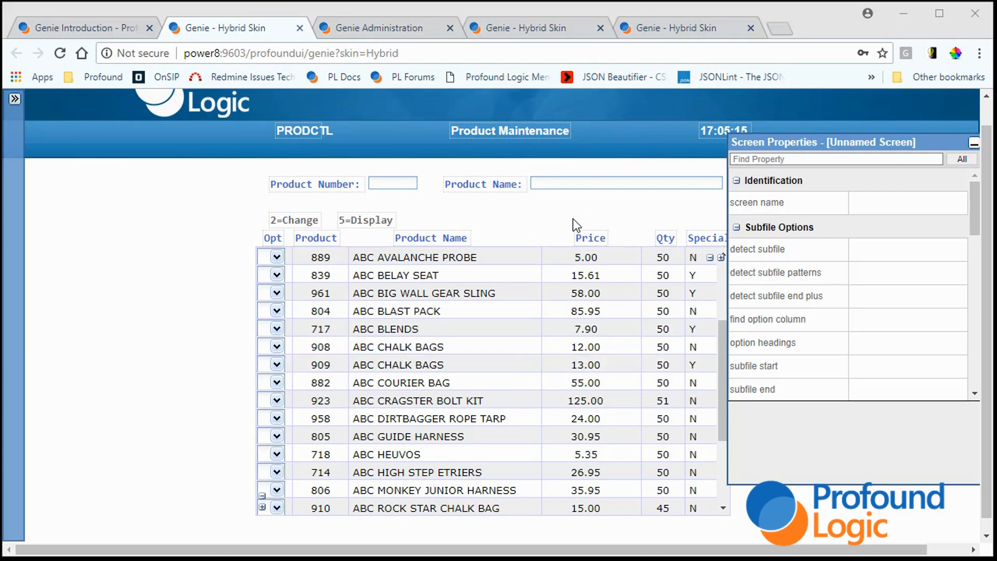
mouse_move(590, 245)
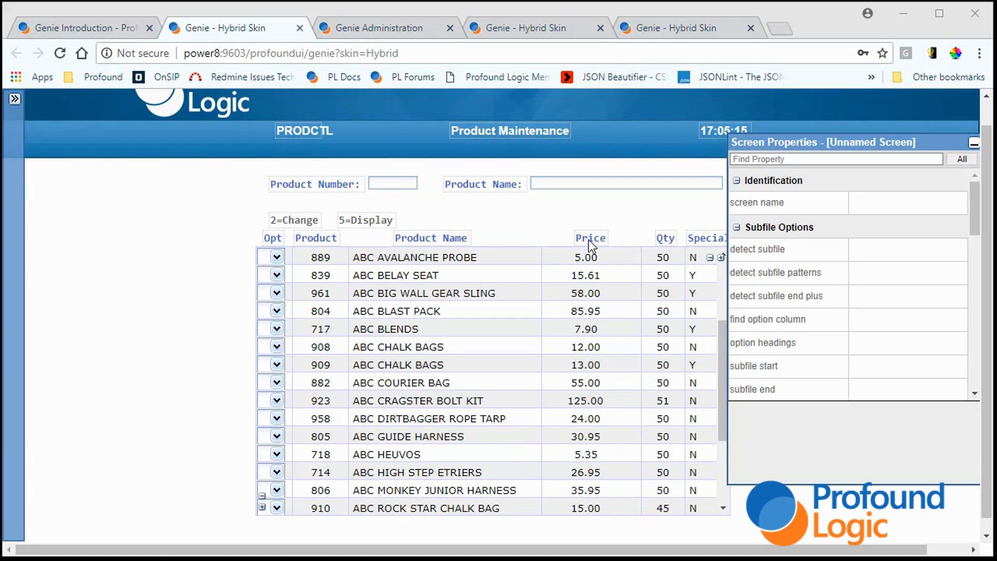
mouse_move(532, 210)
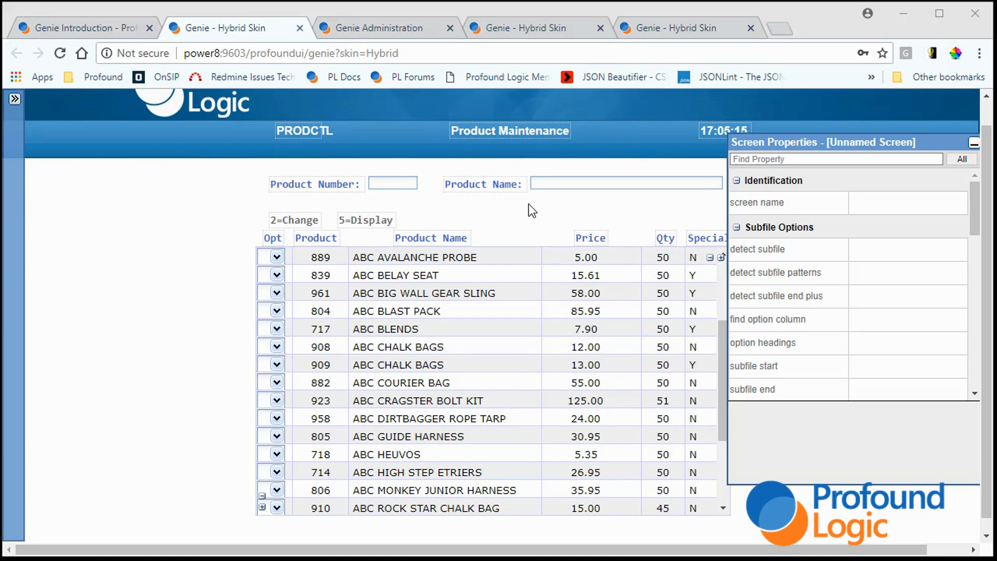
mouse_move(526, 214)
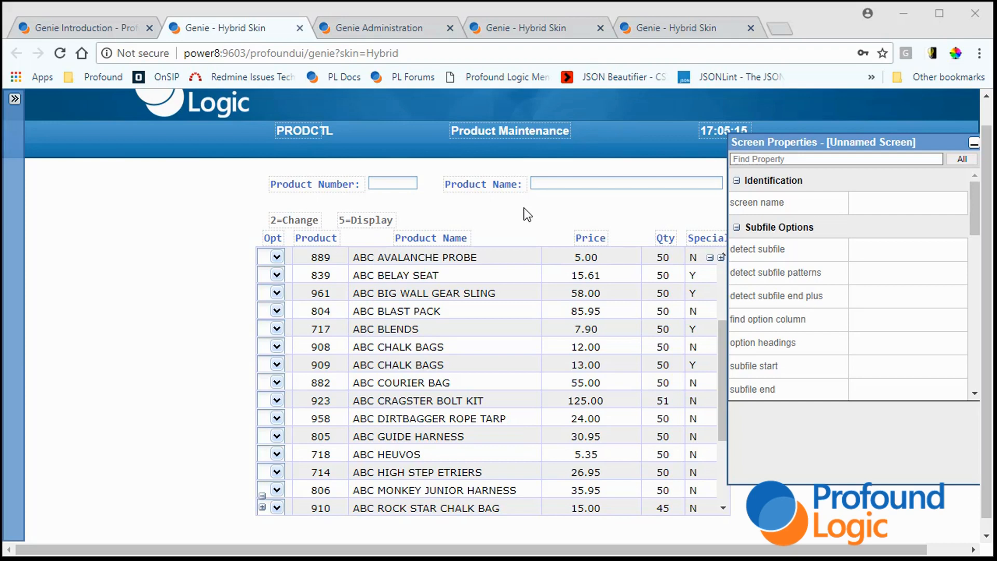
mouse_move(514, 204)
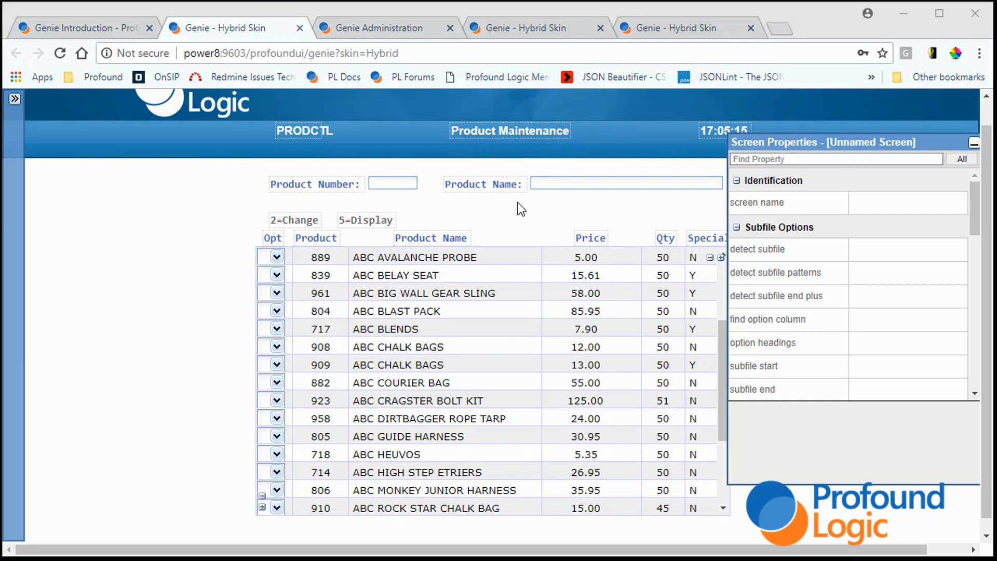
mouse_move(485, 544)
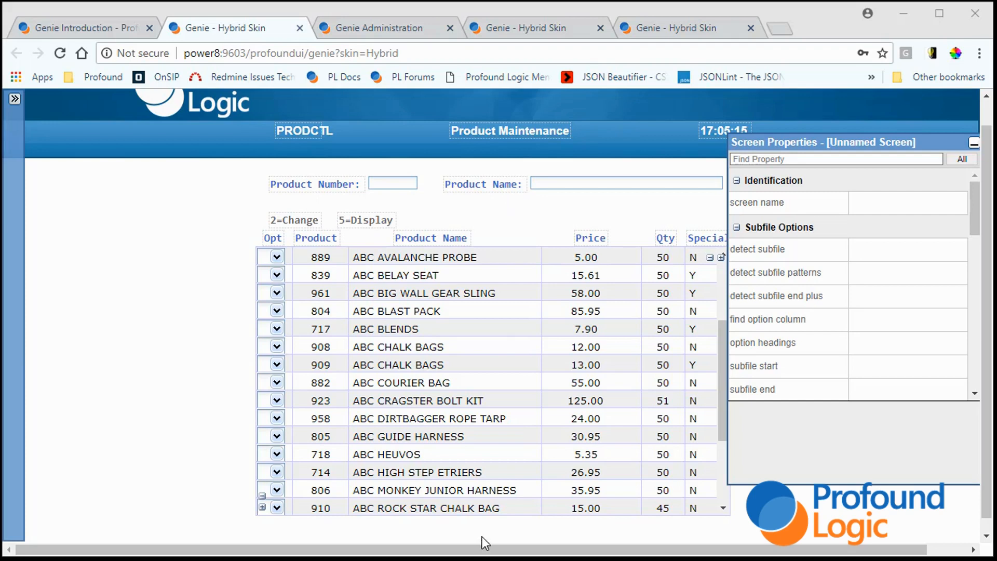
- Select the ABC GUIDE HARNESS row, then bring up the Order Maintenance screen in another Hybrid tab
click(407, 436)
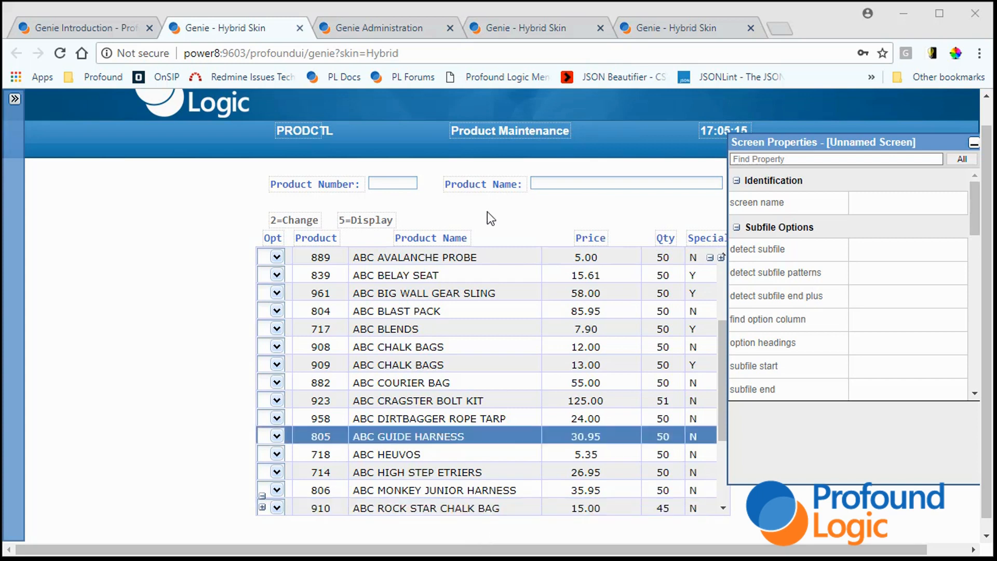
click(526, 27)
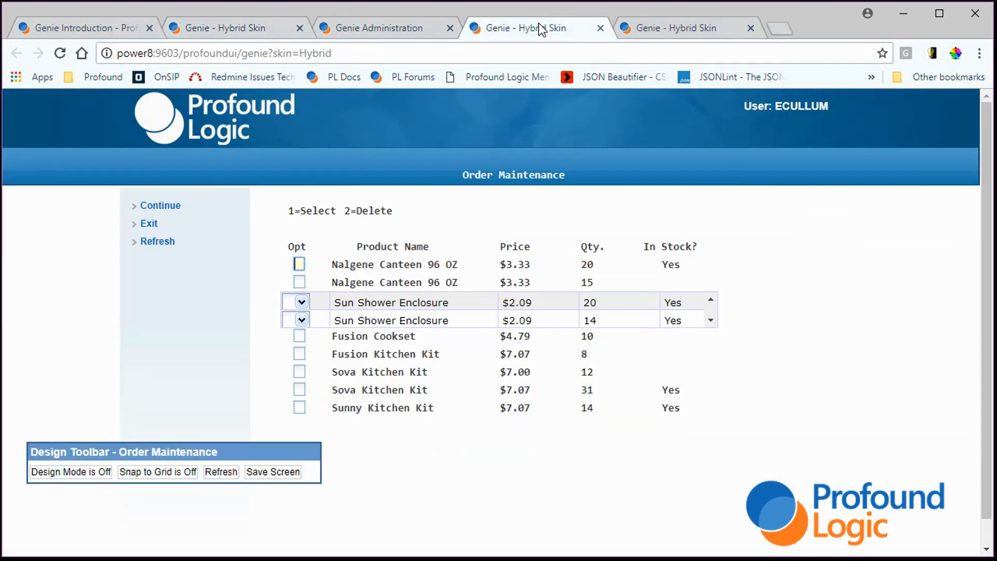
mouse_move(558, 200)
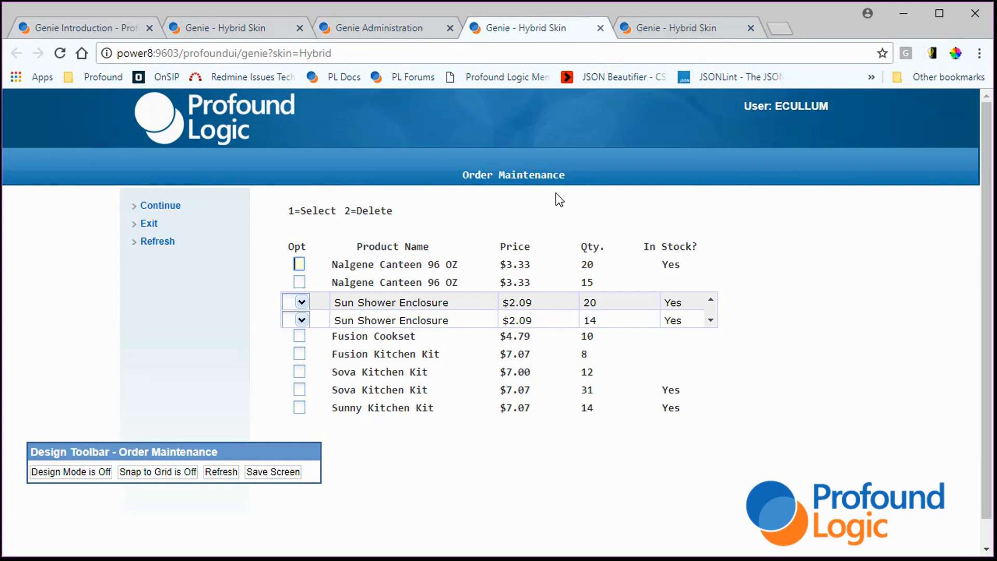
mouse_move(449, 229)
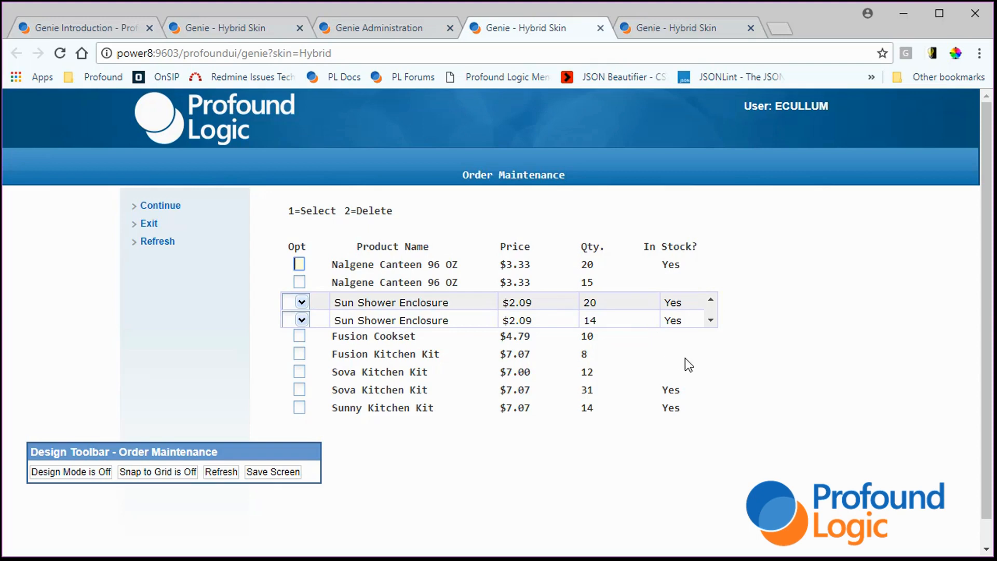
mouse_move(632, 461)
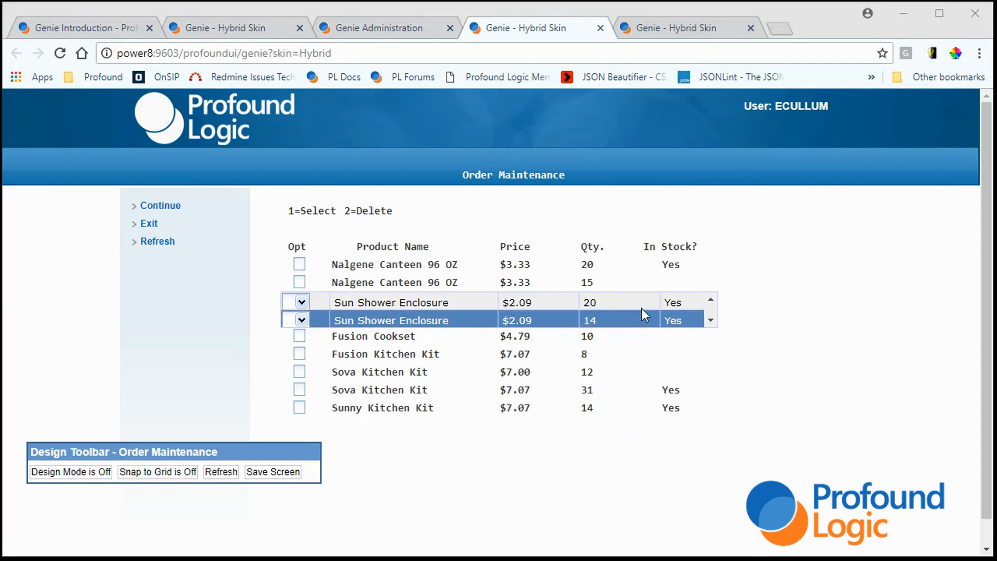
click(391, 302)
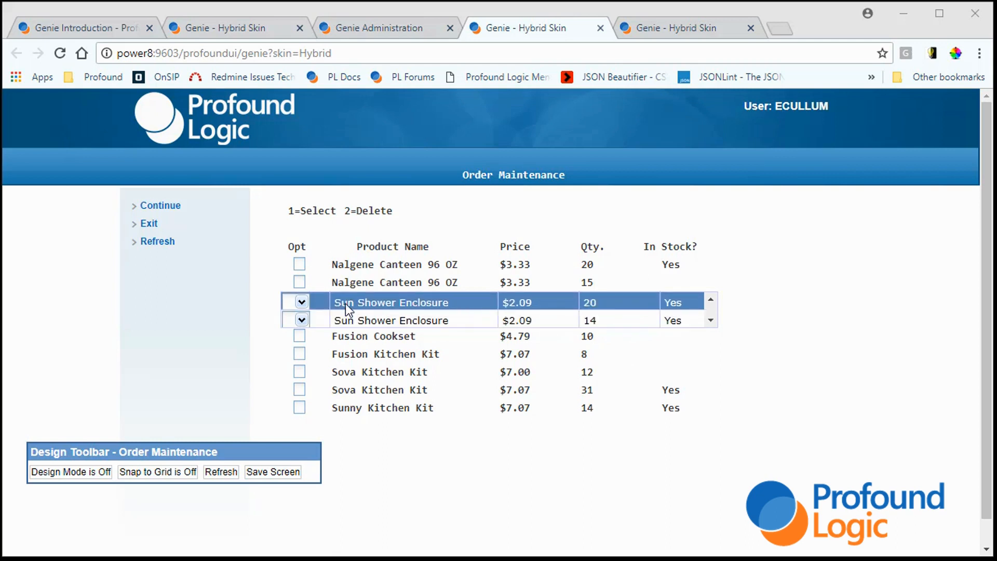
mouse_move(337, 302)
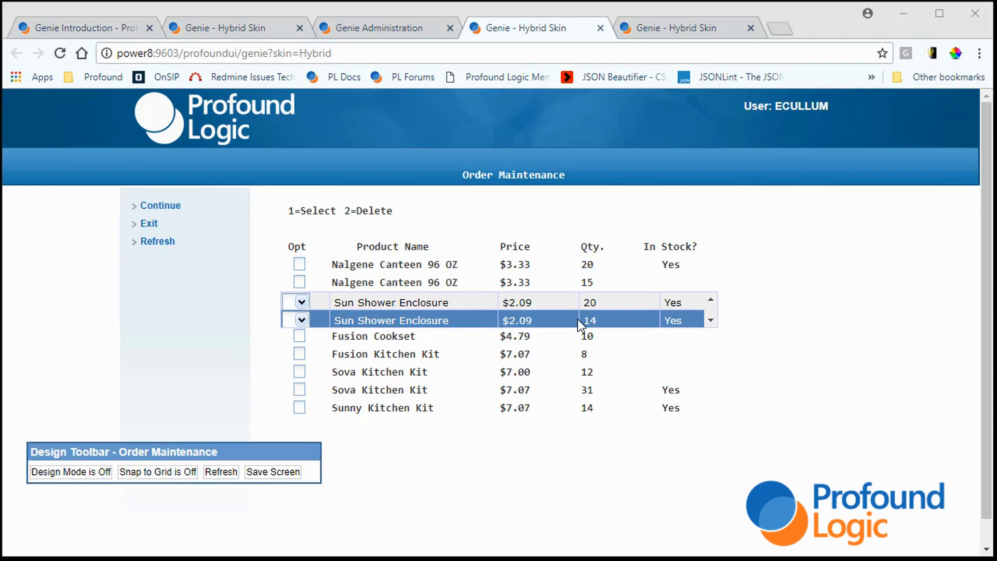
click(428, 491)
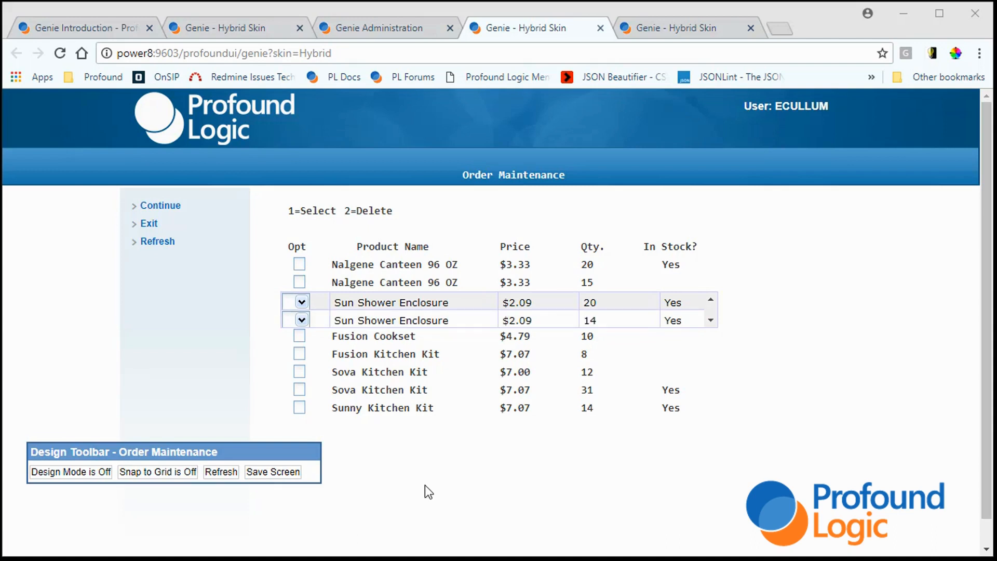
mouse_move(432, 494)
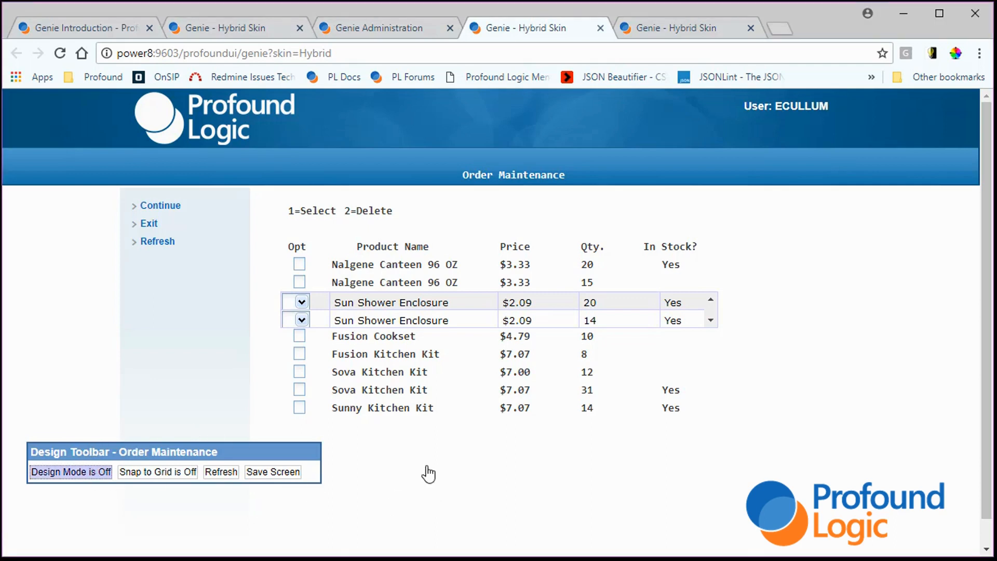
- Enable design mode on Order Maintenance and inspect the first and last option fields before returning to Screen Properties
click(71, 471)
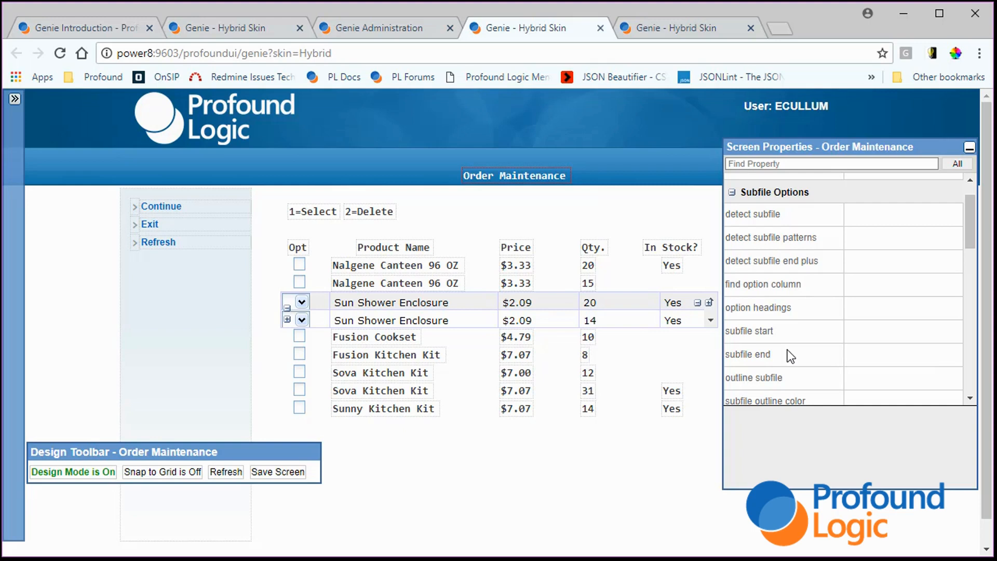
mouse_move(761, 347)
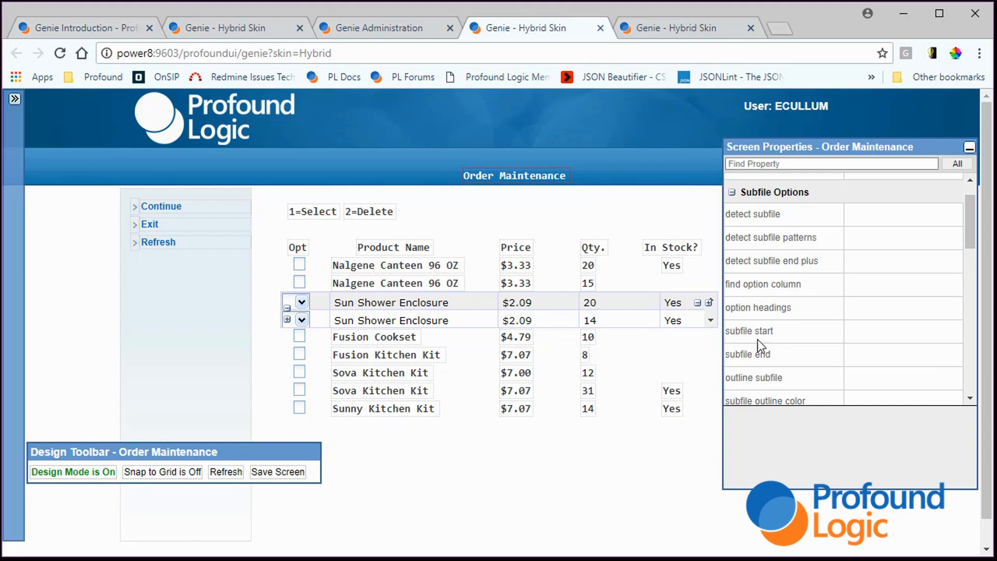
click(298, 263)
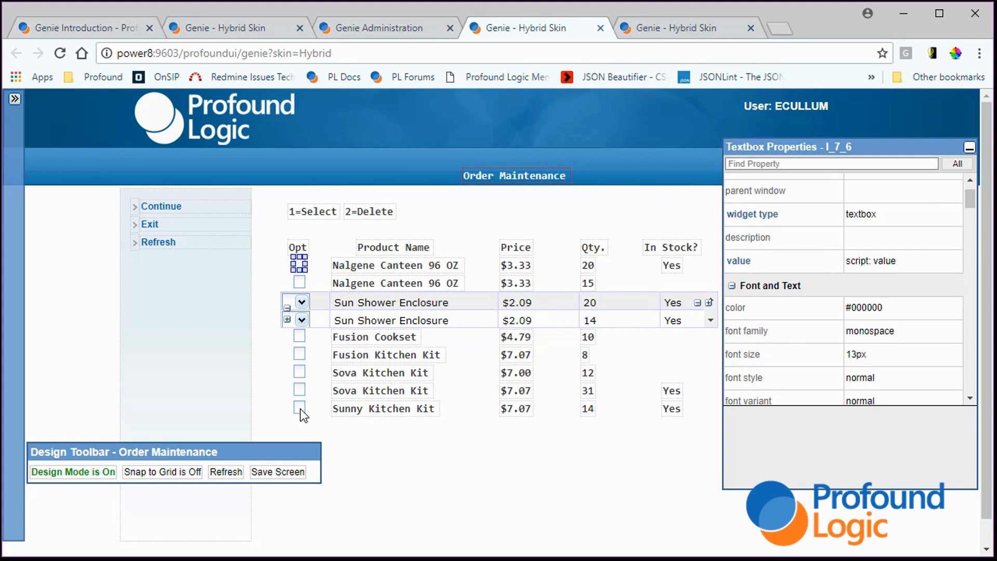
click(299, 408)
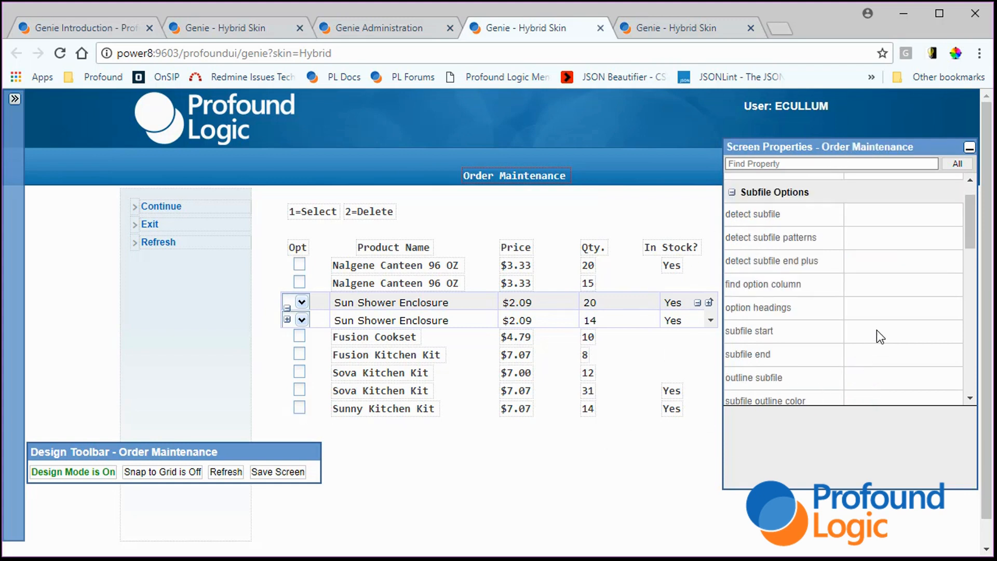
click(948, 330)
text(15)
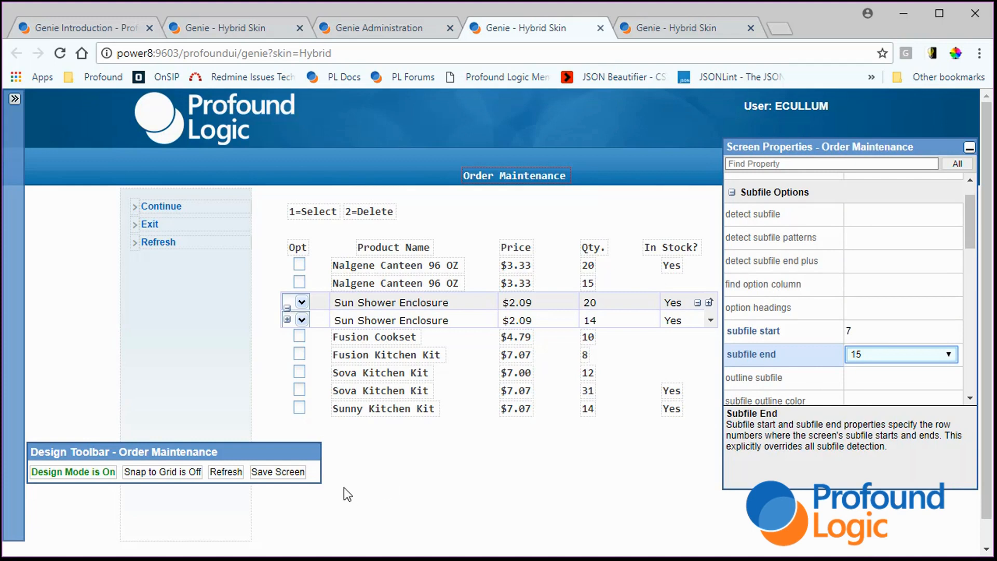
mouse_move(582, 170)
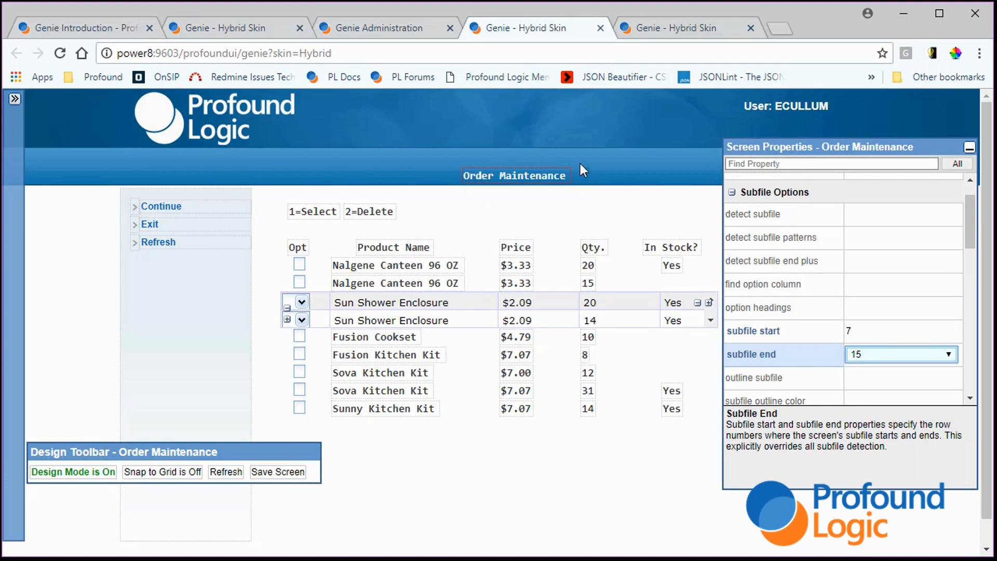
mouse_move(460, 197)
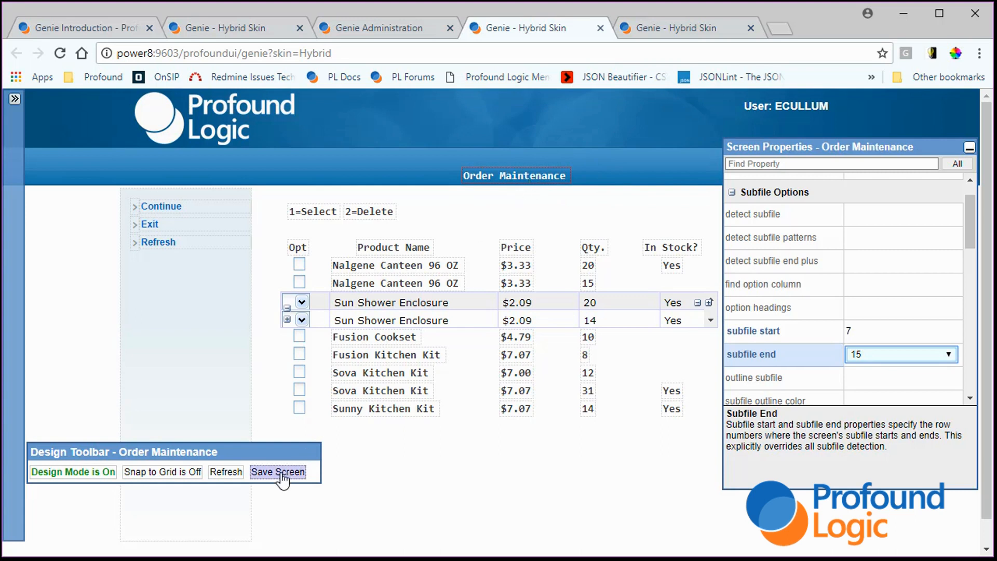
click(277, 472)
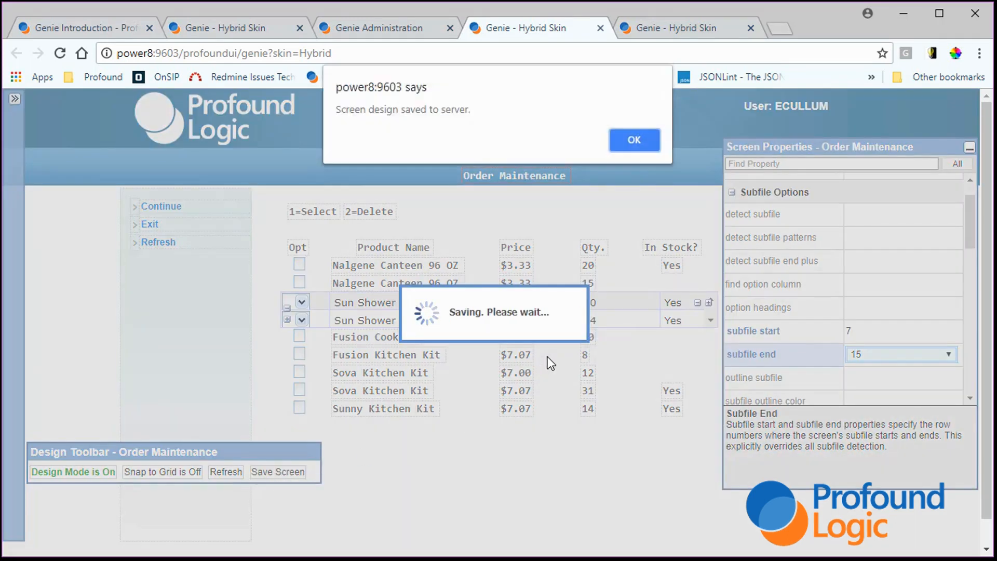
click(633, 140)
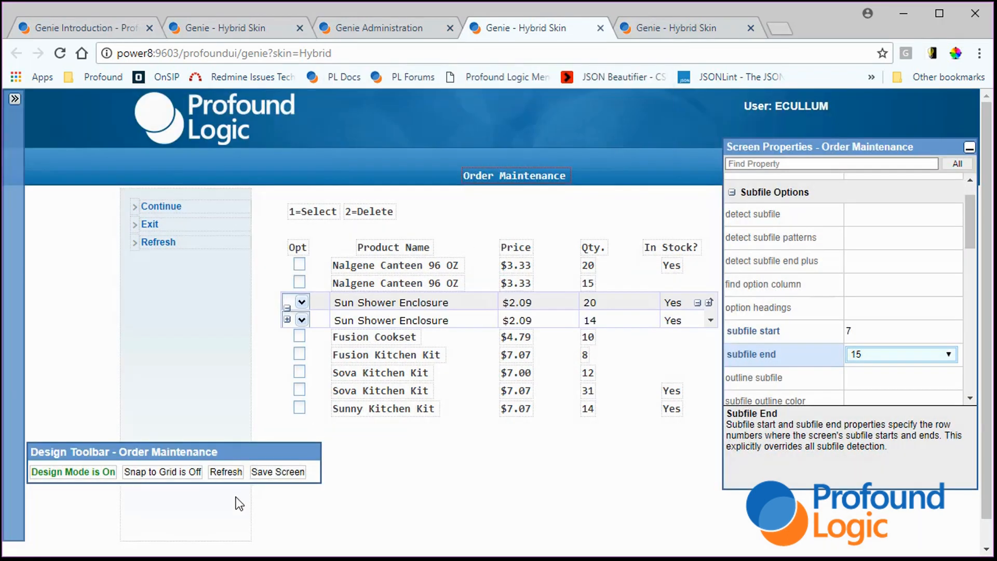
click(73, 472)
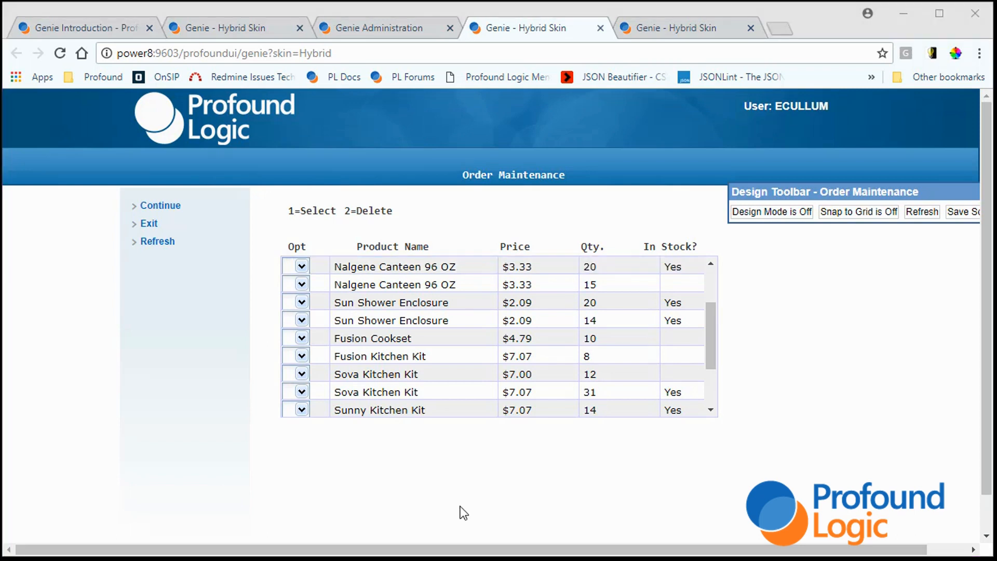
mouse_move(399, 177)
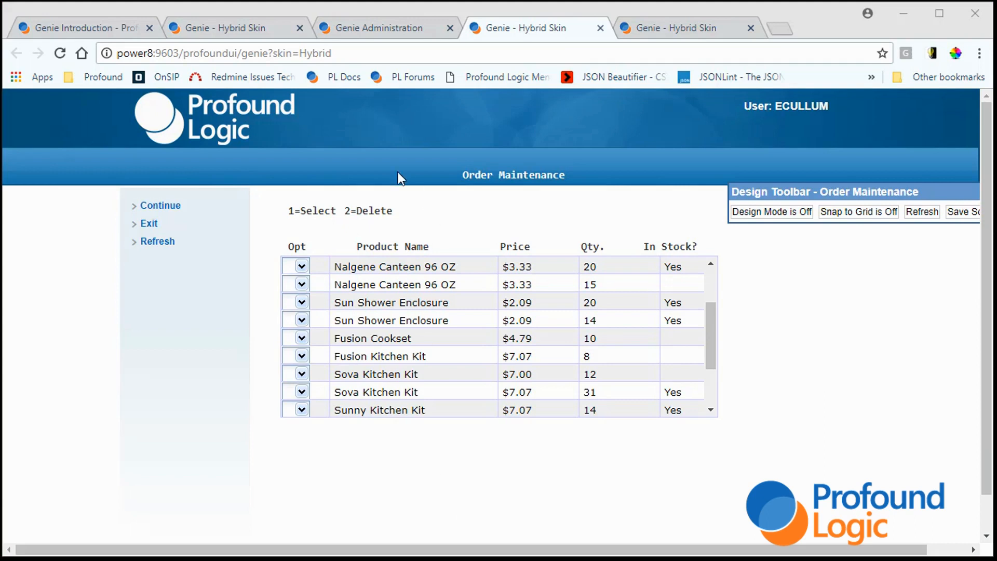
mouse_move(289, 211)
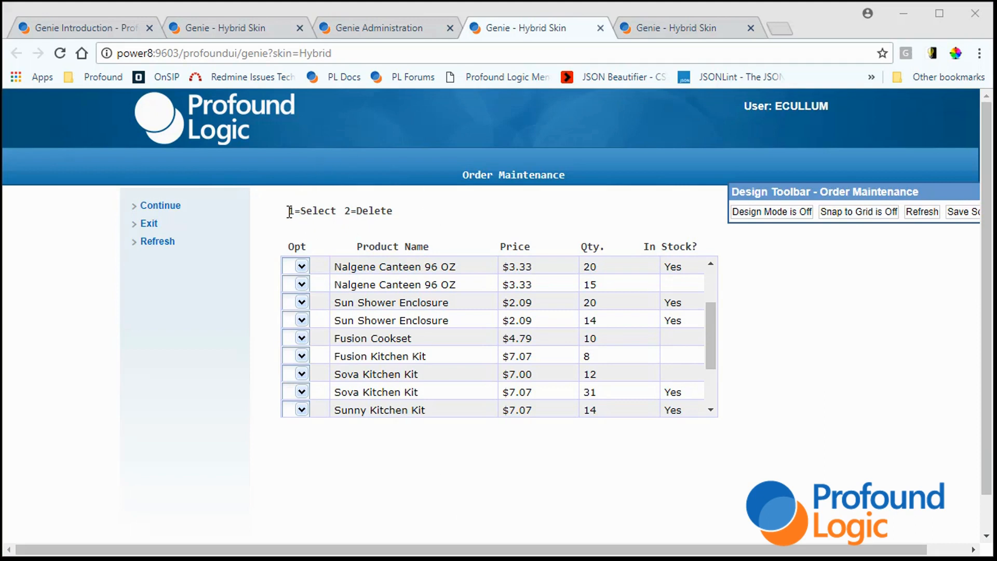
mouse_move(307, 240)
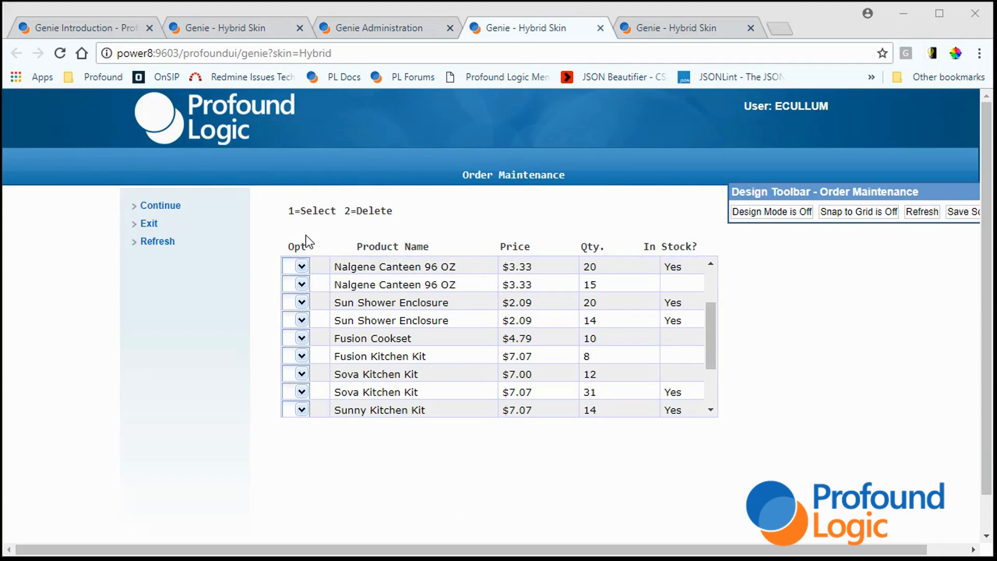
click(302, 266)
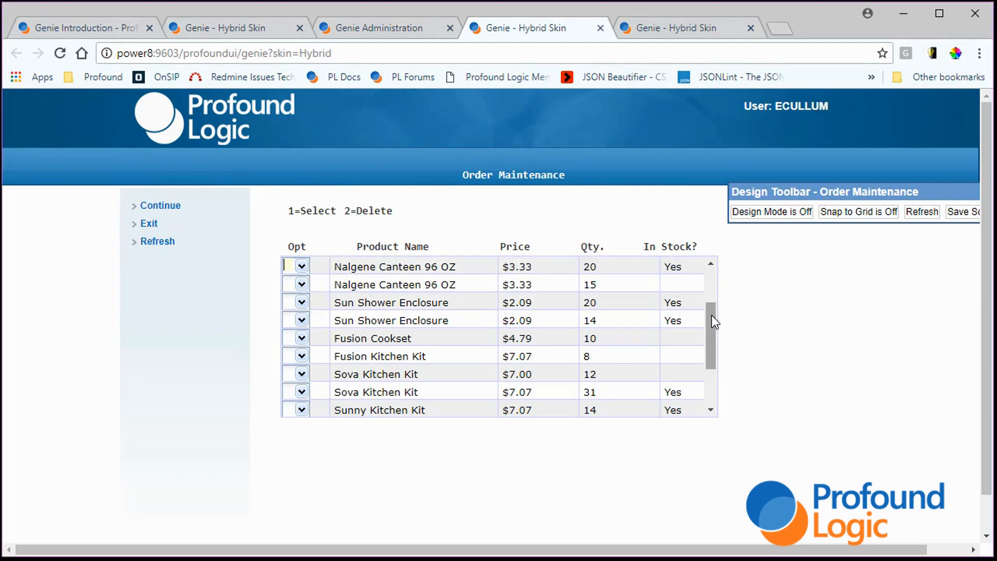
click(394, 267)
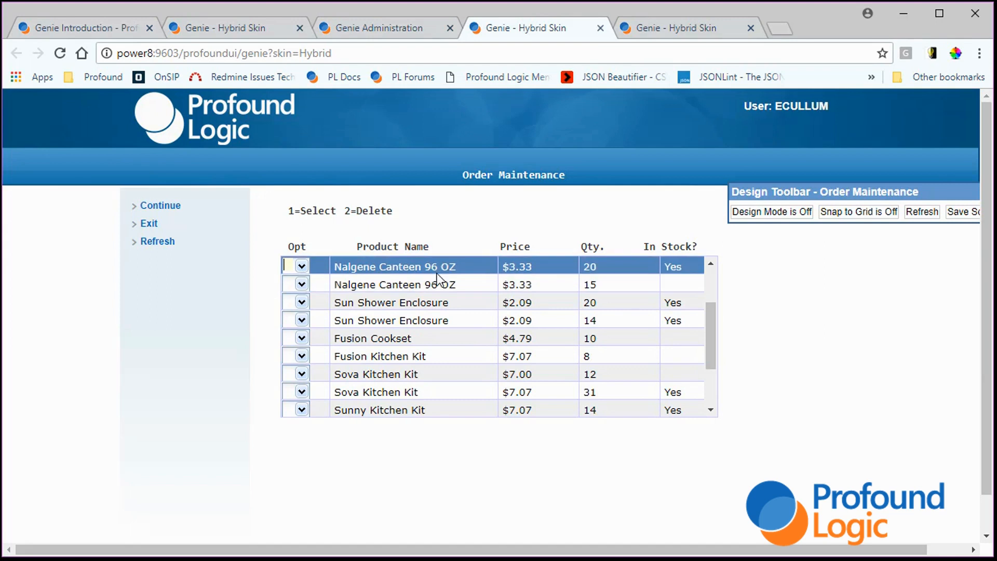
click(378, 409)
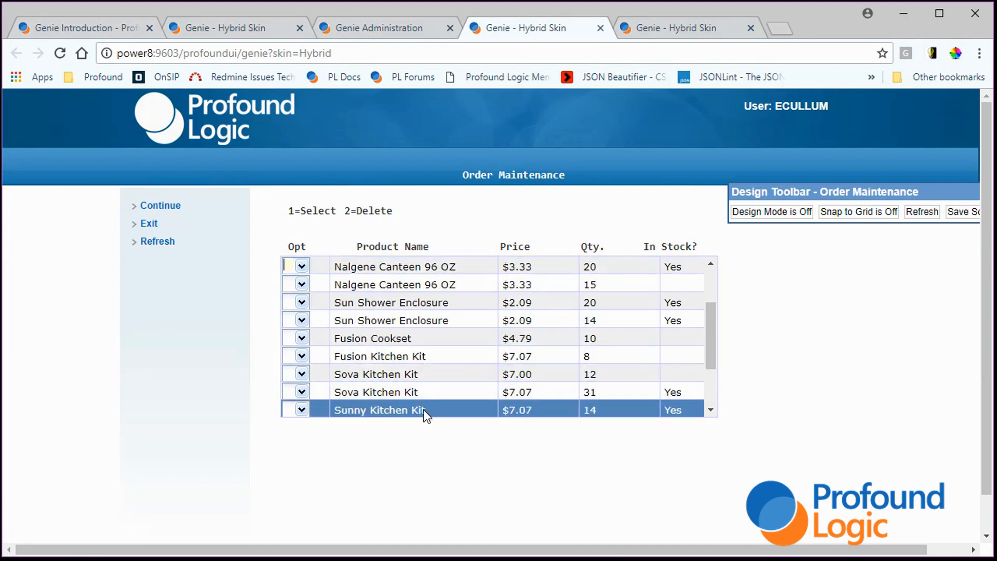
click(375, 374)
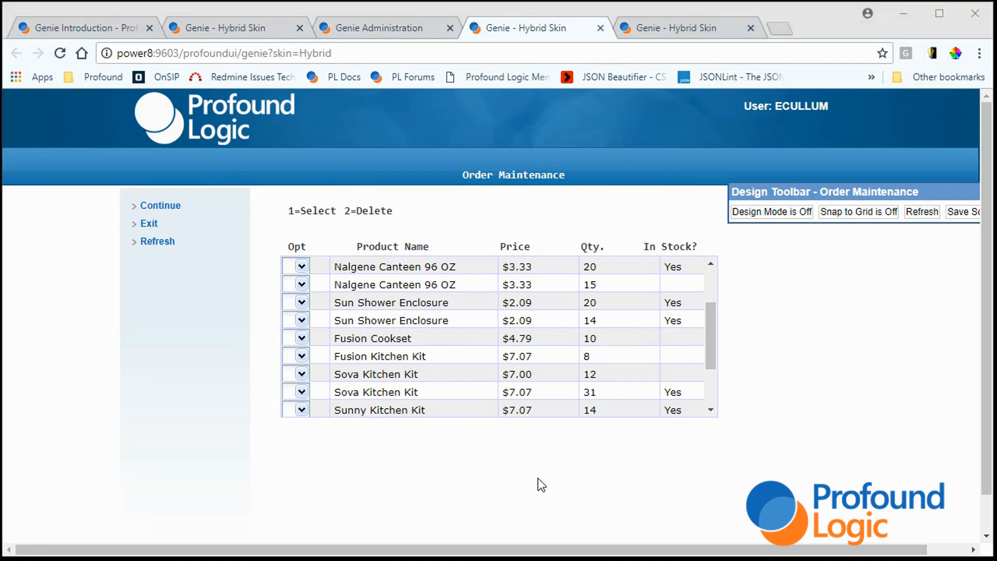
mouse_move(767, 441)
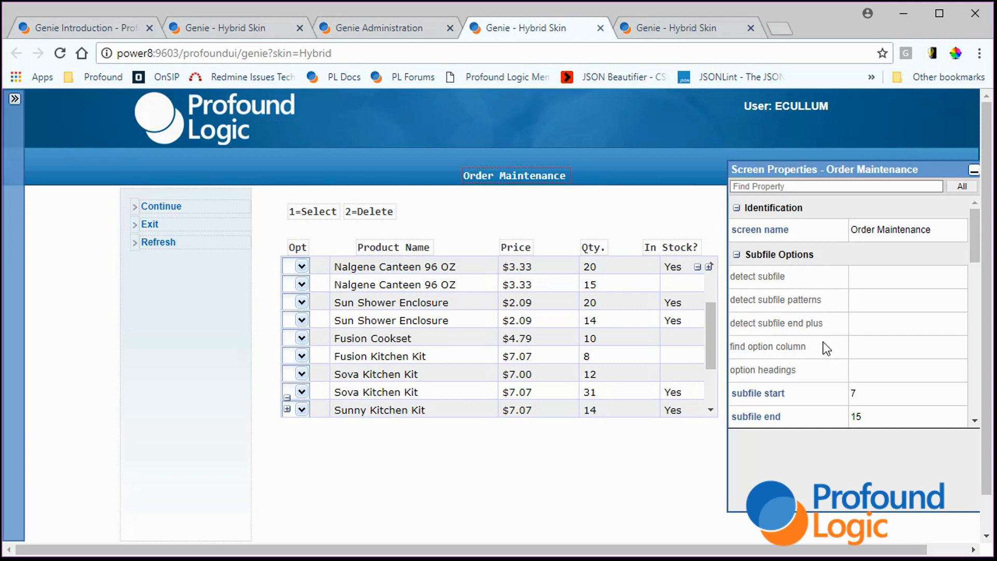
- Clear the subfile end value and set detect subfile to false for Order Maintenance
right_click(755, 416)
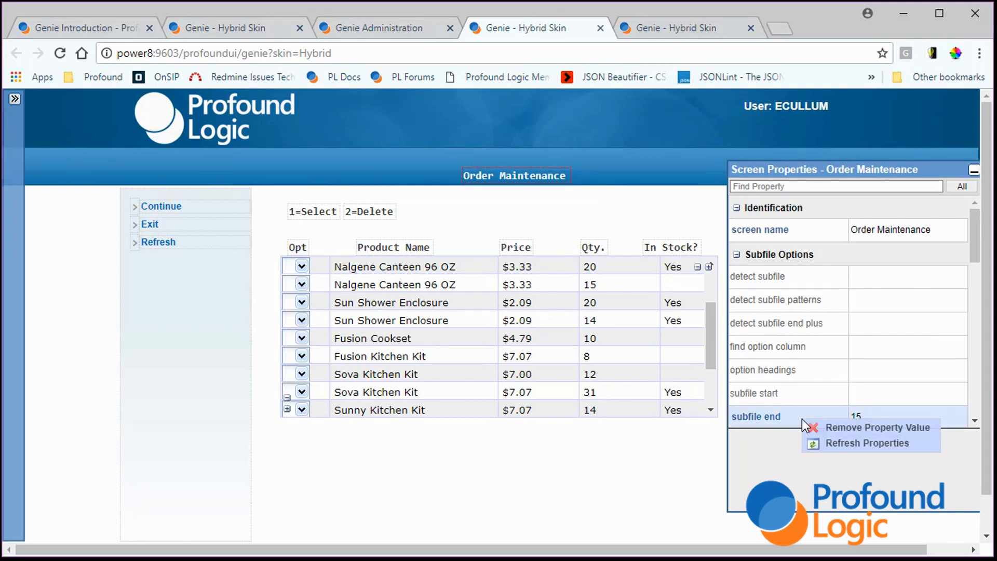
click(877, 427)
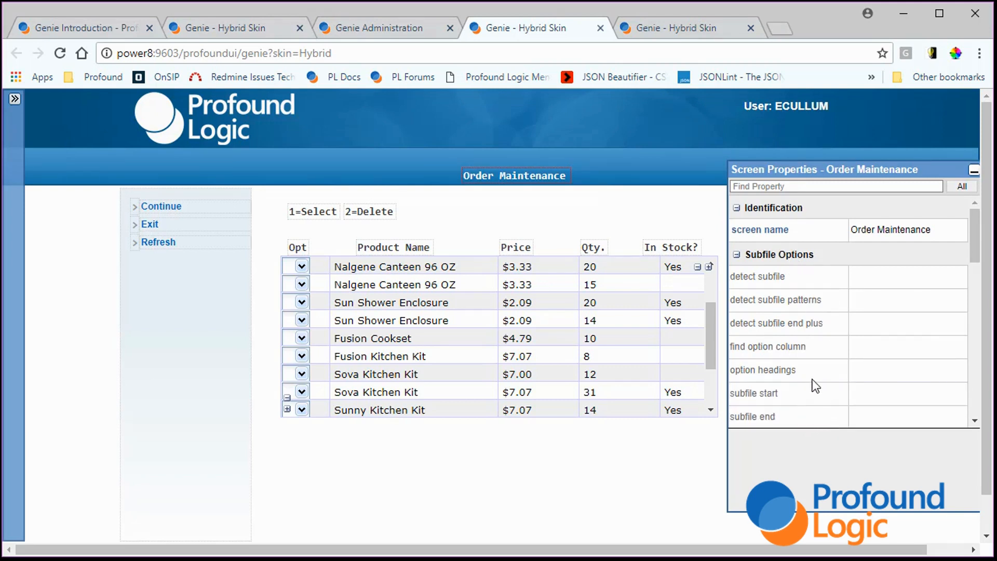
mouse_move(871, 287)
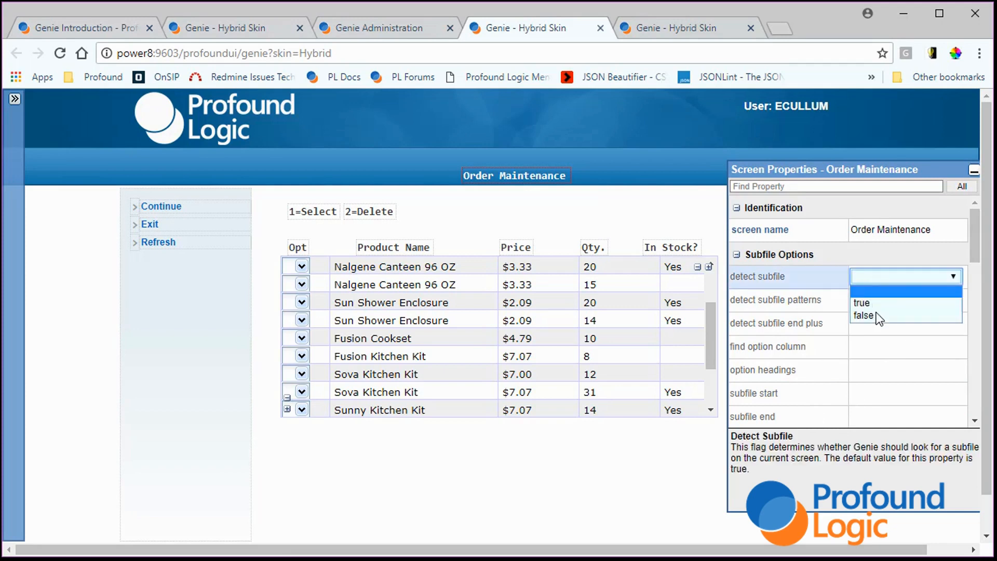
click(863, 316)
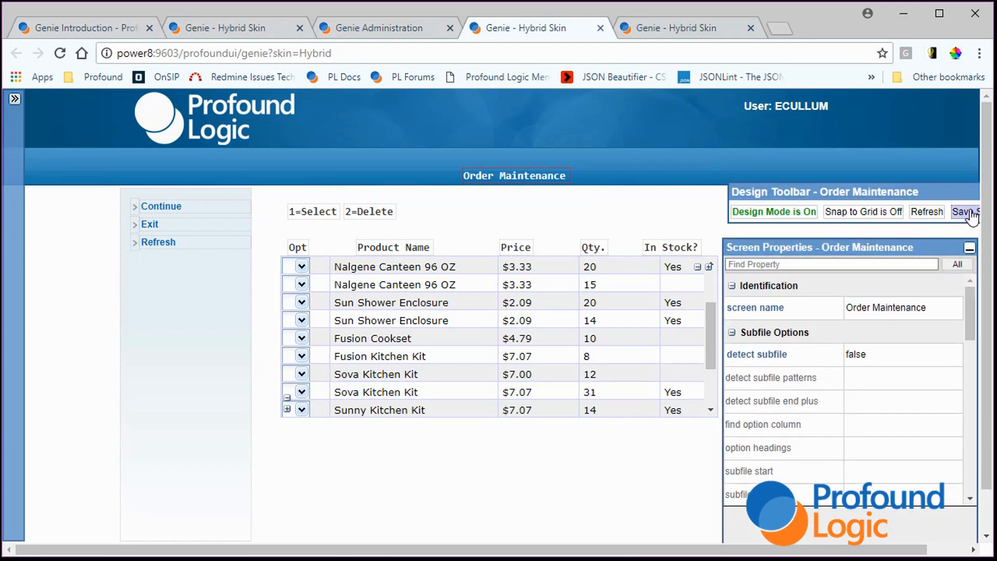
- Save the screen design to the server and refresh so products render as plain checkbox rows
click(964, 212)
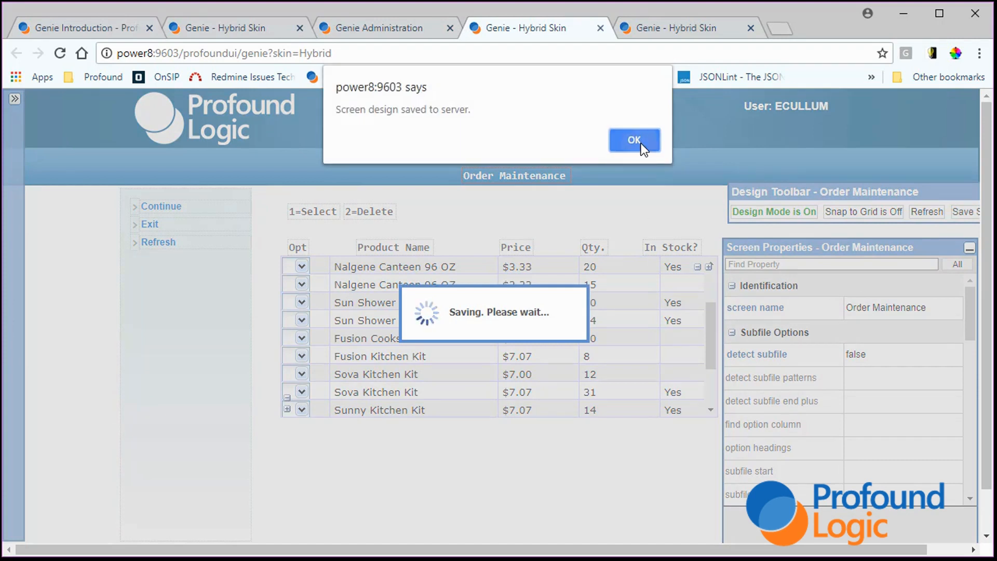
click(634, 140)
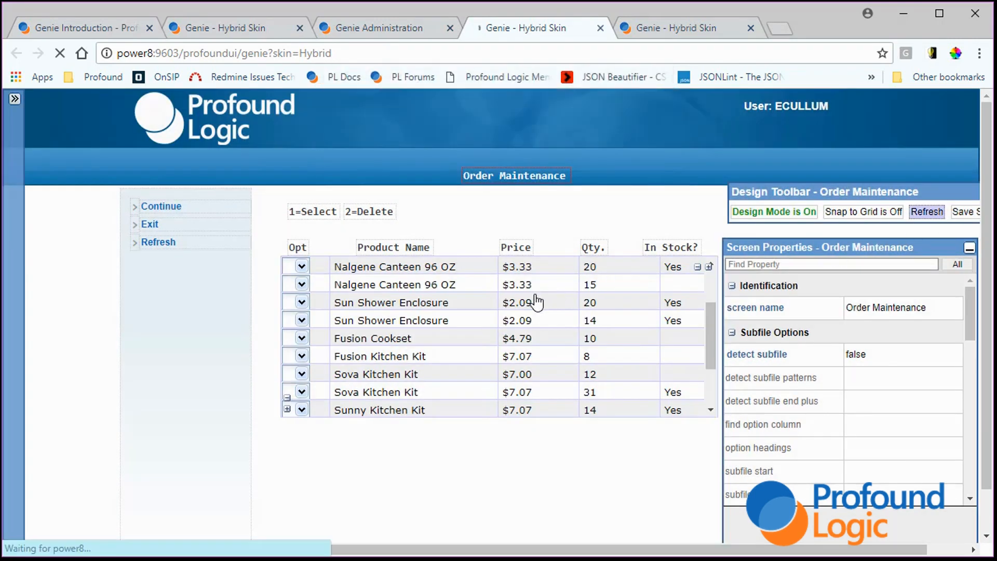
click(773, 211)
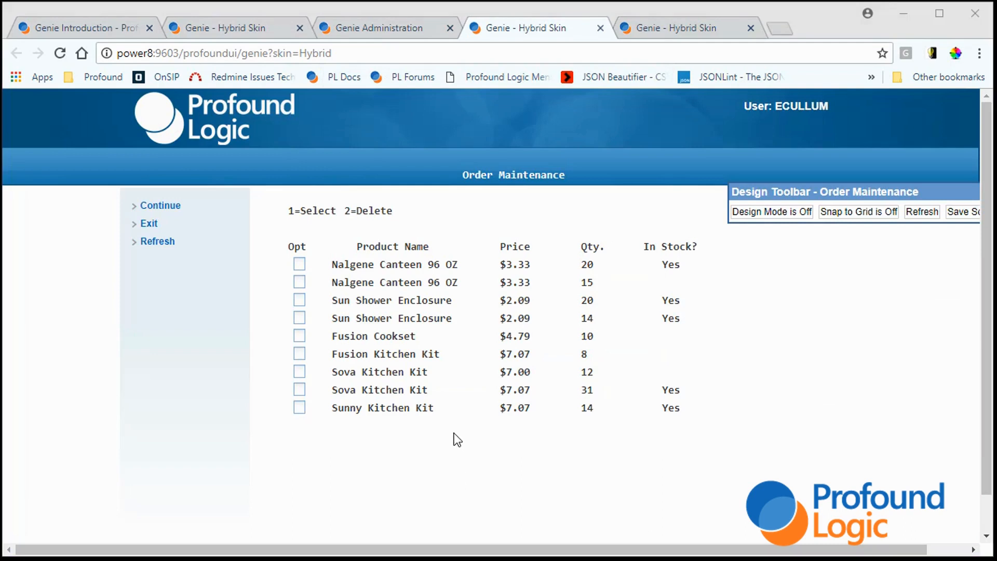
mouse_move(687, 463)
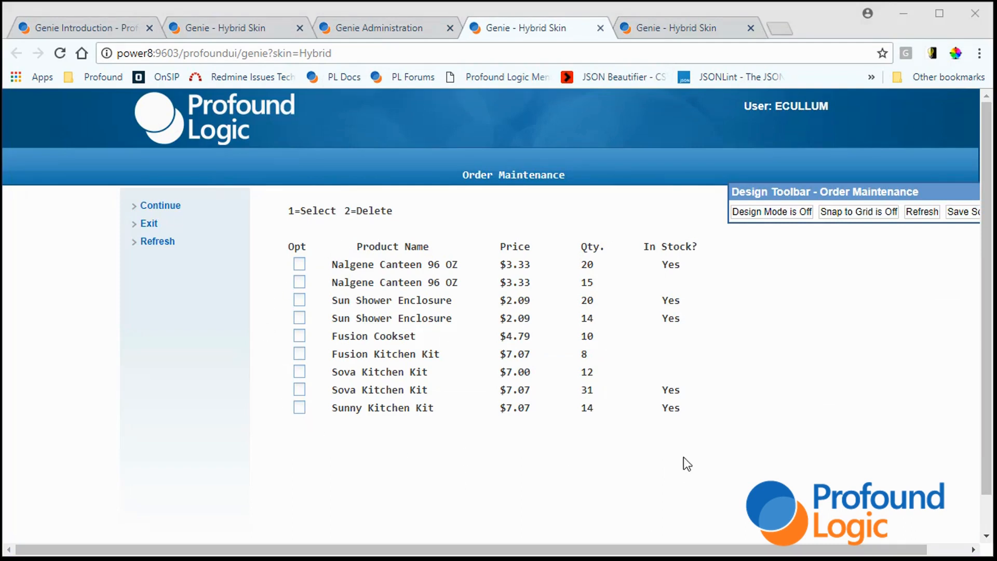
mouse_move(747, 440)
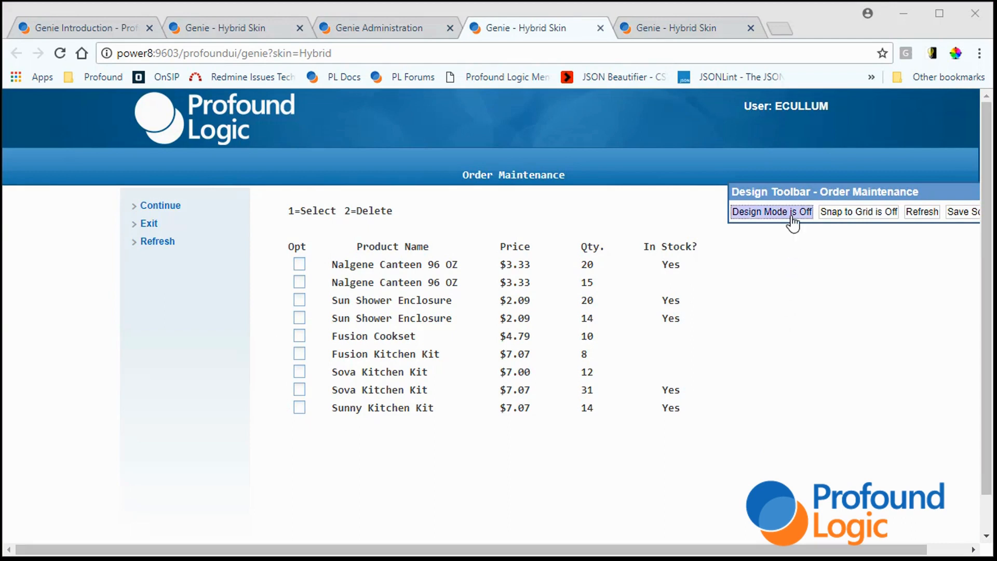
- With design mode back on, place a new Grid widget, Grid1, below the Order Maintenance product rows
click(771, 212)
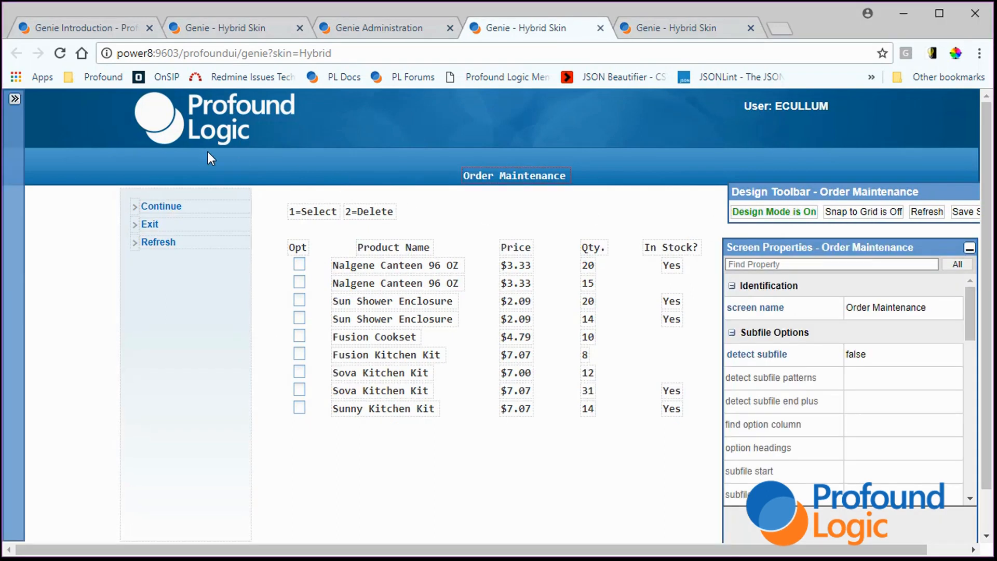
click(14, 98)
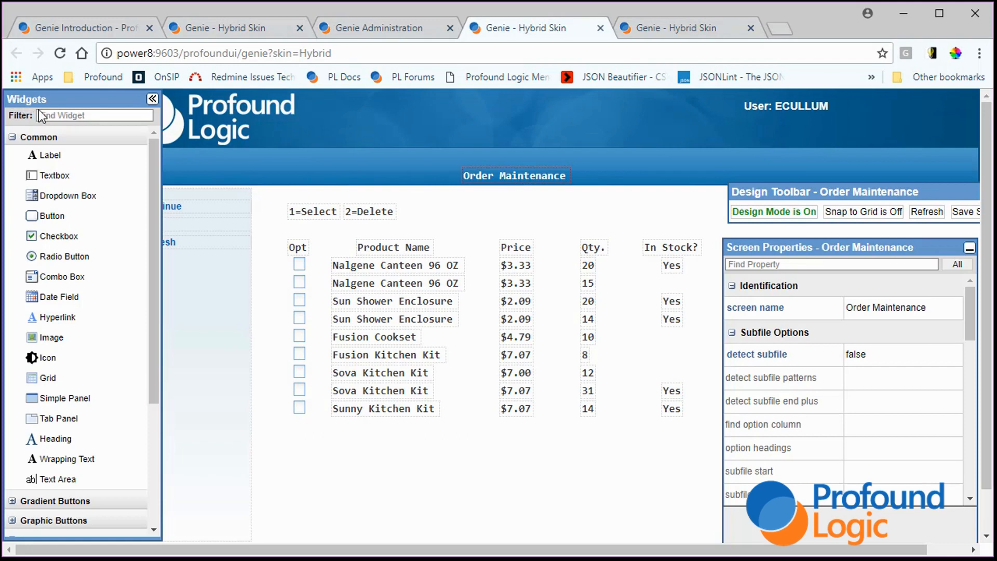
mouse_move(90, 381)
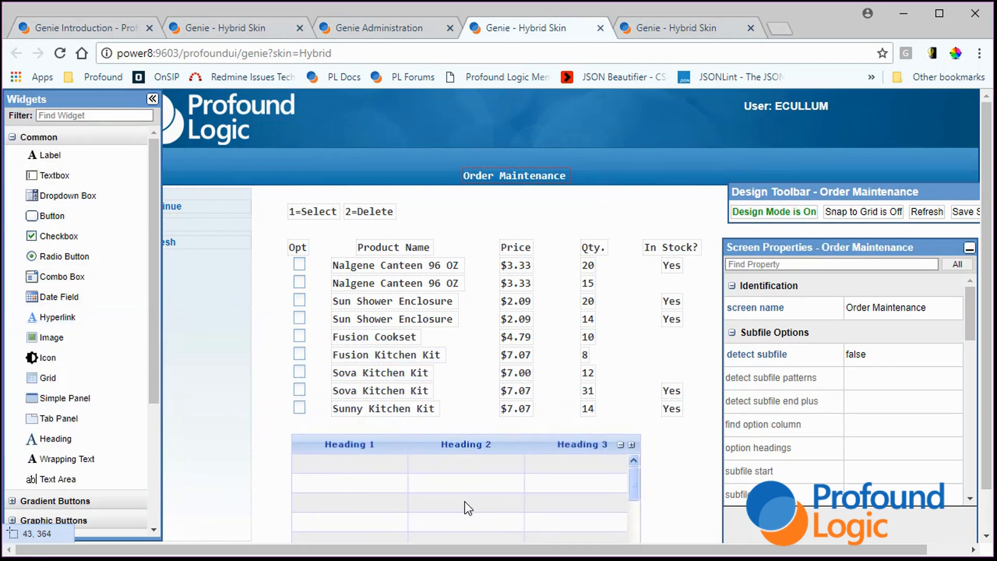
click(461, 483)
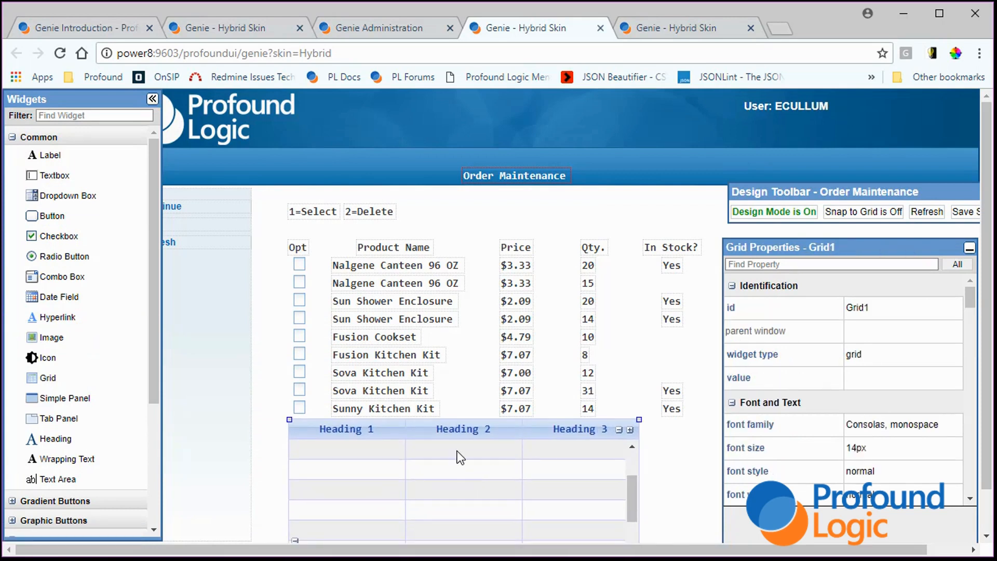
right_click(460, 457)
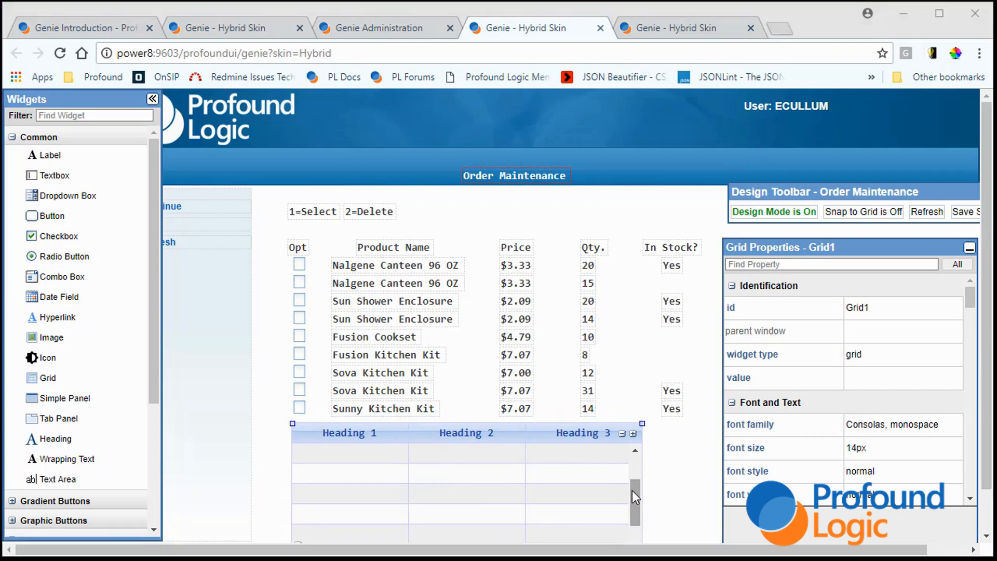
mouse_move(709, 355)
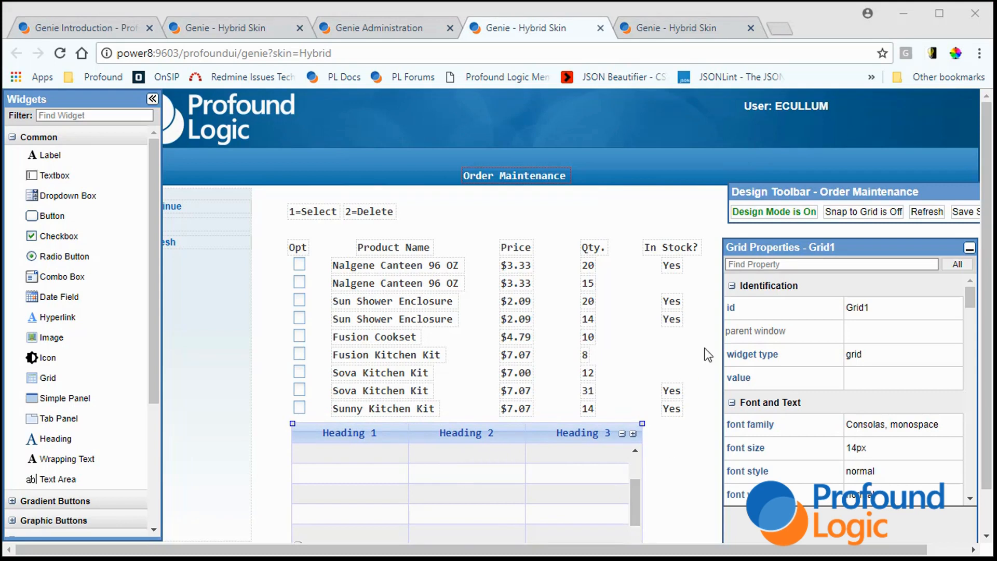
mouse_move(697, 37)
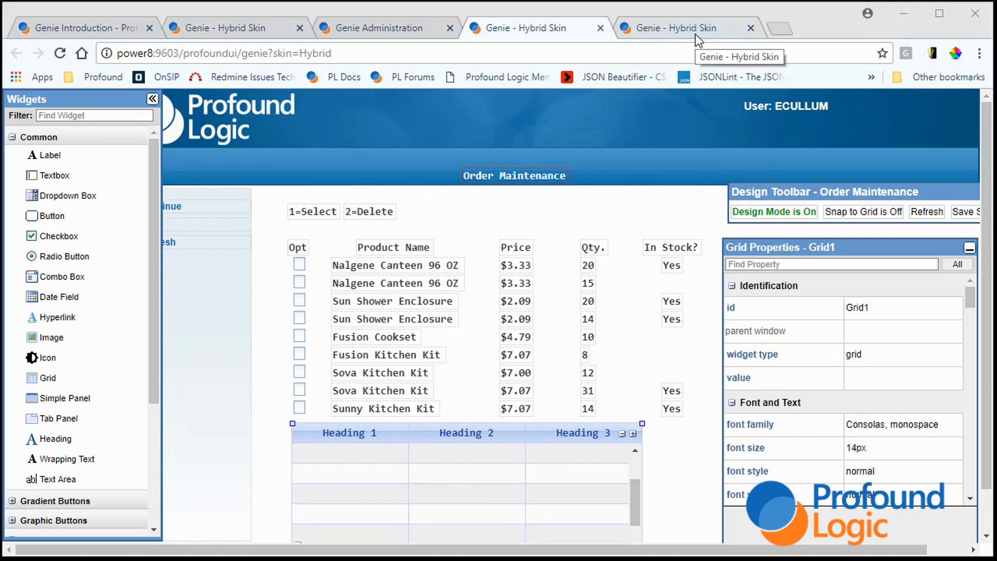
- Switch to the other Genie Hybrid2 session showing Order Maintenance products in a blue-headed grid
click(772, 212)
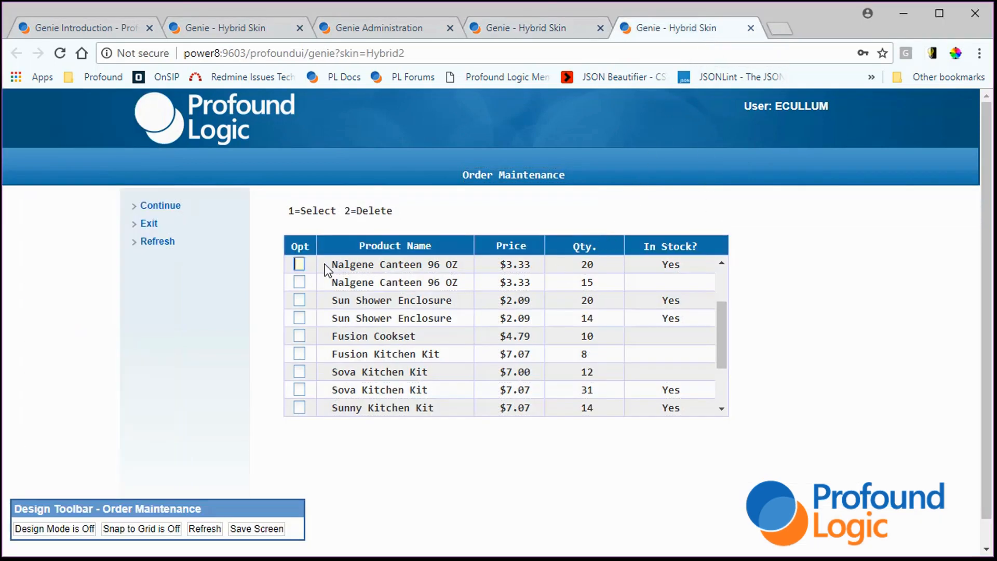
mouse_move(327, 374)
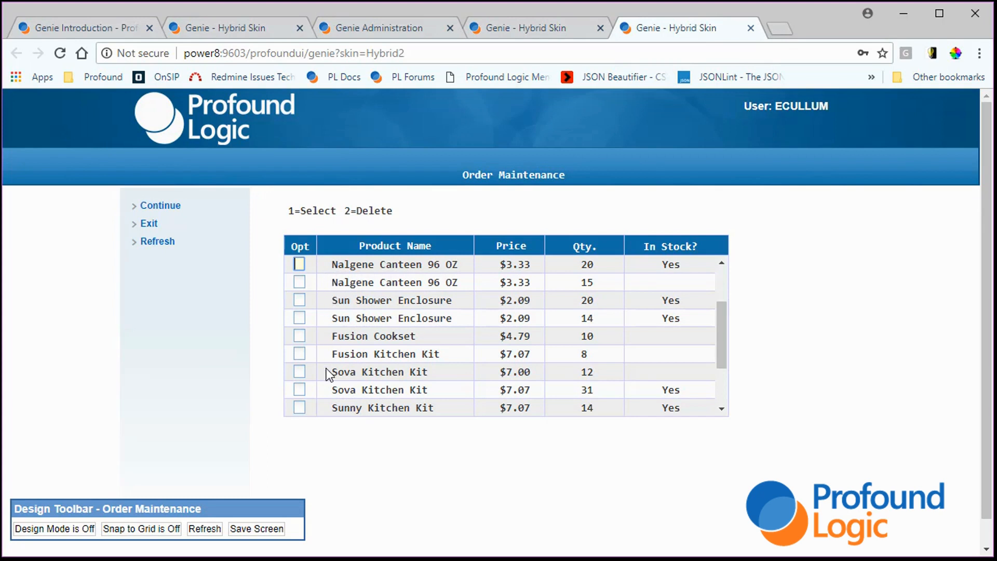
mouse_move(621, 265)
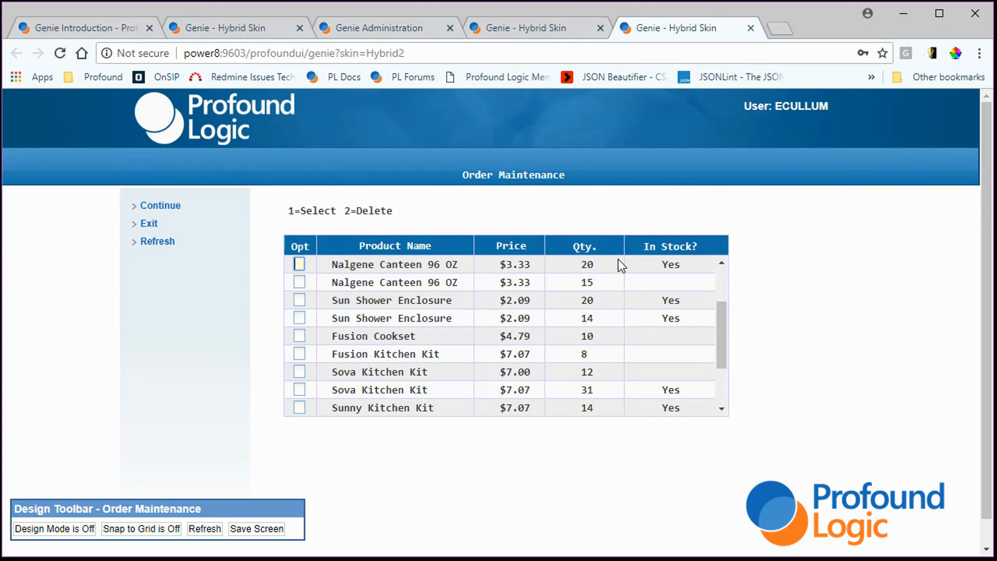
mouse_move(317, 441)
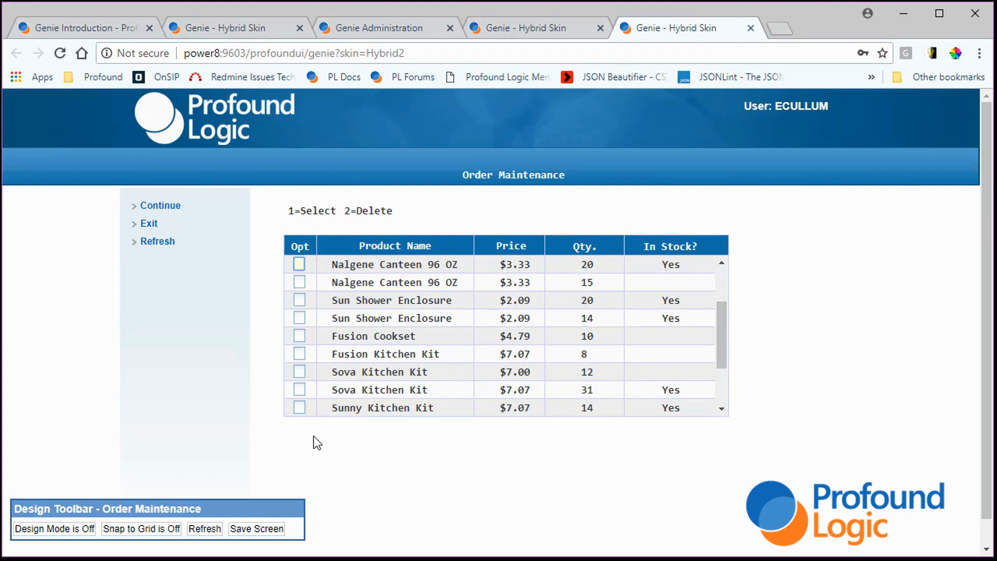
- Return to the Genie Introduction page in Profound Logic Documentation
click(80, 27)
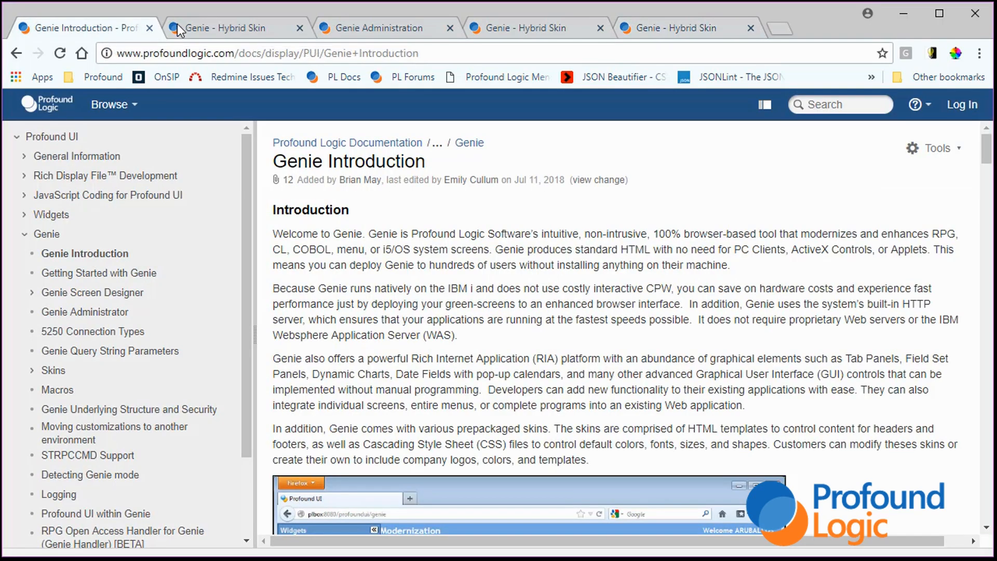
mouse_move(229, 28)
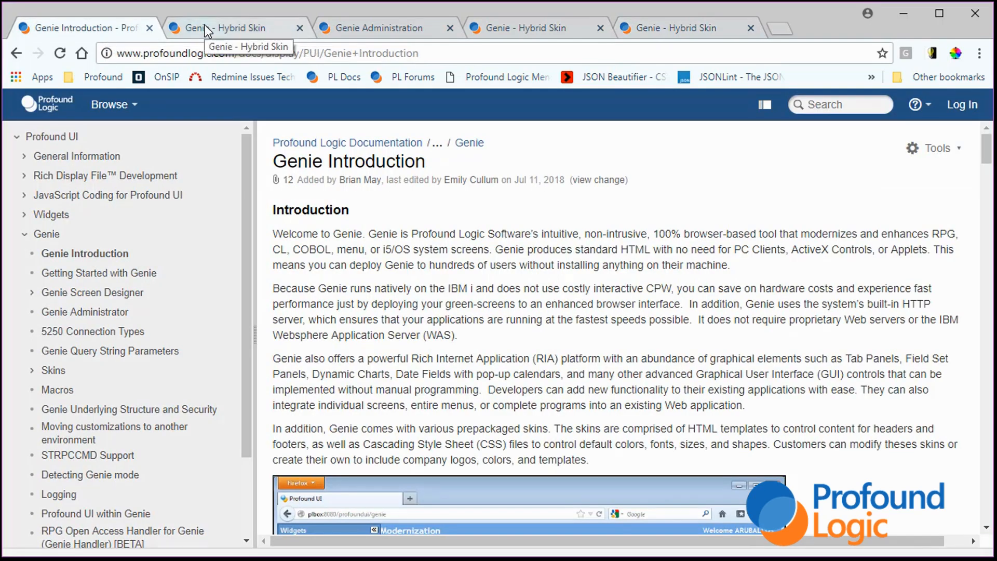